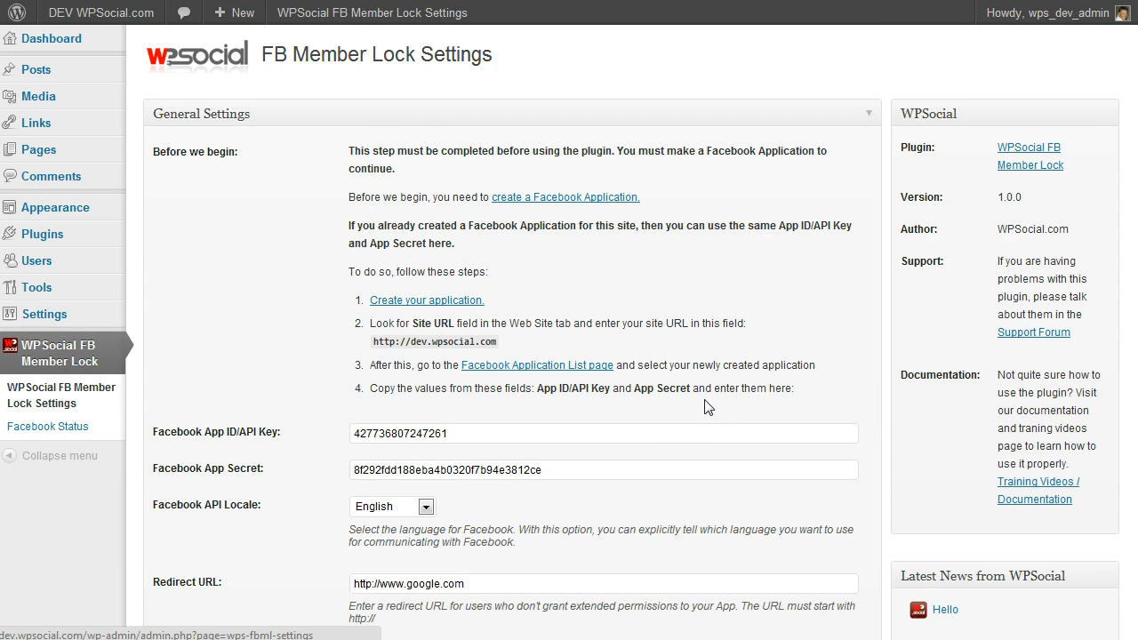
Review which posts are locked for members, then view the live site.
scroll("down", 3)
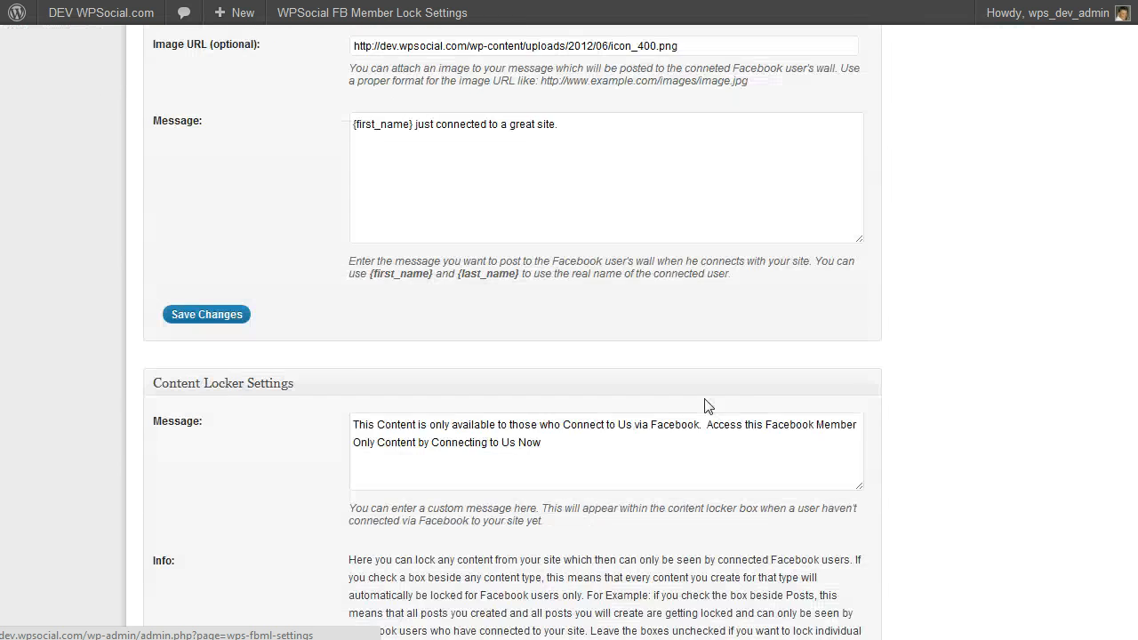
scroll("down", 3)
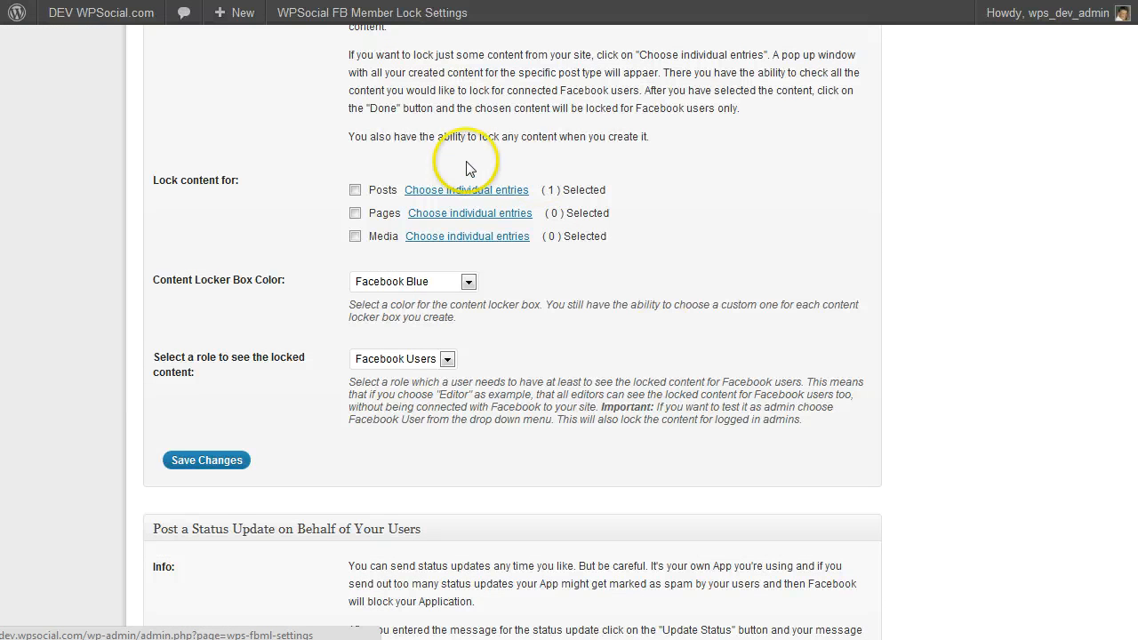
left_click(466, 189)
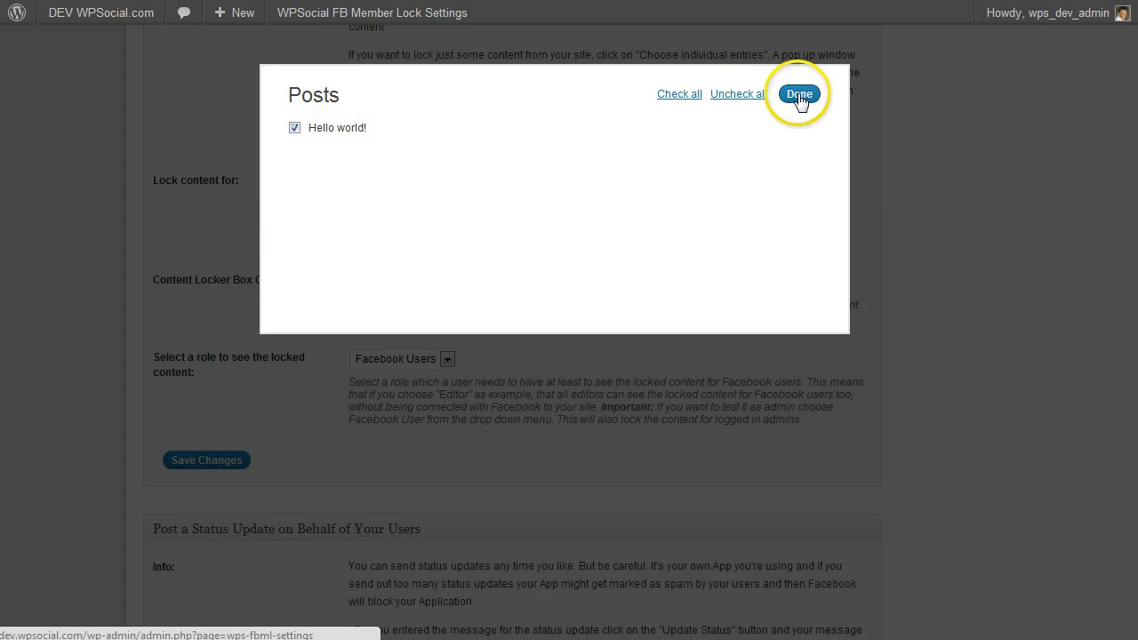
left_click(798, 94)
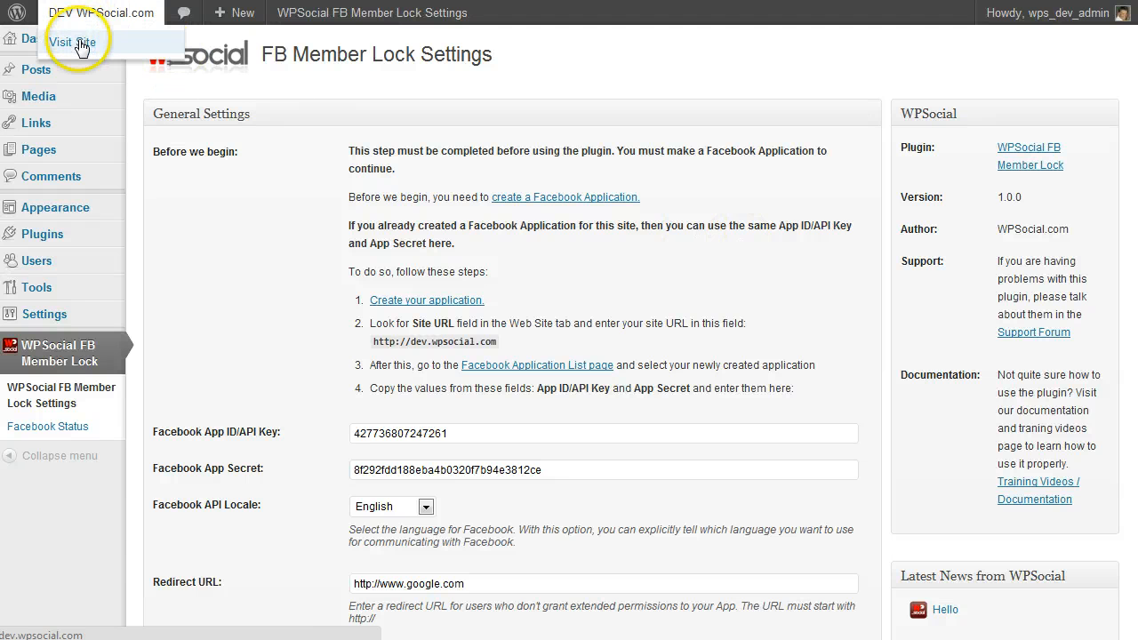
left_click(71, 42)
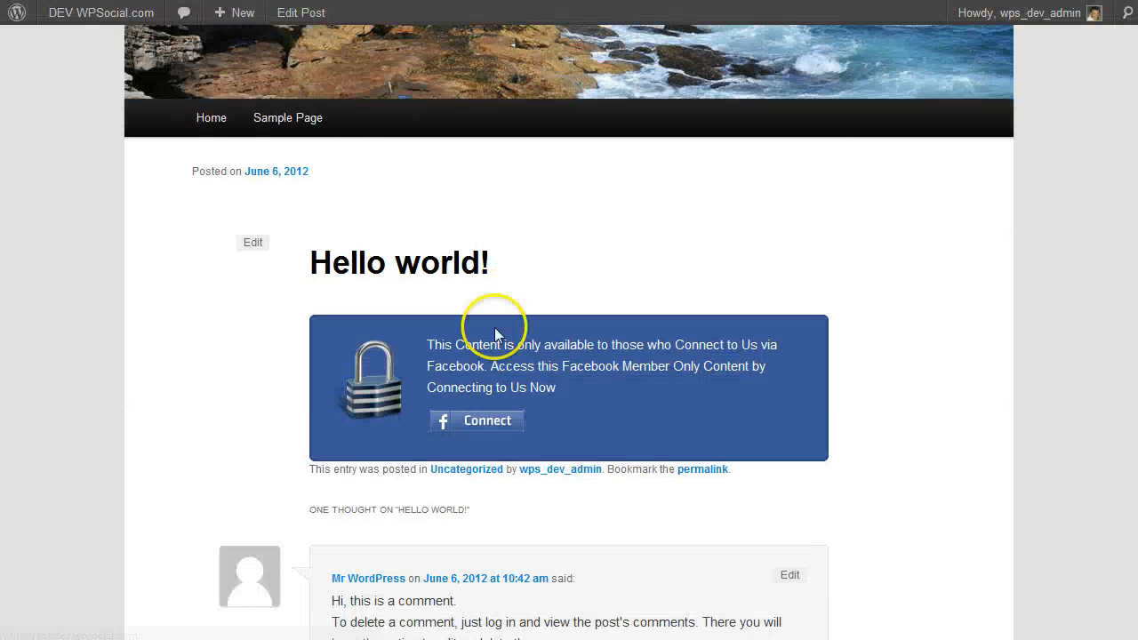
mouse_move(791, 432)
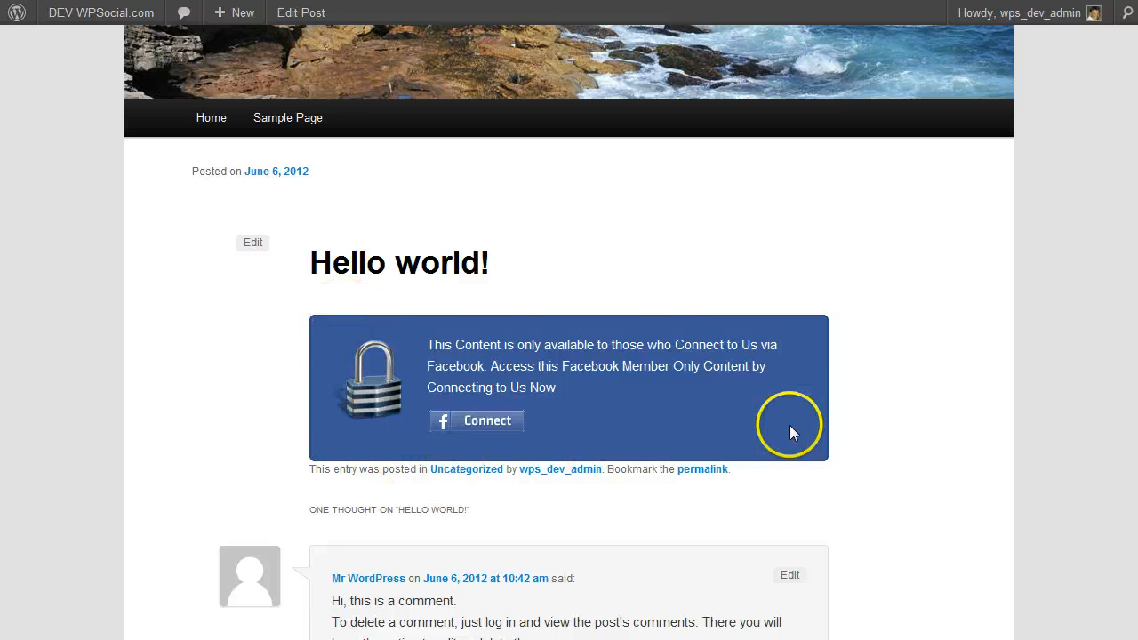
mouse_move(698, 452)
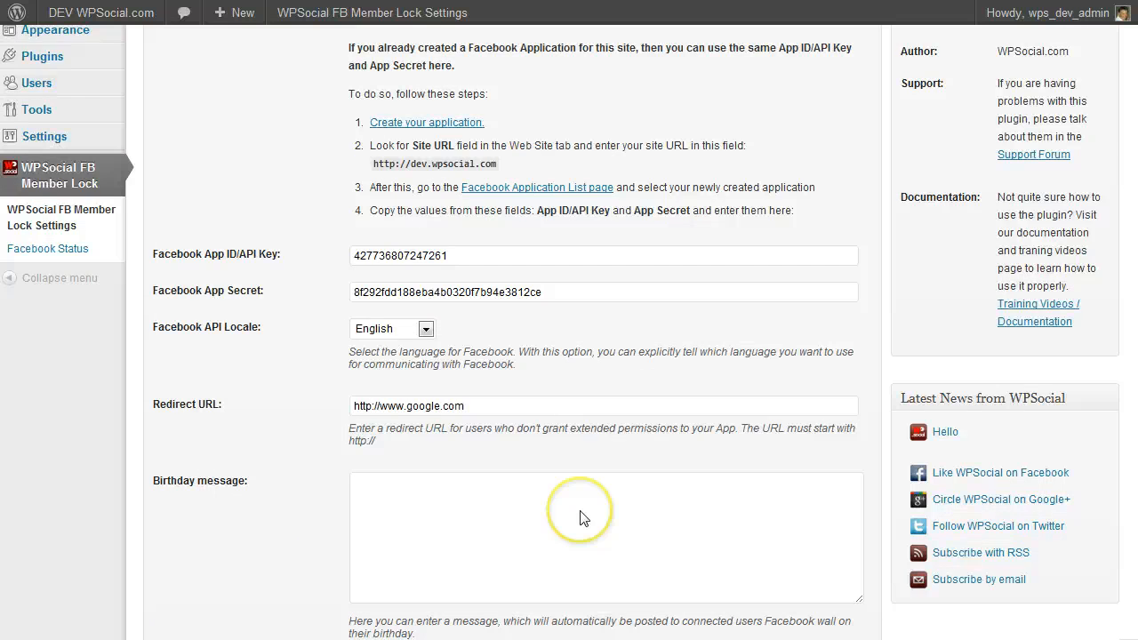
Uncheck all posts in the individual entries list and save the locker settings.
scroll("down", 3)
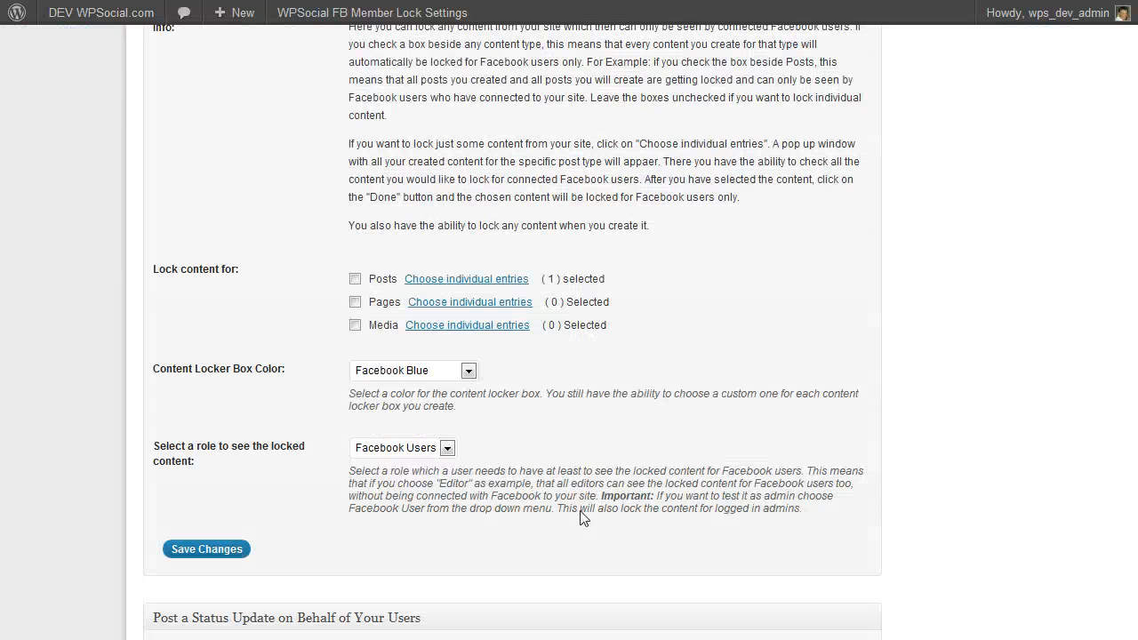
left_click(466, 278)
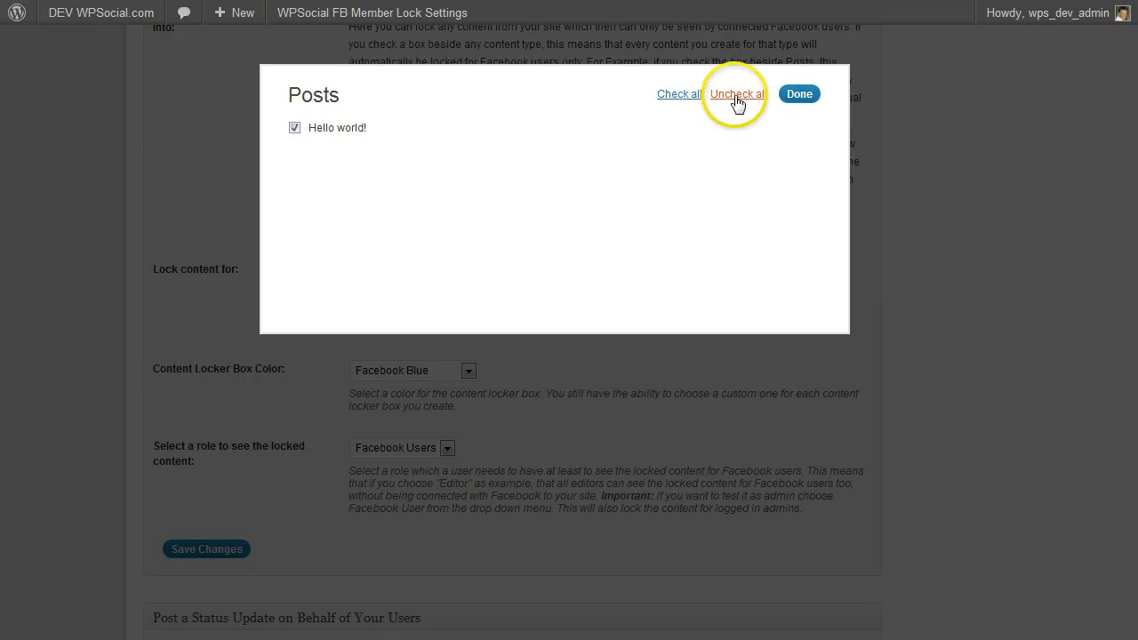
left_click(797, 93)
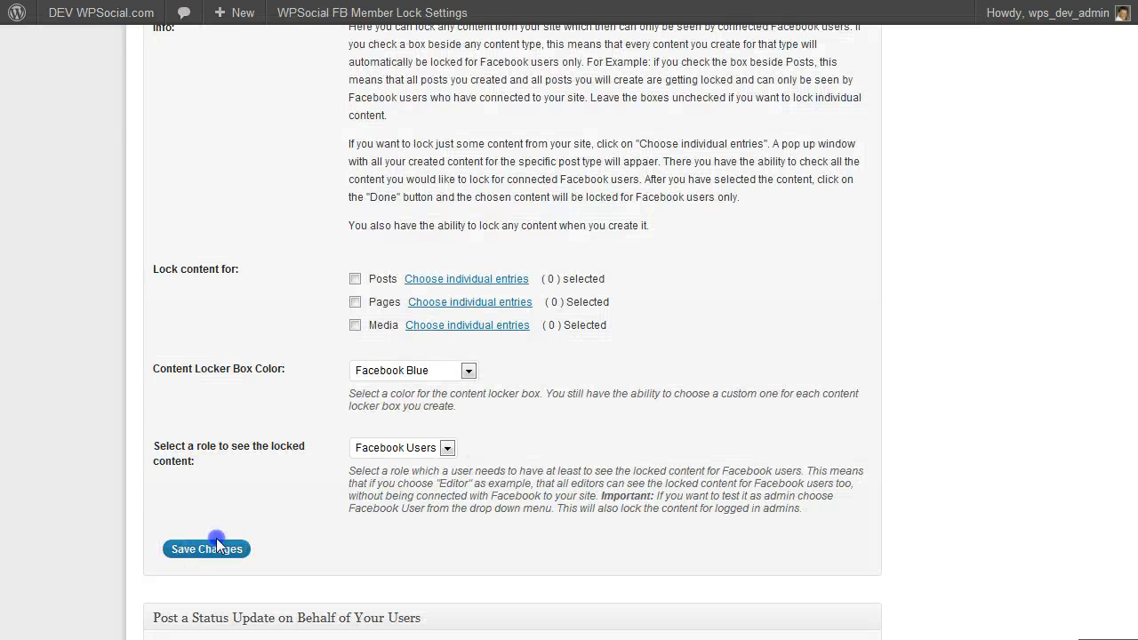
left_click(205, 549)
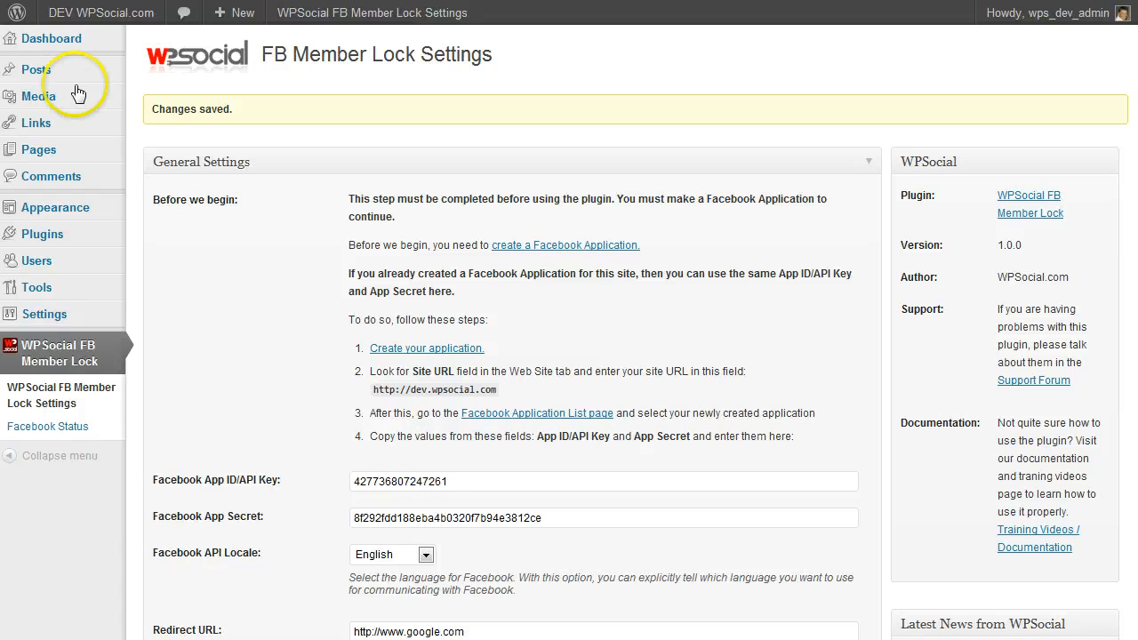
Create a new post titled 'FB Member Lock Test'.
left_click(30, 69)
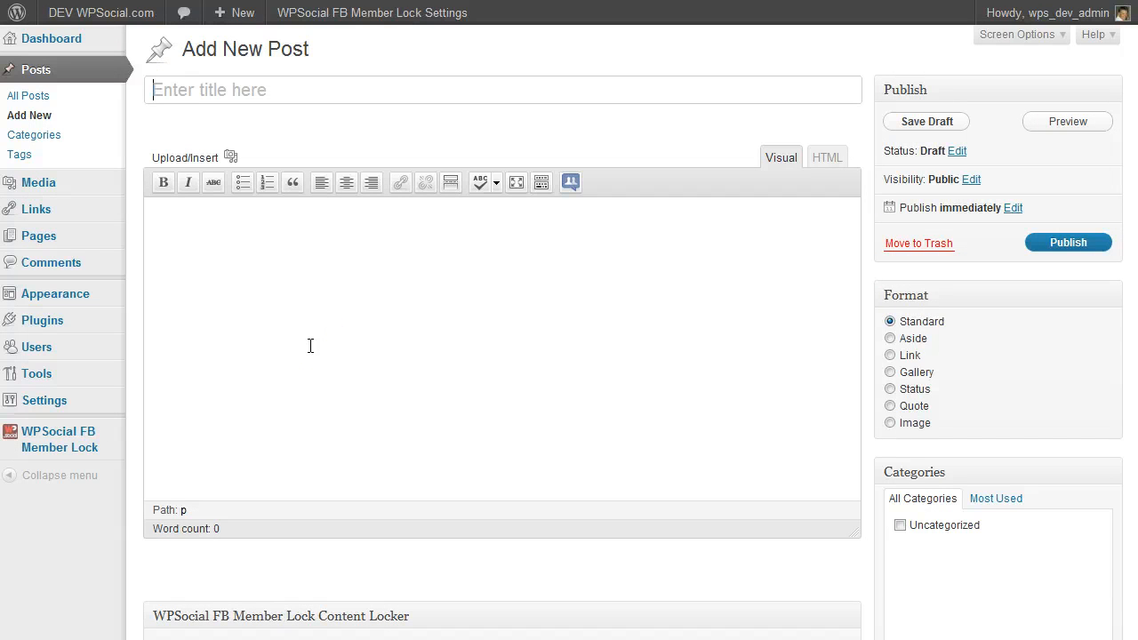
type("FB Mem")
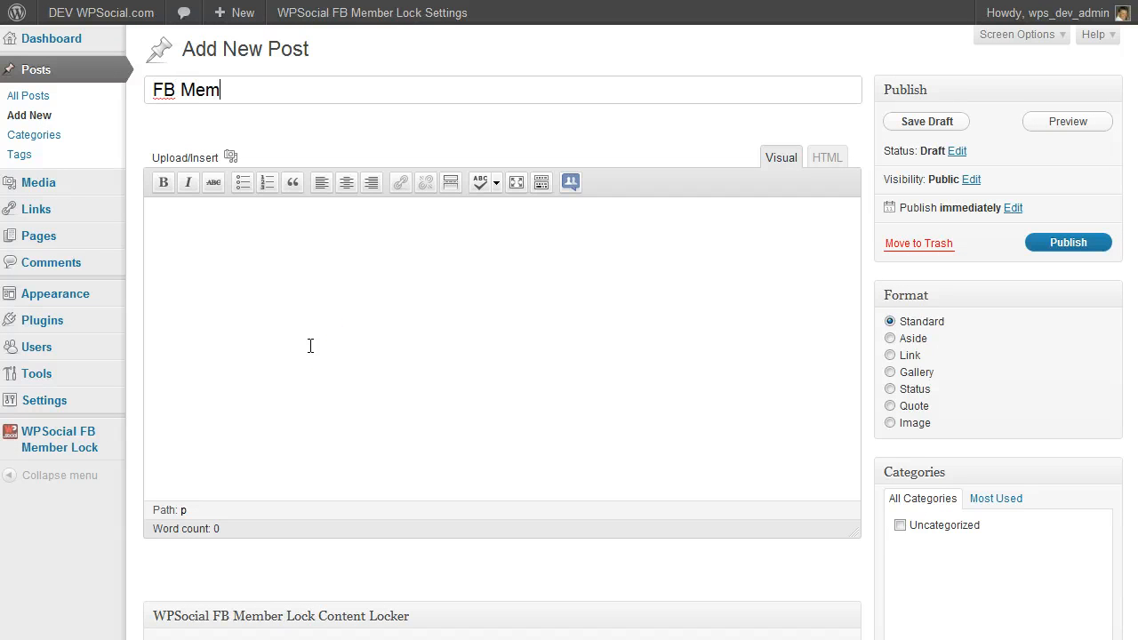
type("ber L")
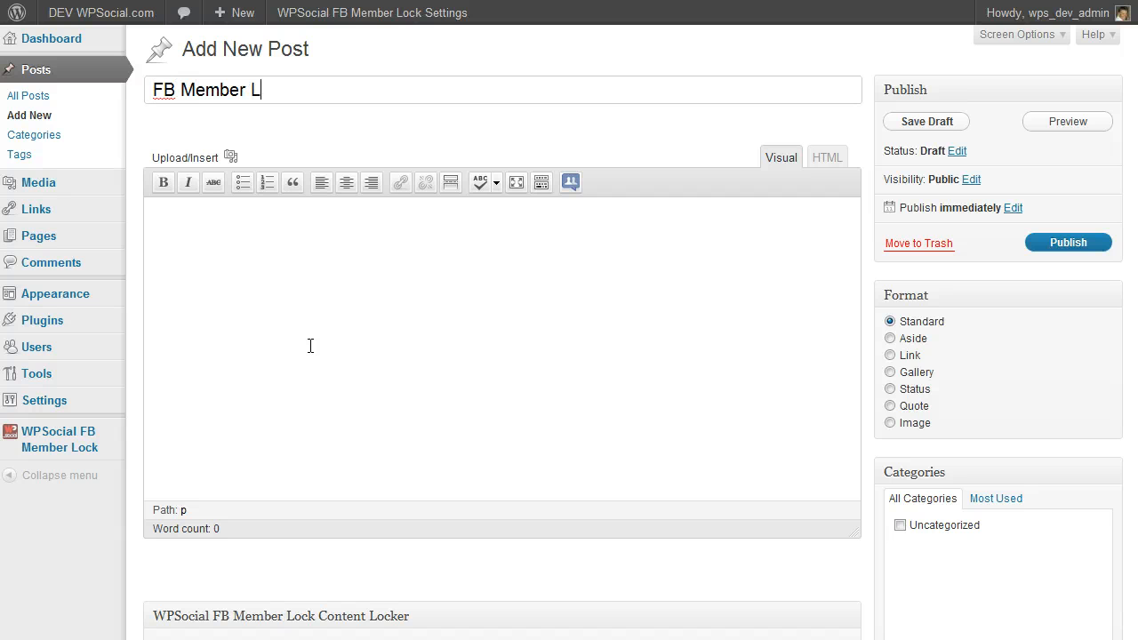
type("ock test")
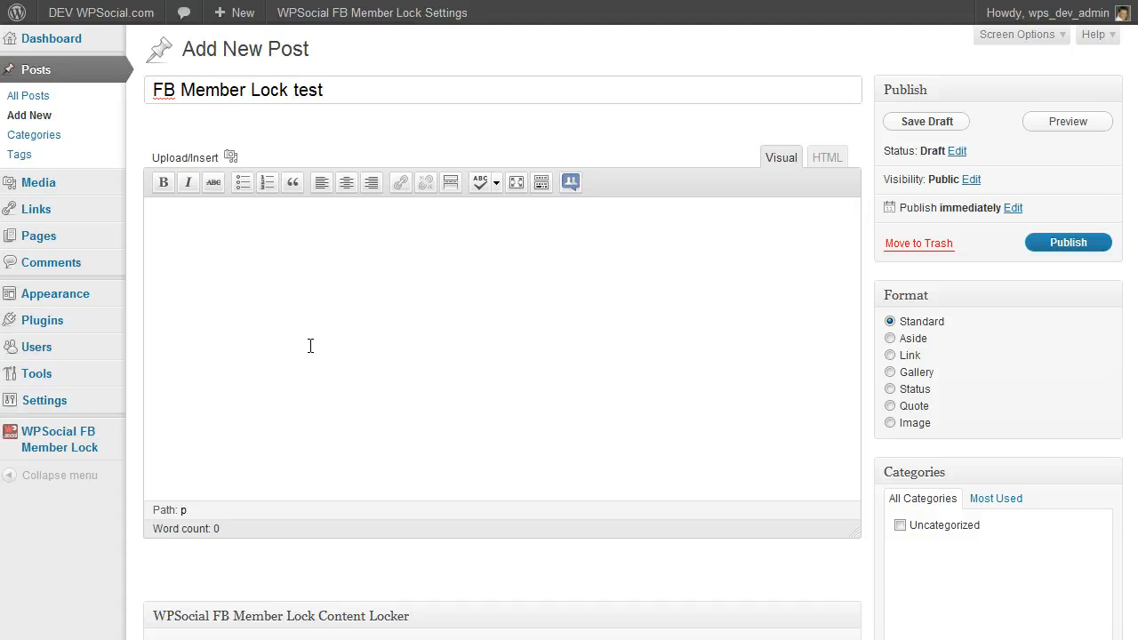
type("Test")
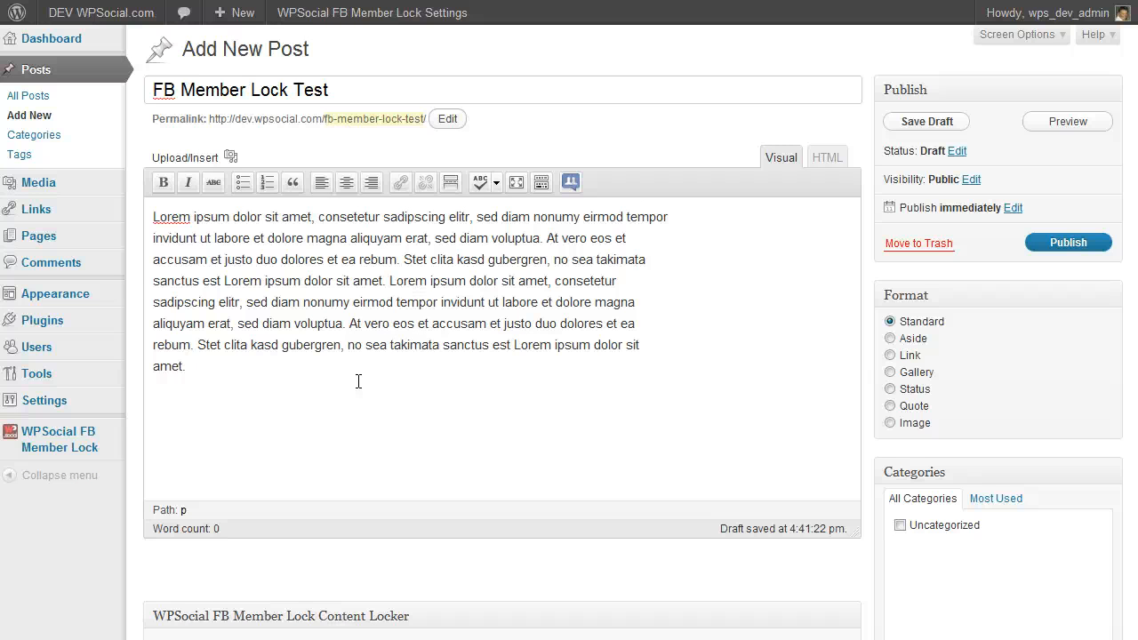
left_click(405, 302)
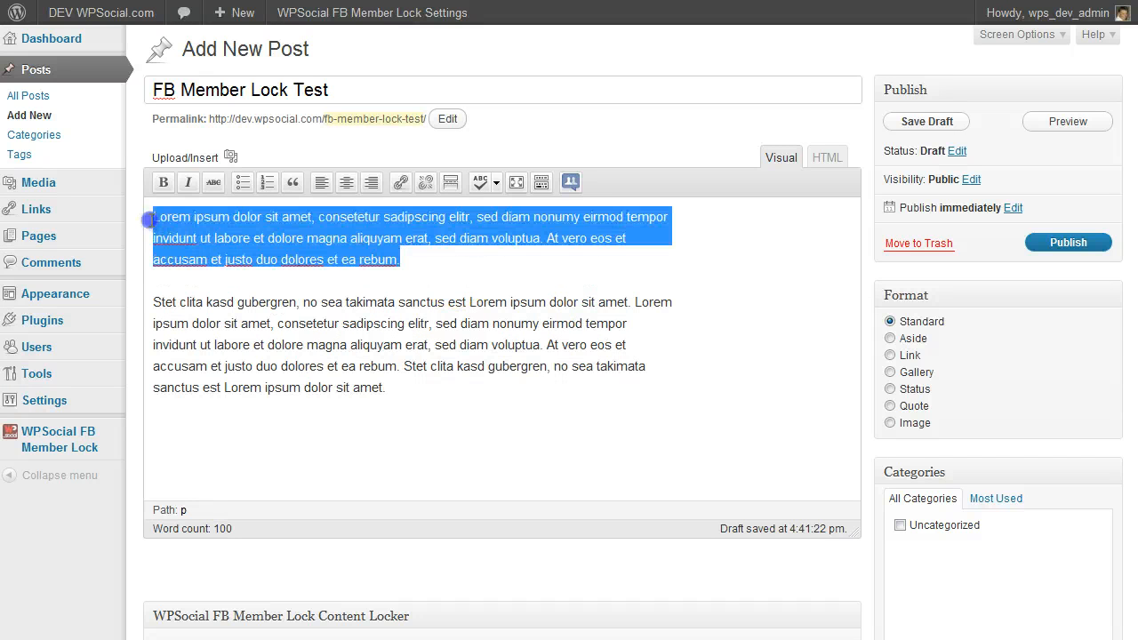
left_click(461, 291)
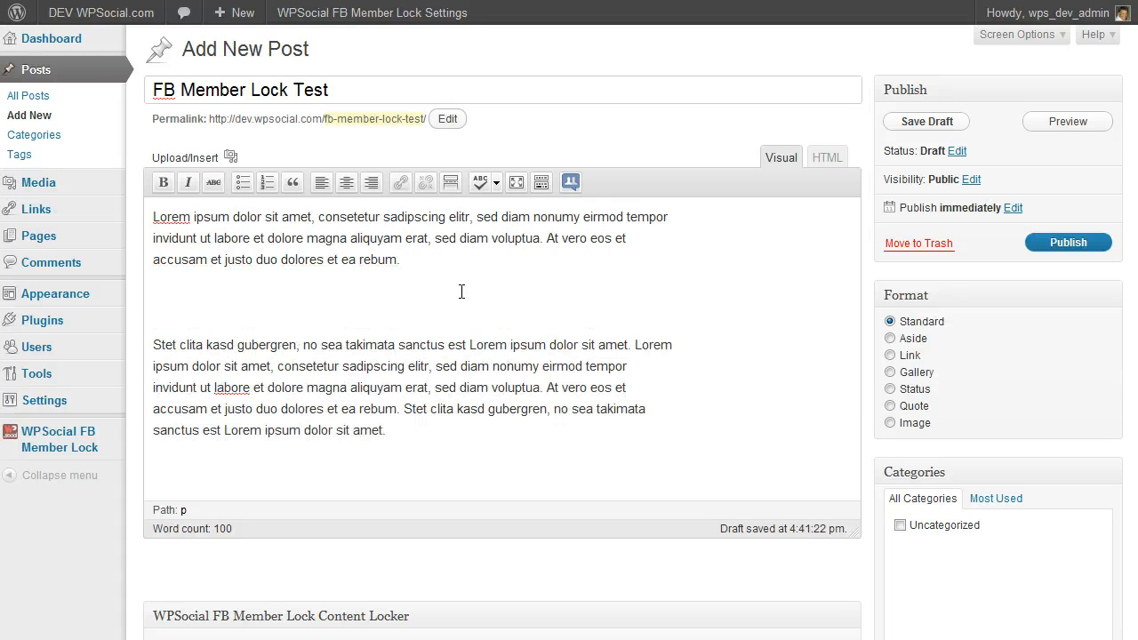
type("http:")
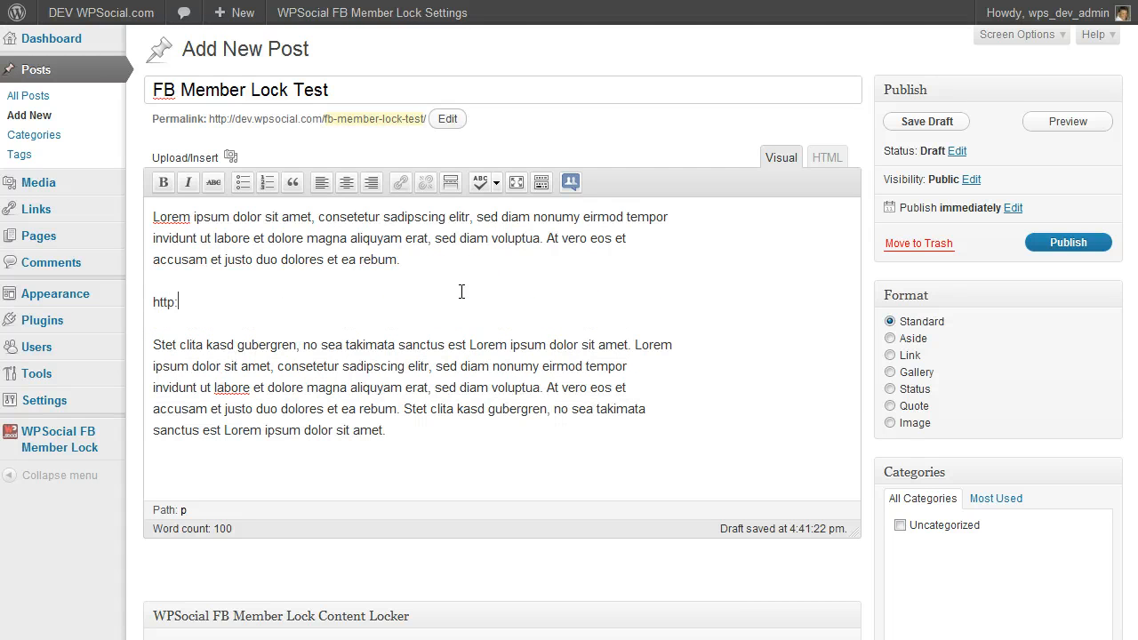
type("//www.d")
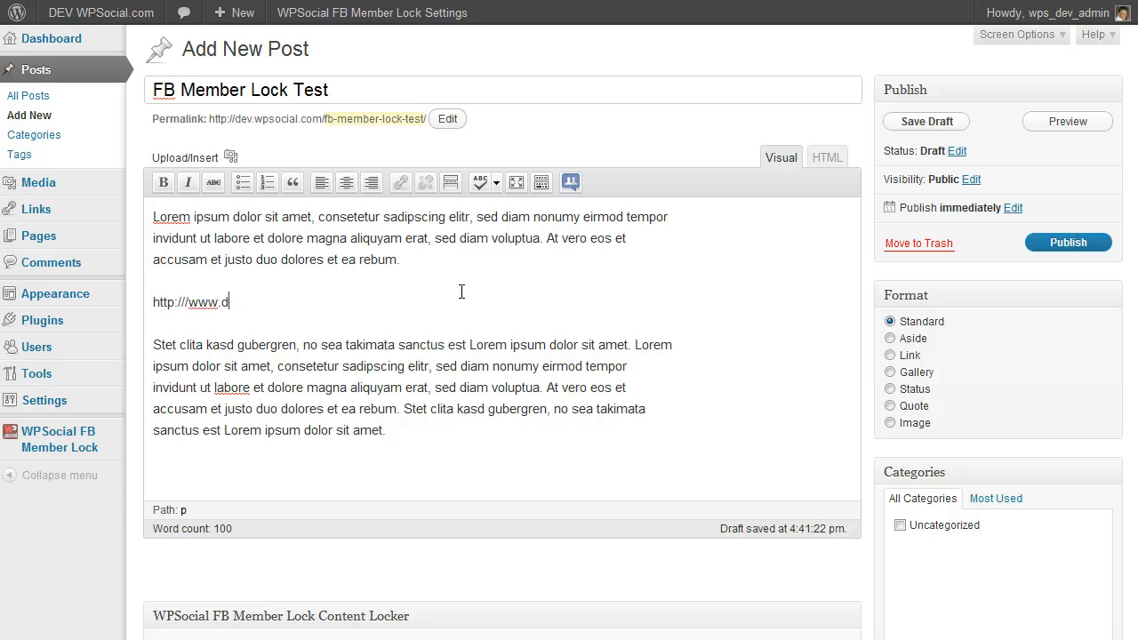
type("ownload")
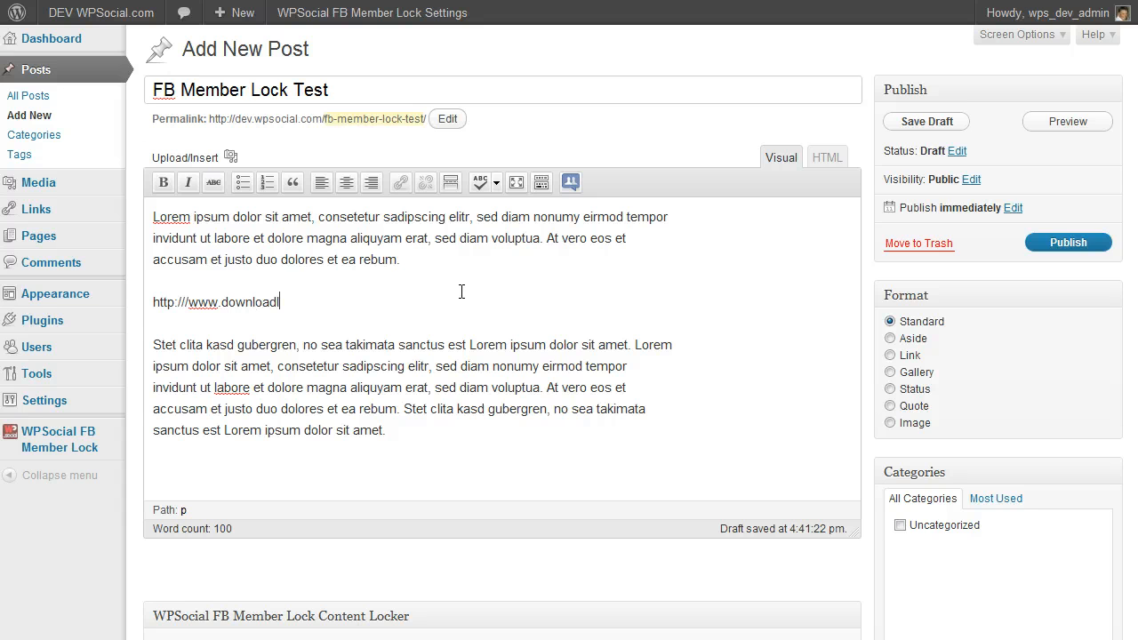
type("link.com")
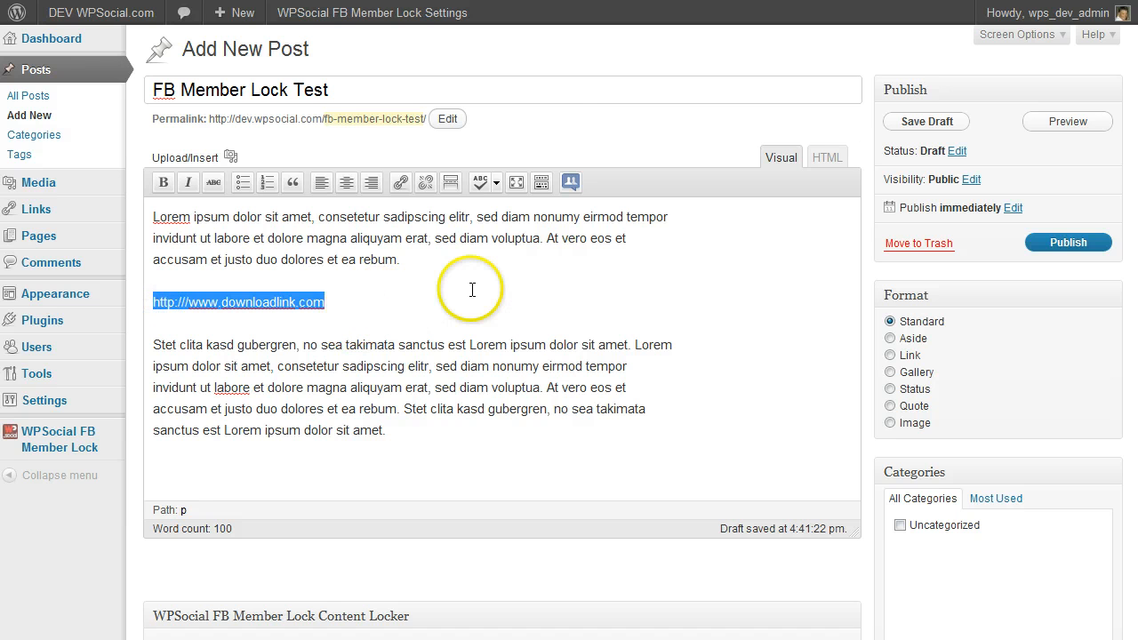
mouse_move(449, 310)
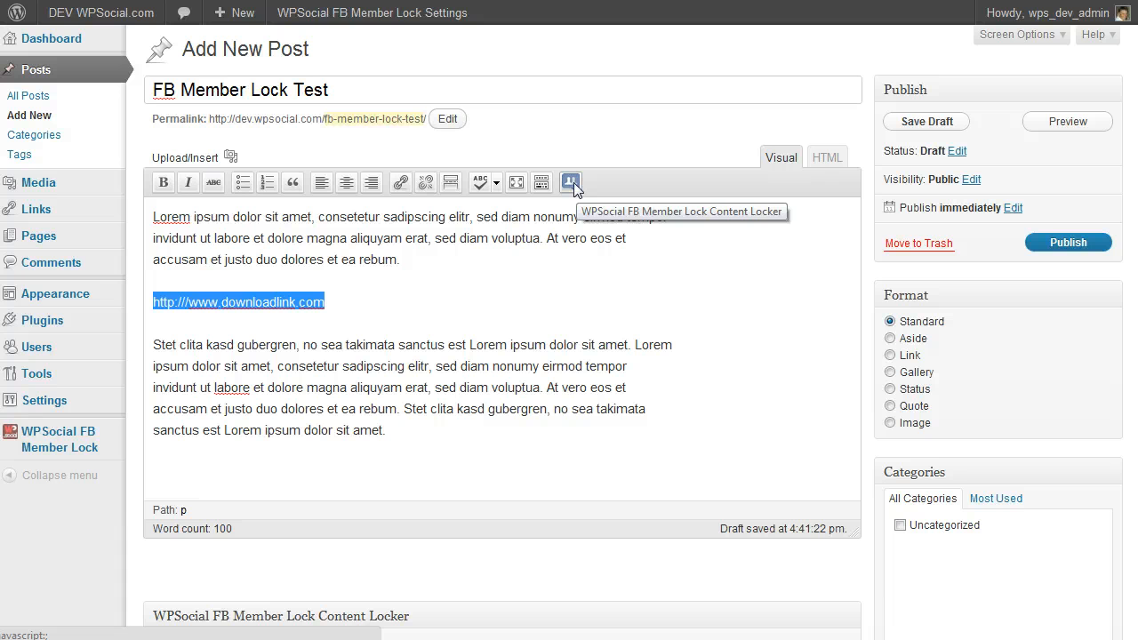
left_click(570, 183)
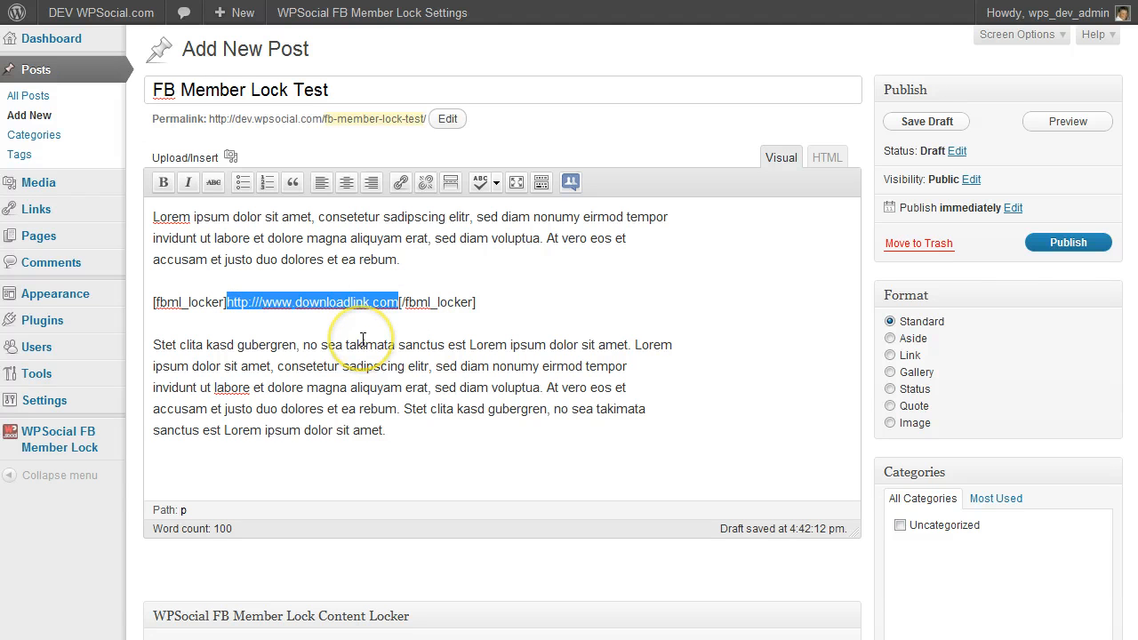
left_click(400, 182)
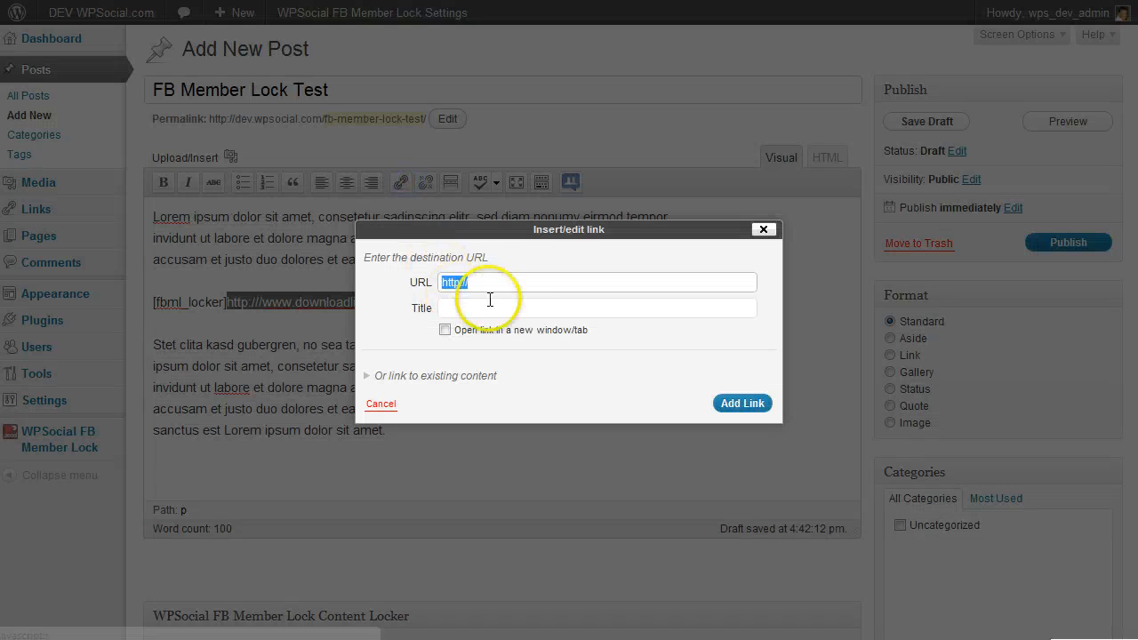
type("http://www.downloadlink.com")
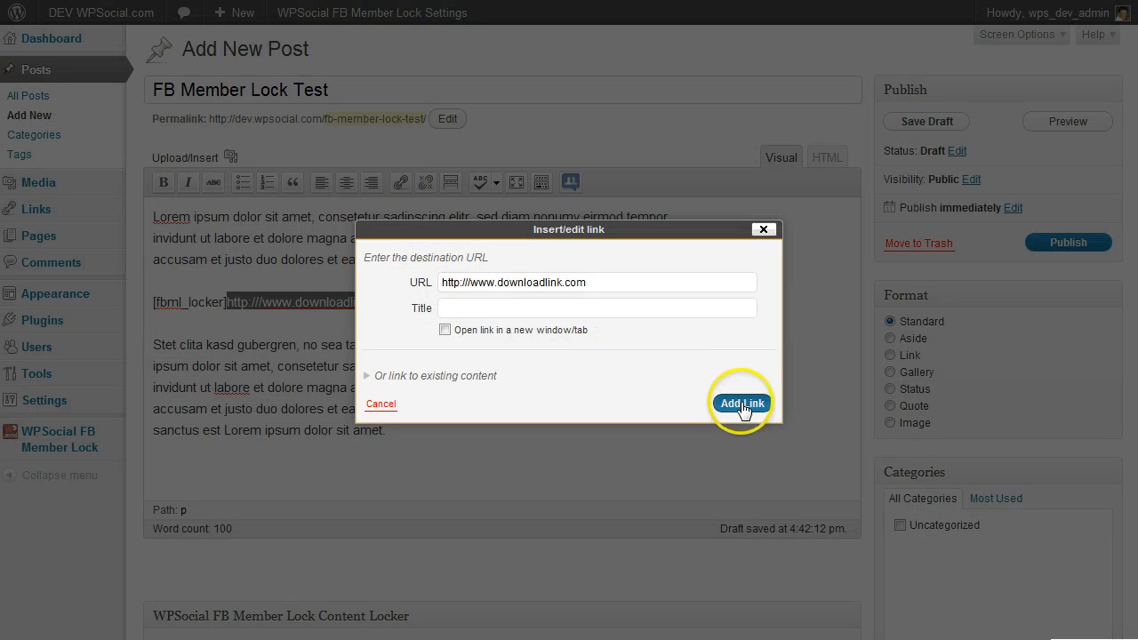
left_click(740, 403)
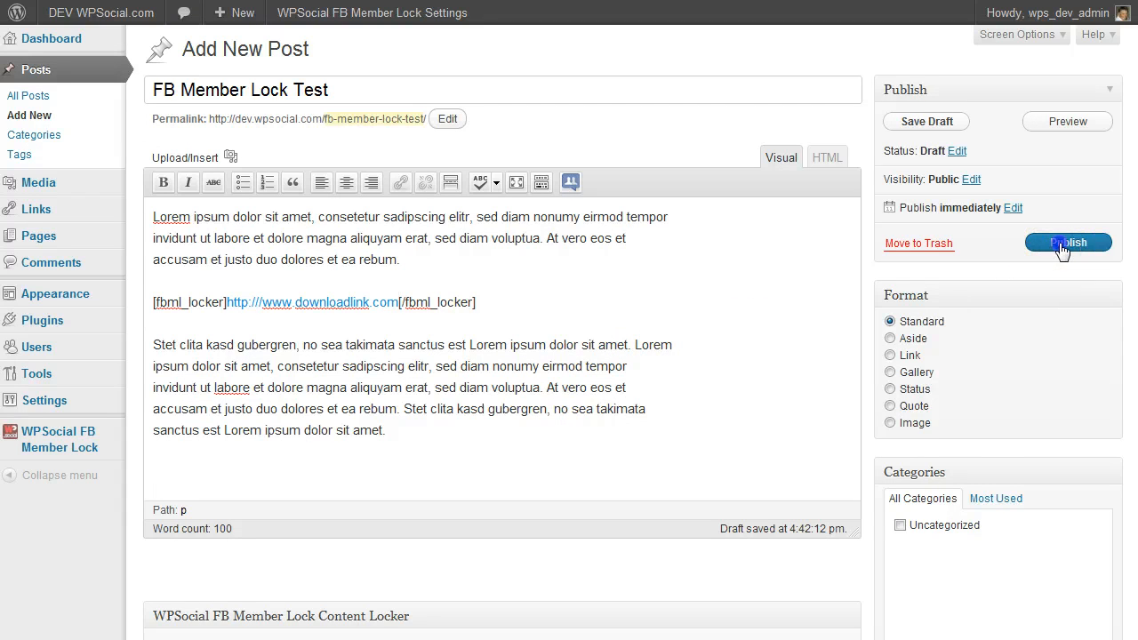
left_click(1067, 243)
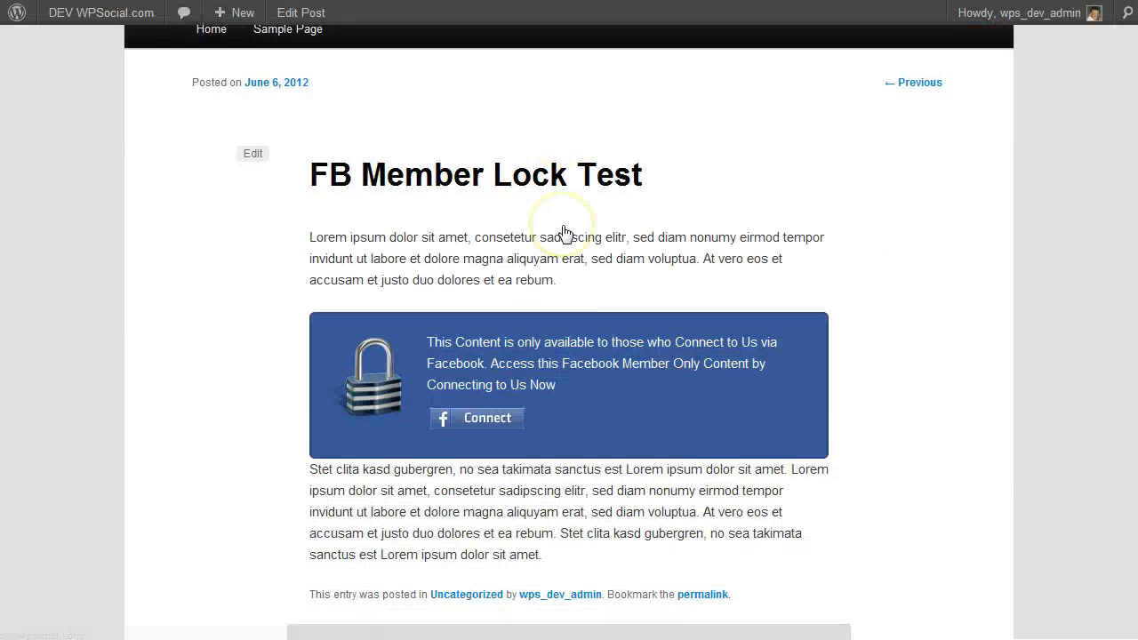
scroll("down", 3)
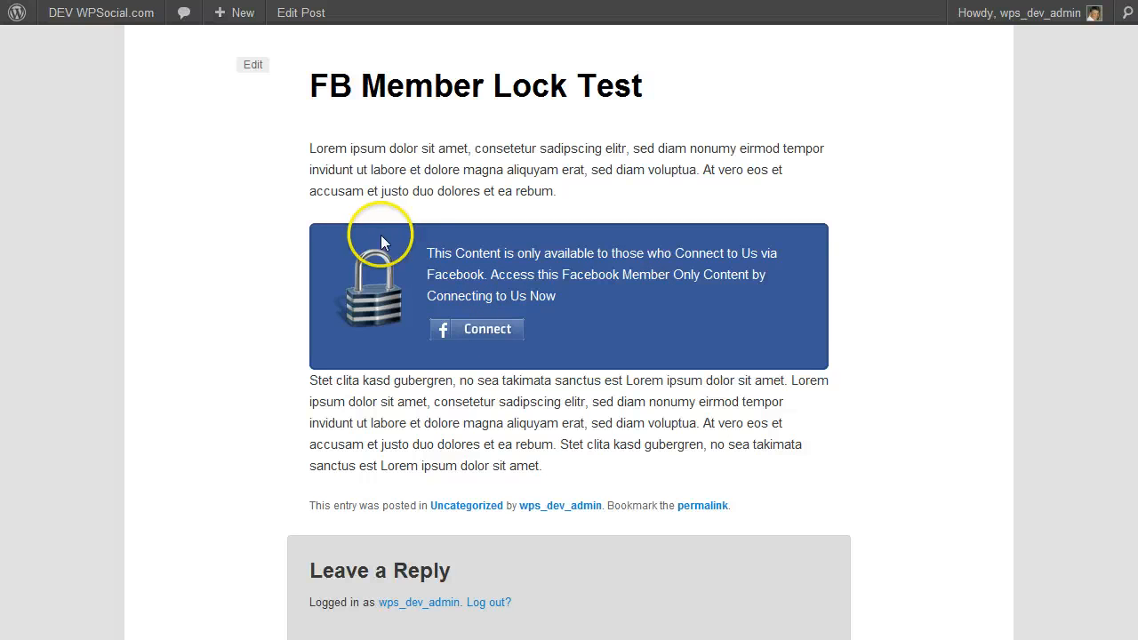
Enter 'This is a custom text' as the Facebook Message and update the post.
left_click(253, 64)
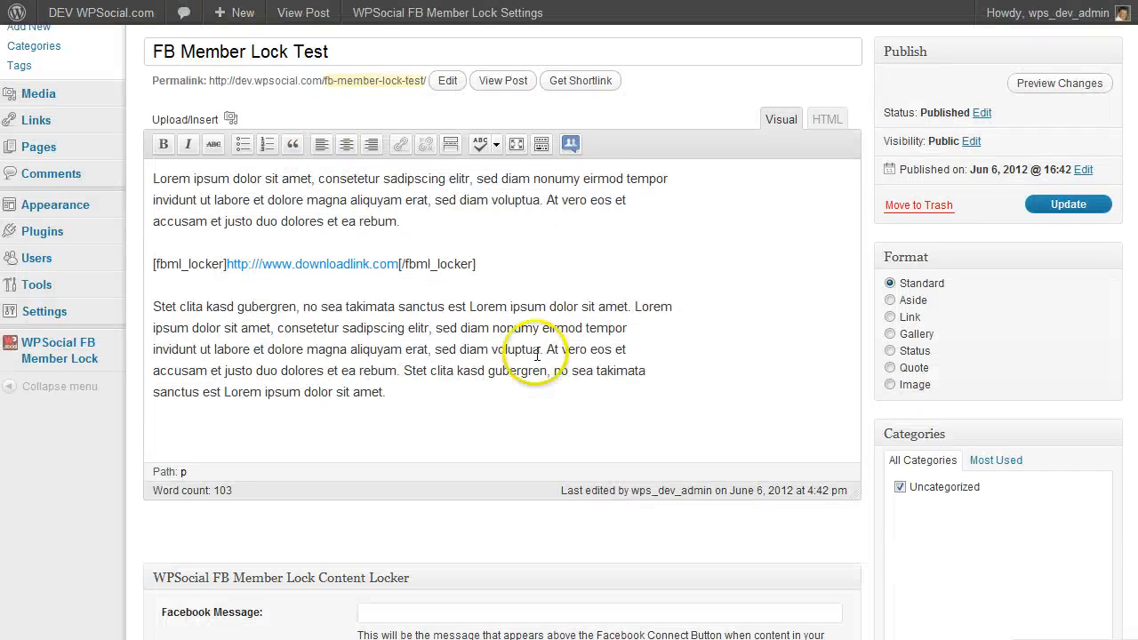
scroll("down", 3)
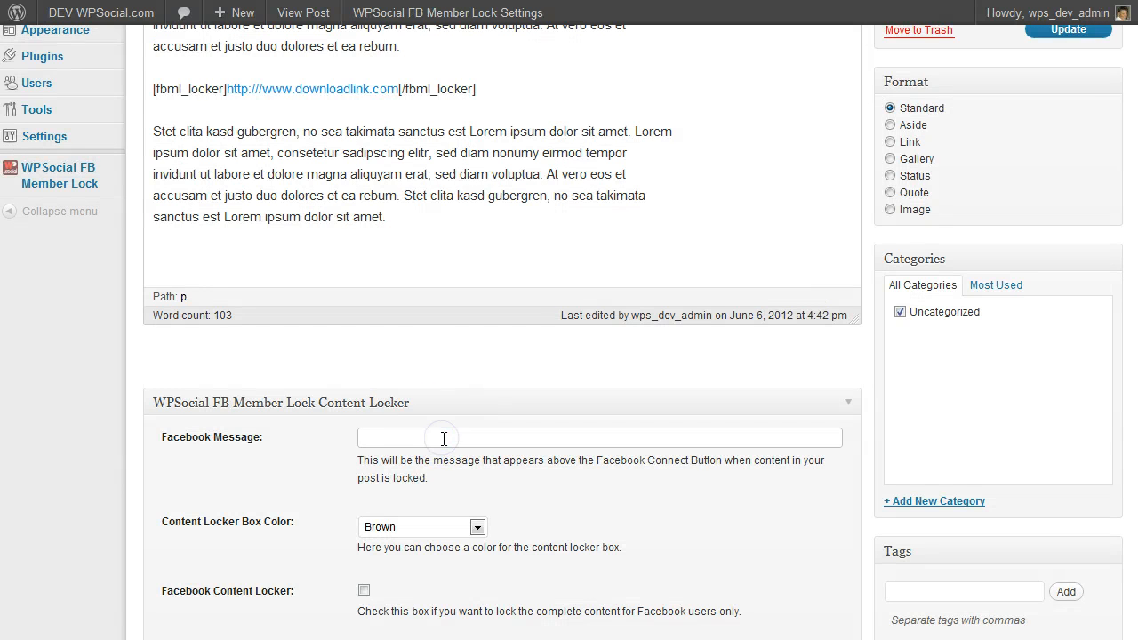
type("This is a")
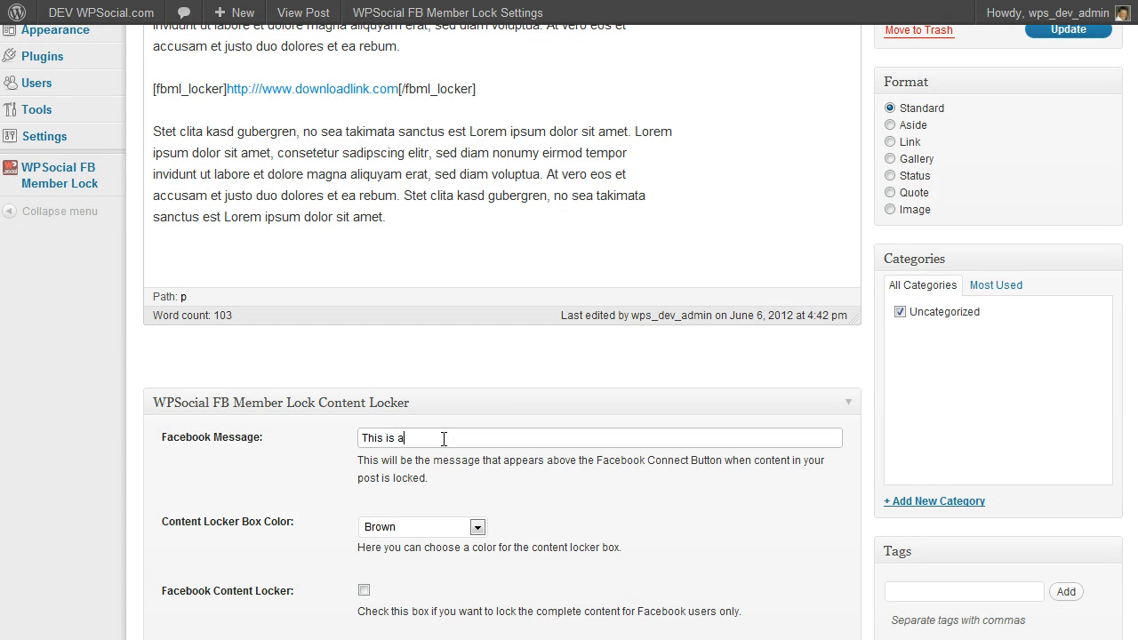
type("custom text")
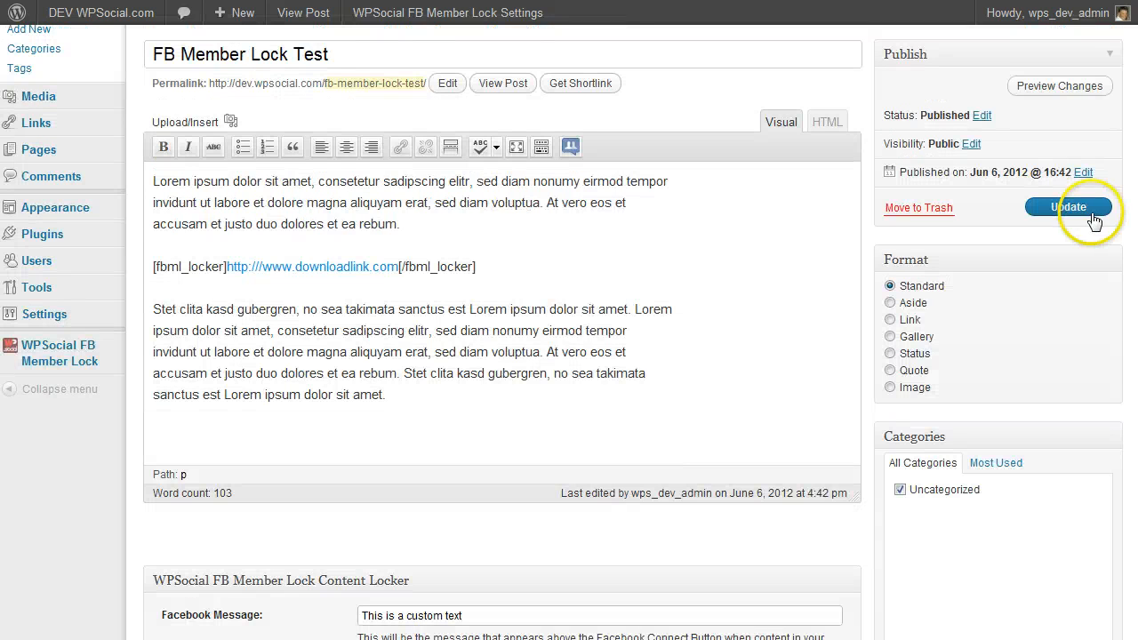
left_click(1069, 206)
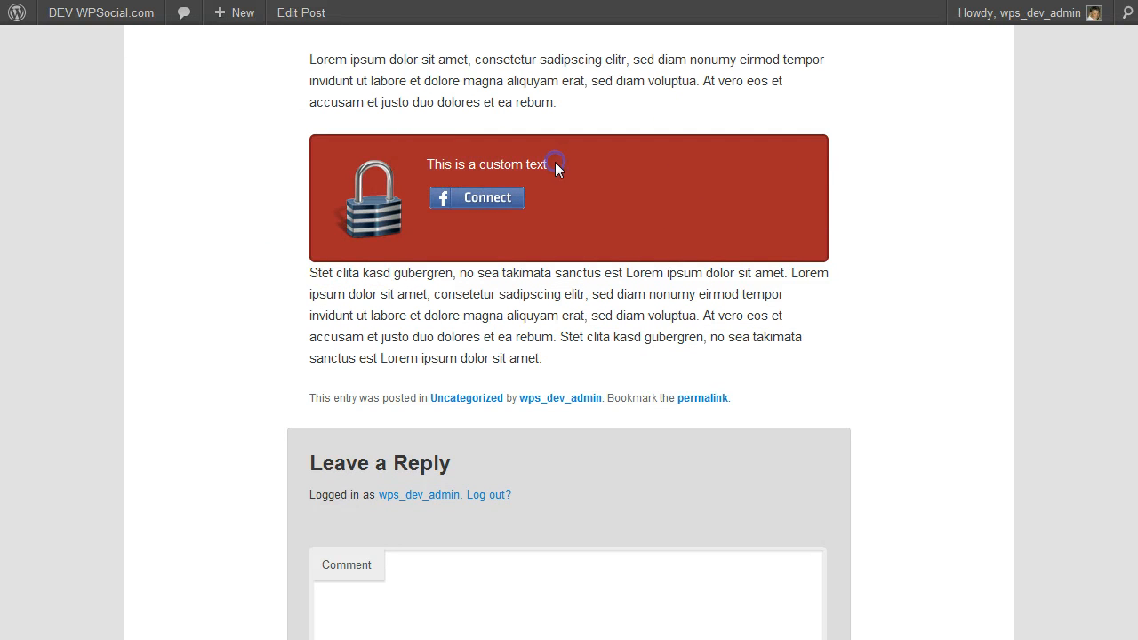
Set the locker box colour to None, reload the editor, and remove the shortcode line.
left_click(300, 12)
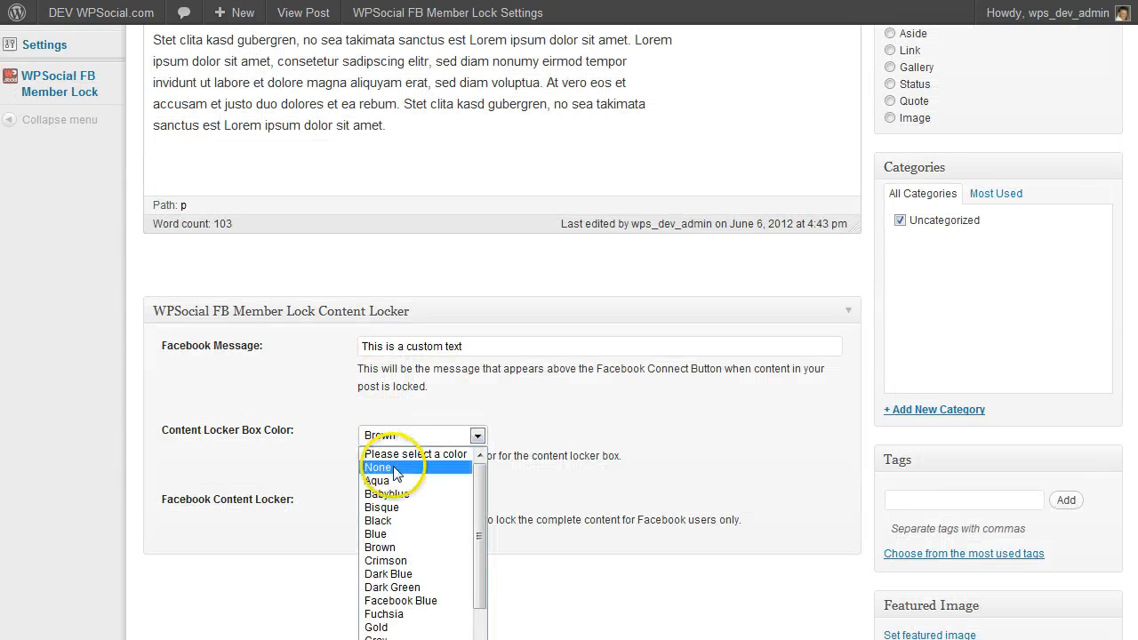
left_click(379, 466)
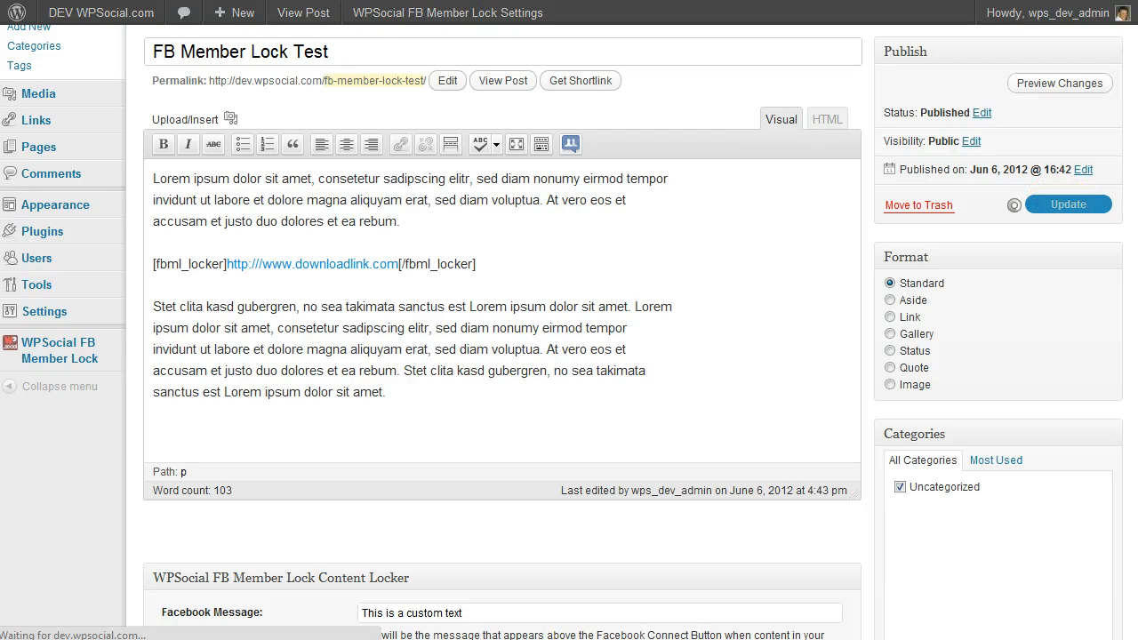
right_click(129, 334)
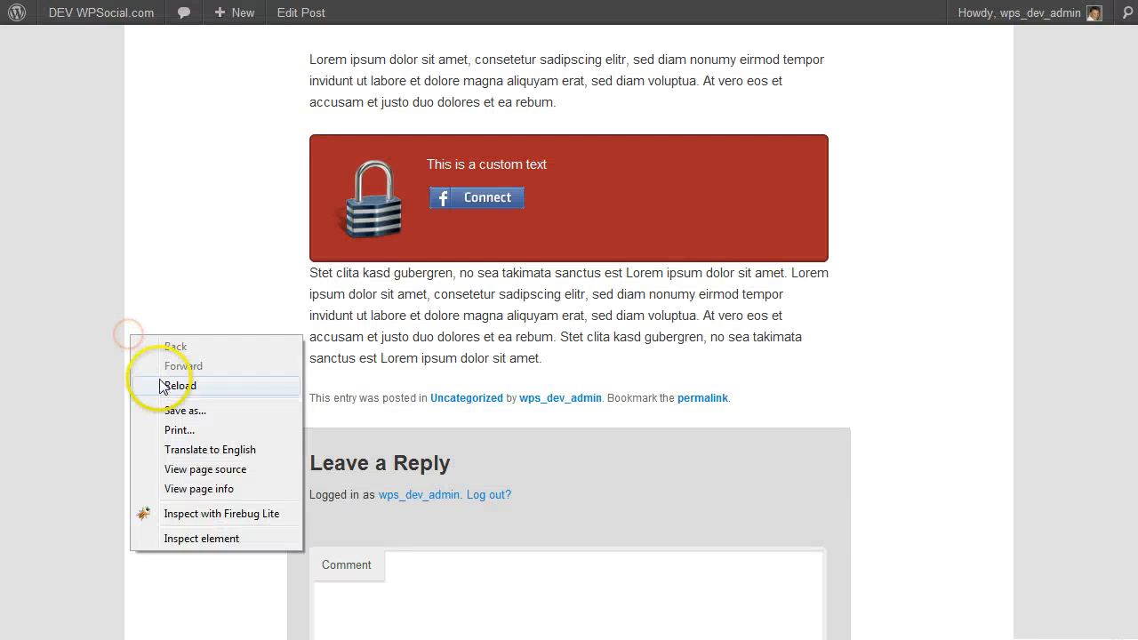
left_click(180, 385)
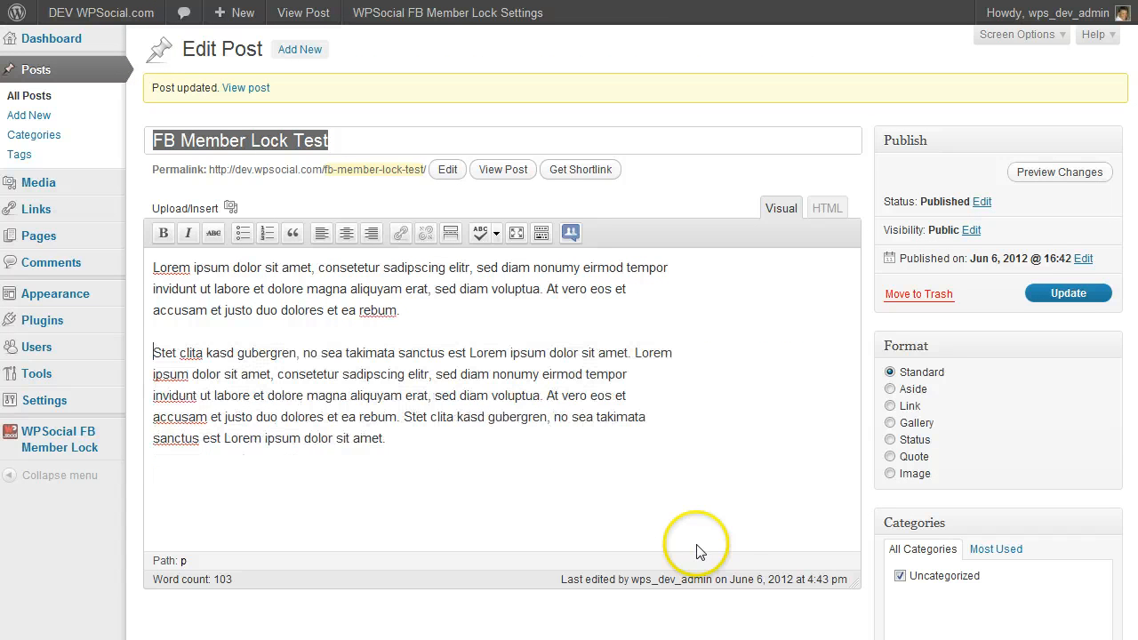
left_click(401, 309)
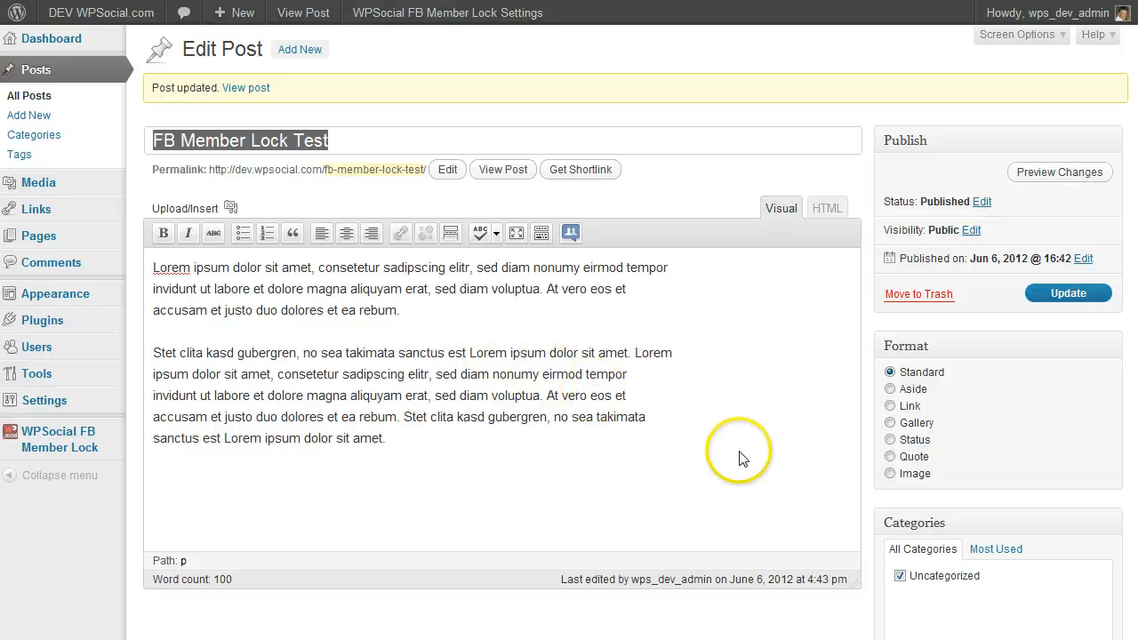
scroll("down", 3)
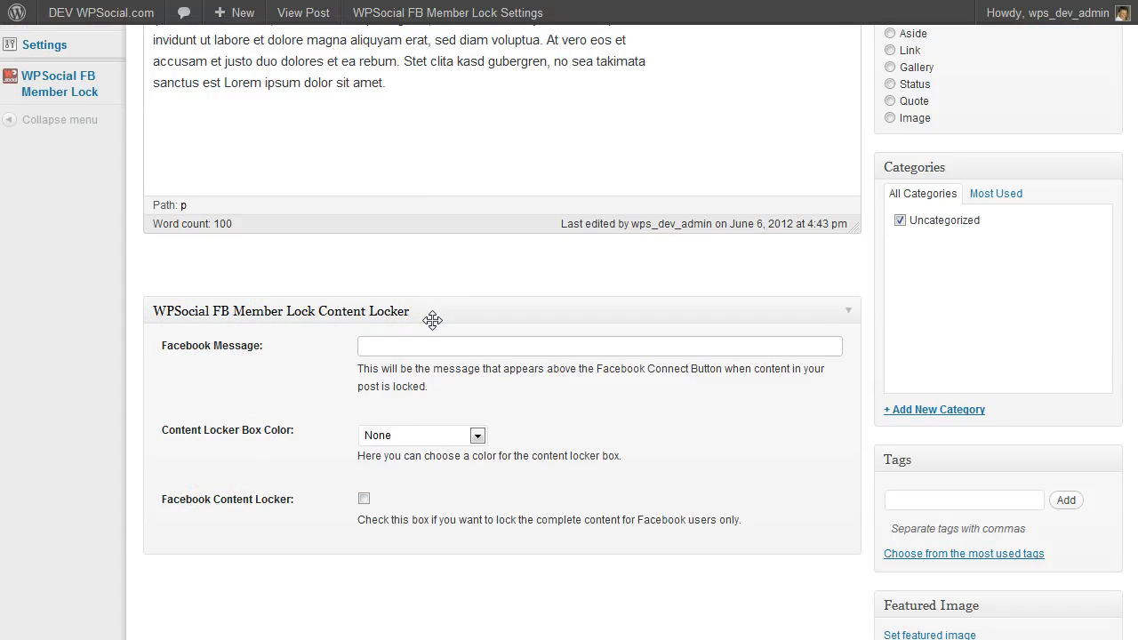
Enable Facebook Content Locker for the whole post with Slamon box colour, then update.
left_click(363, 498)
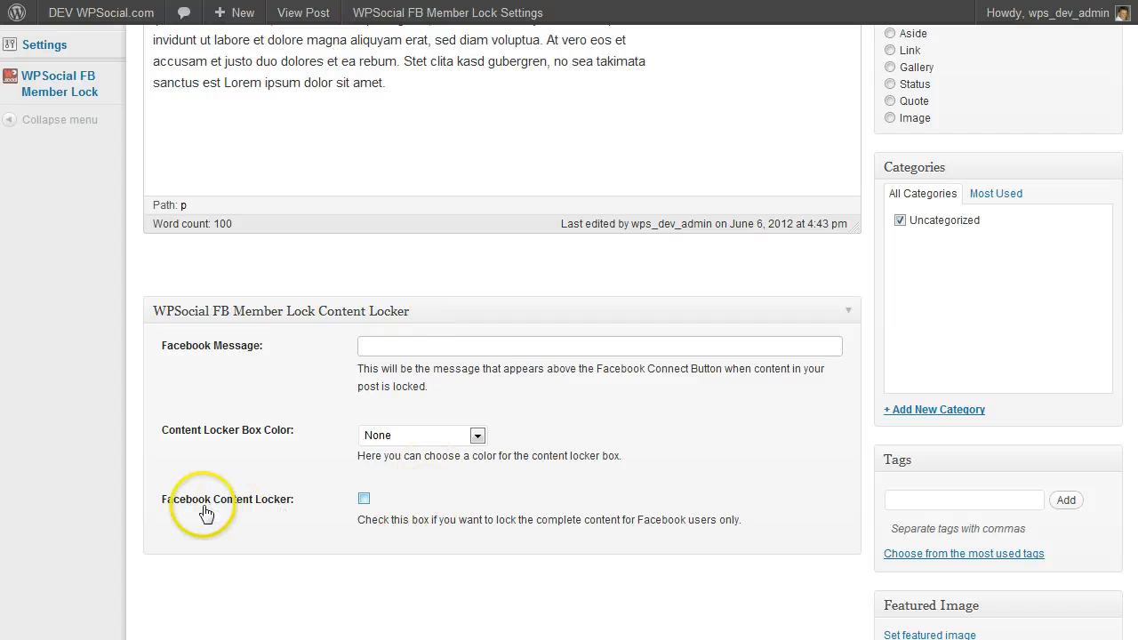
left_click(600, 346)
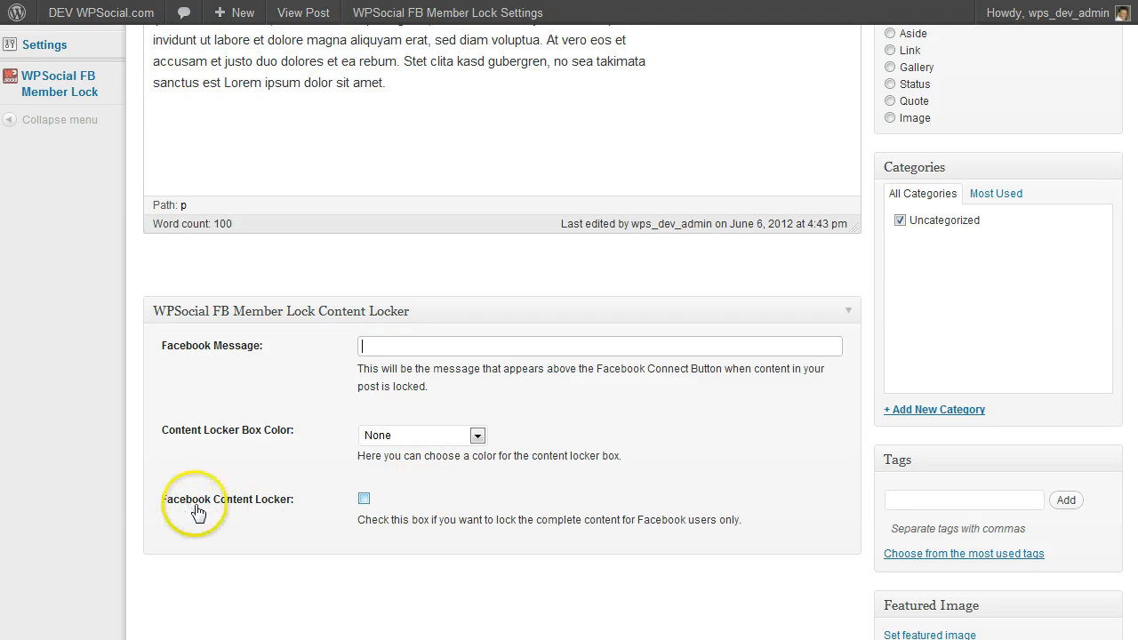
mouse_move(266, 511)
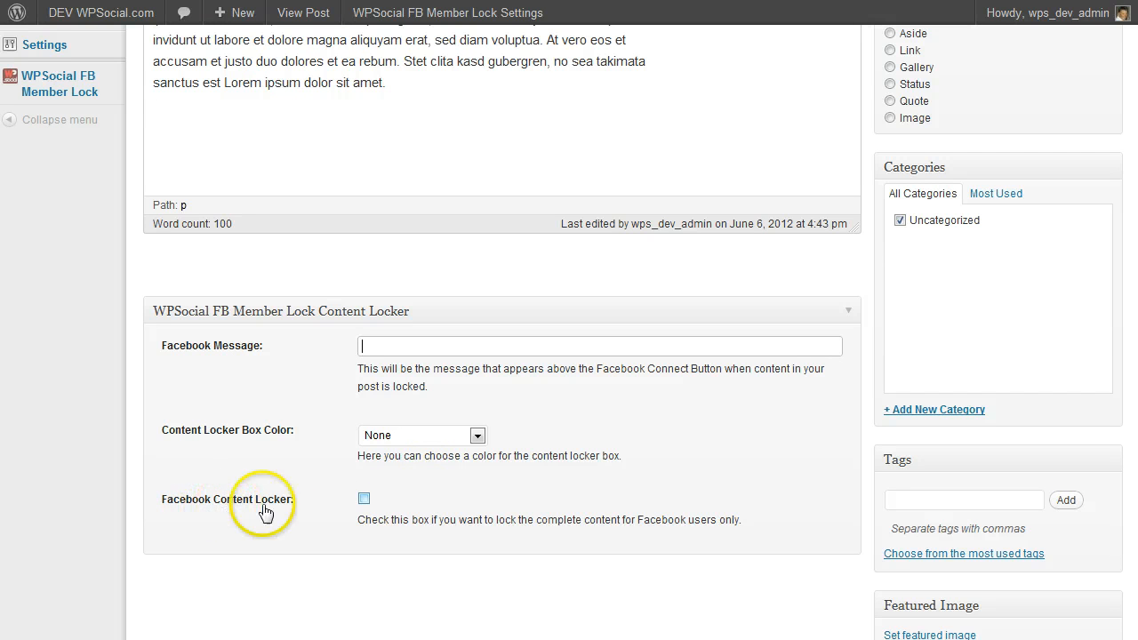
left_click(363, 497)
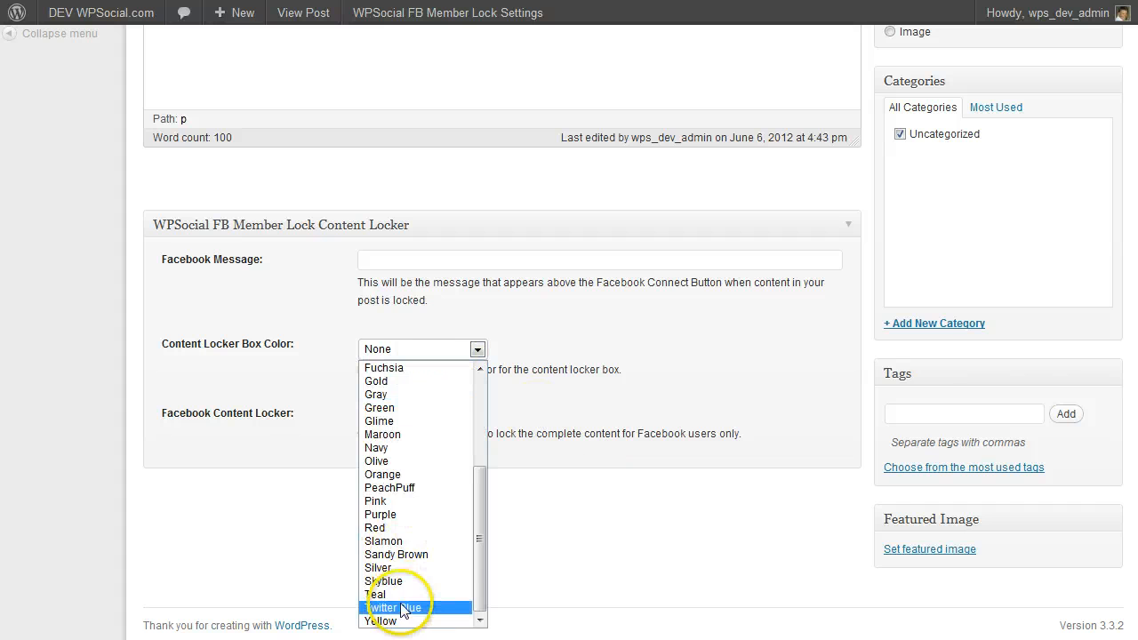
mouse_move(382, 541)
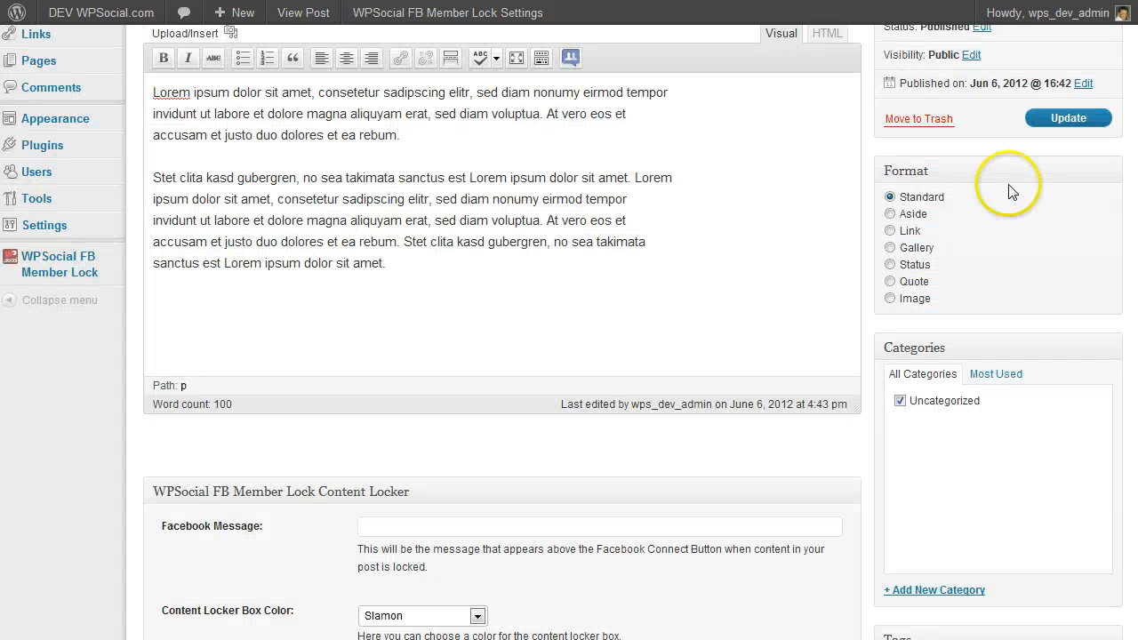
left_click(1068, 118)
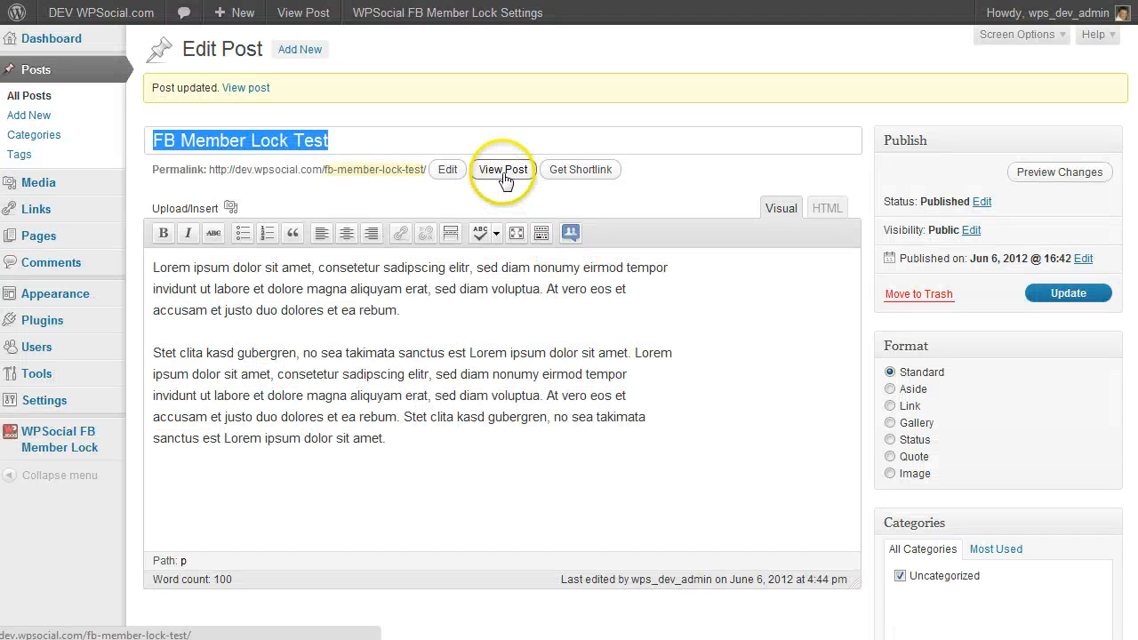
Open the published test post and scroll to its salmon locker box.
left_click(502, 170)
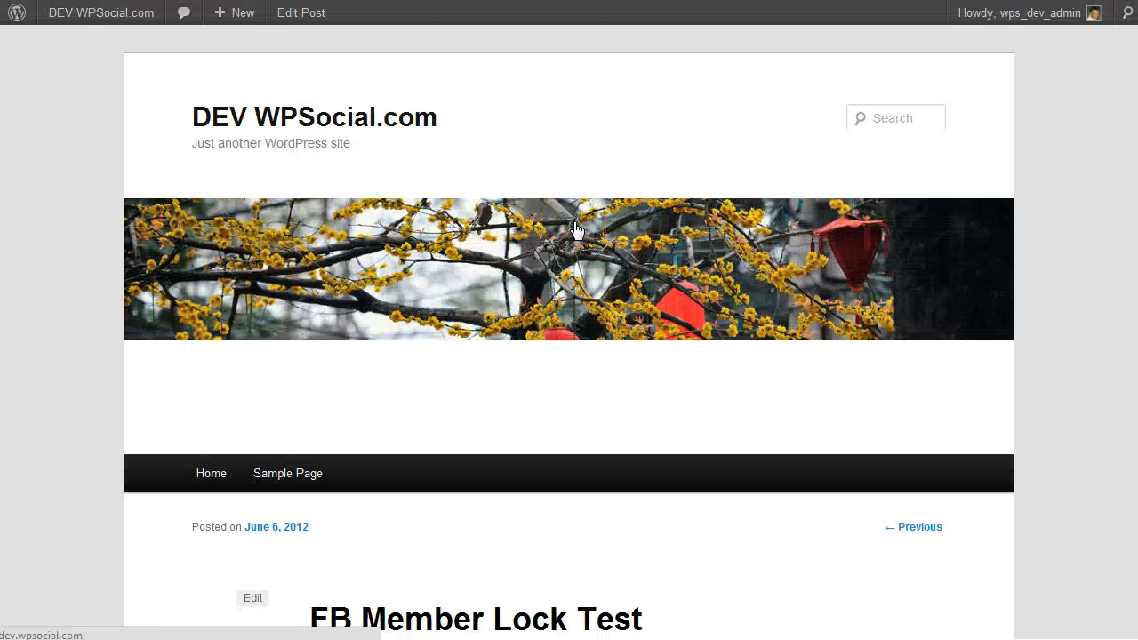
scroll("down", 3)
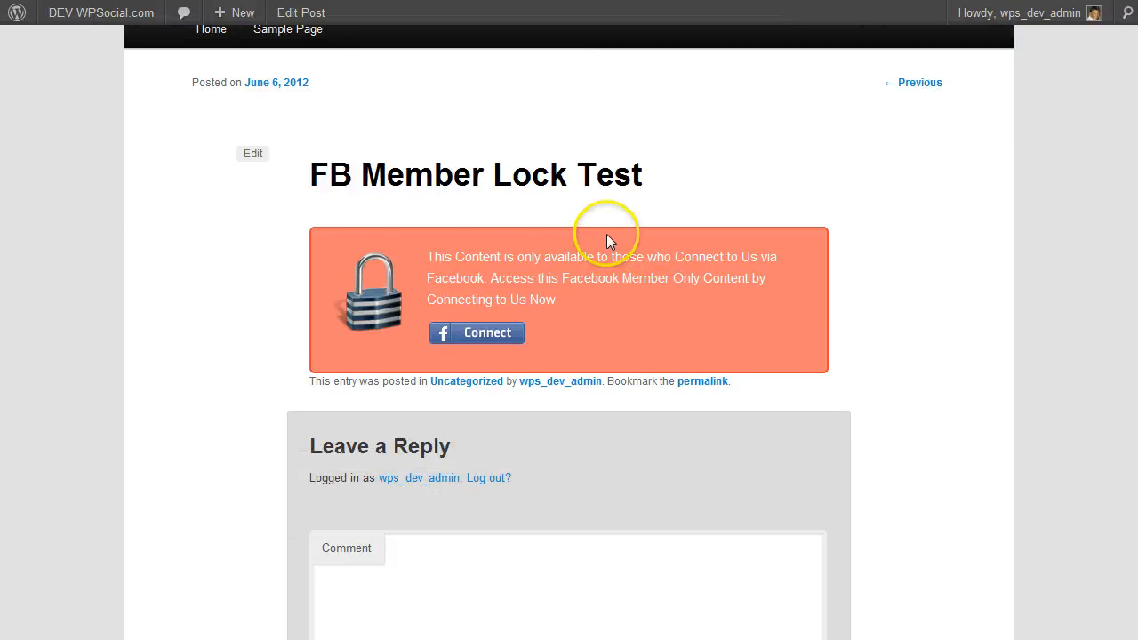
mouse_move(896, 315)
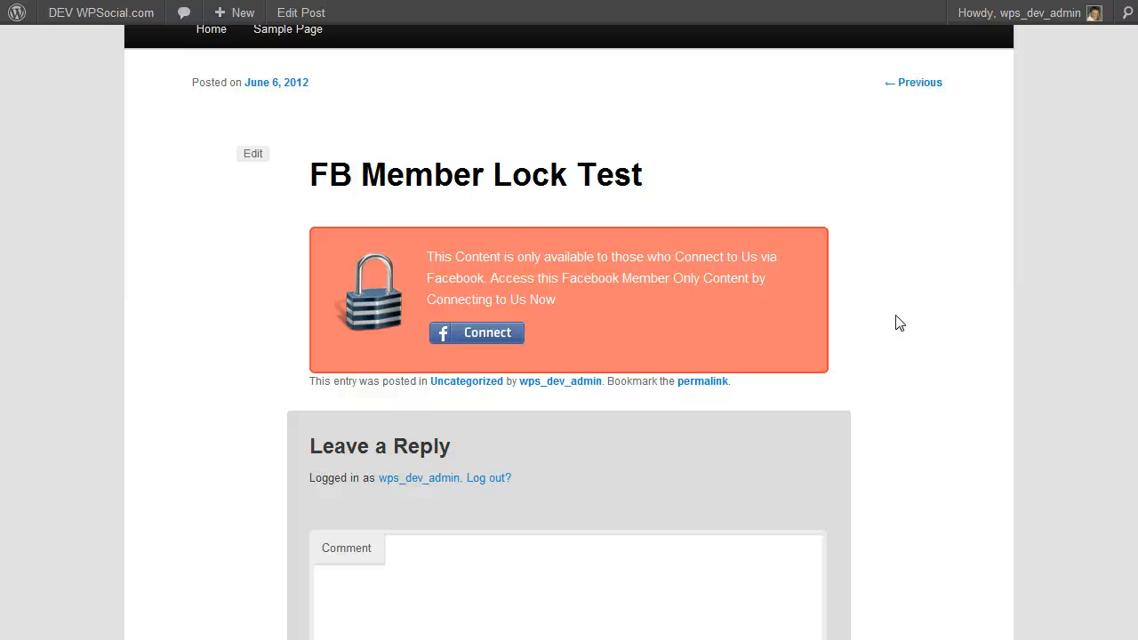
mouse_move(466, 342)
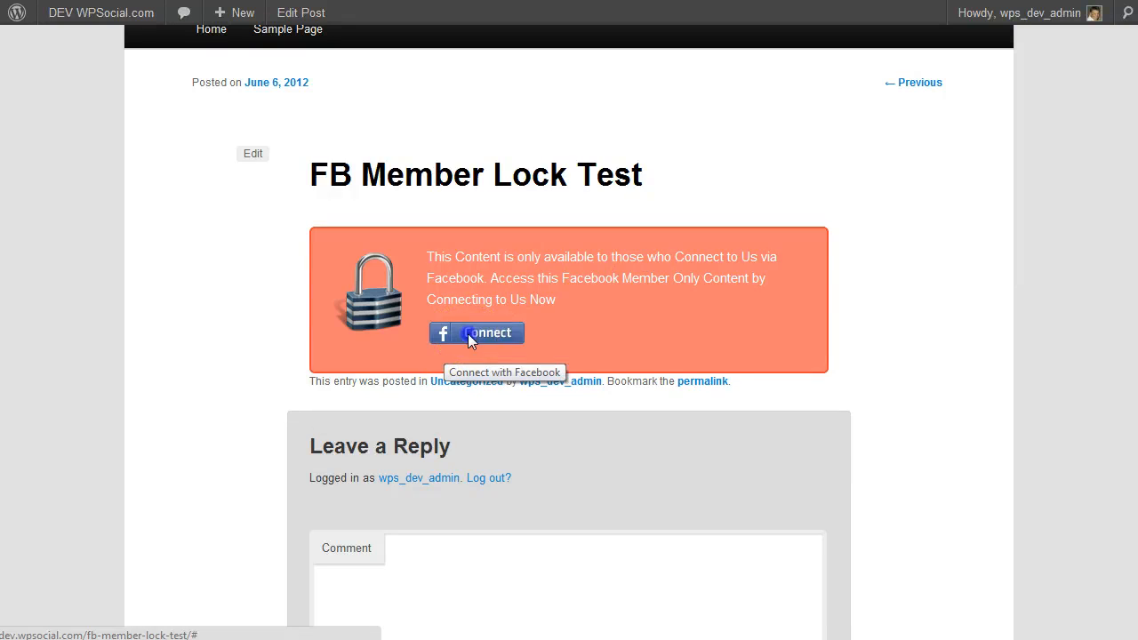
Connect with Facebook, log in, and approve the WPSocial DEV app's access.
left_click(477, 332)
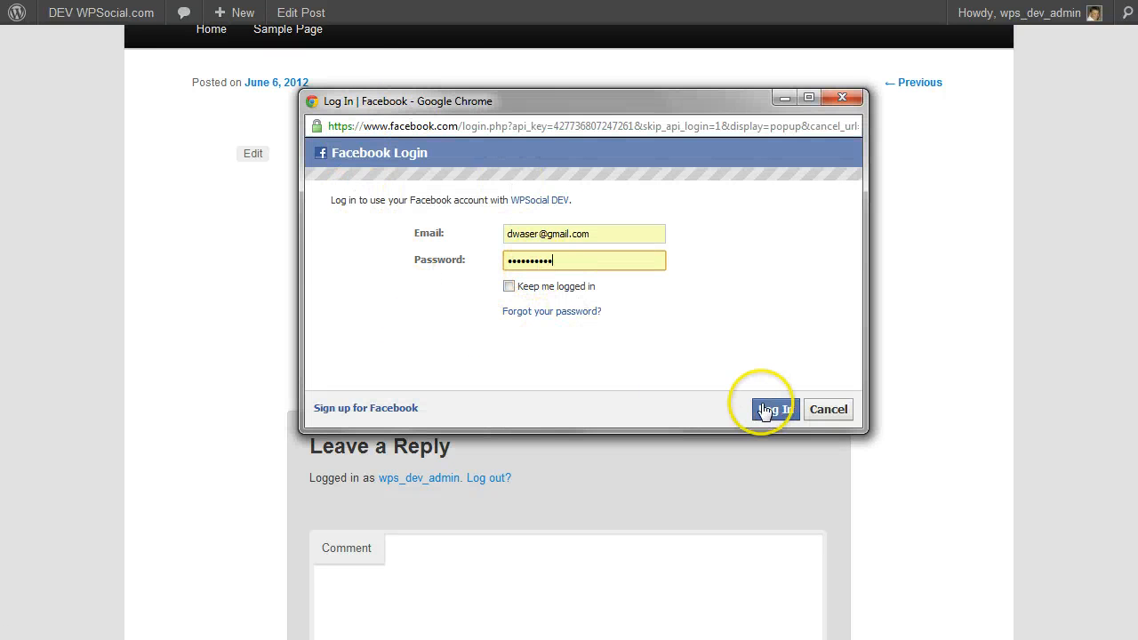
left_click(774, 409)
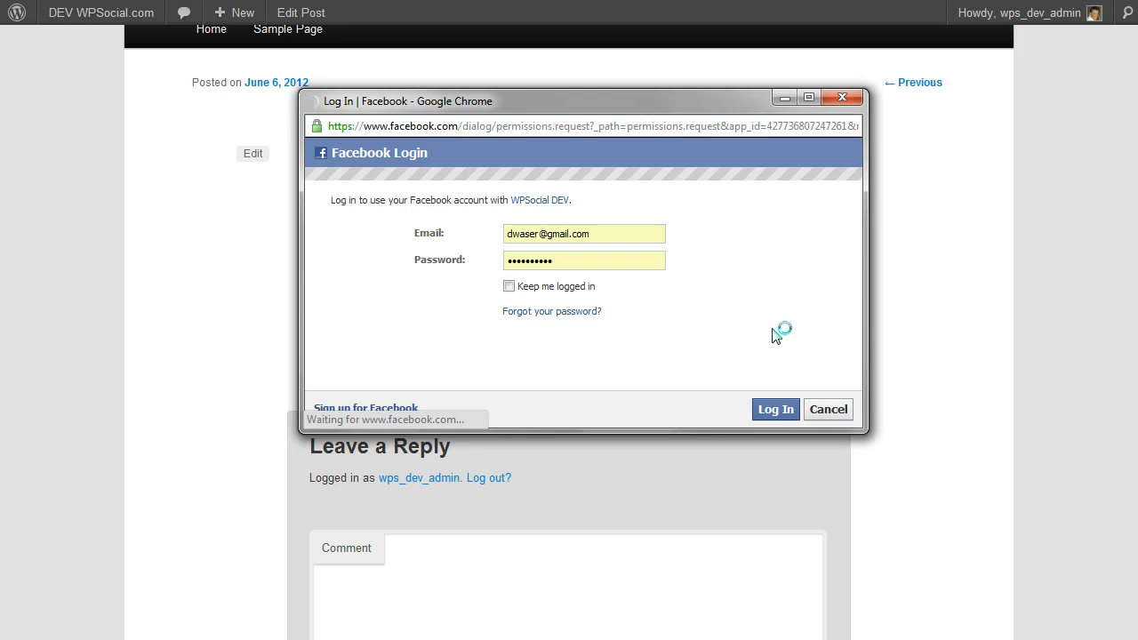
left_click(775, 409)
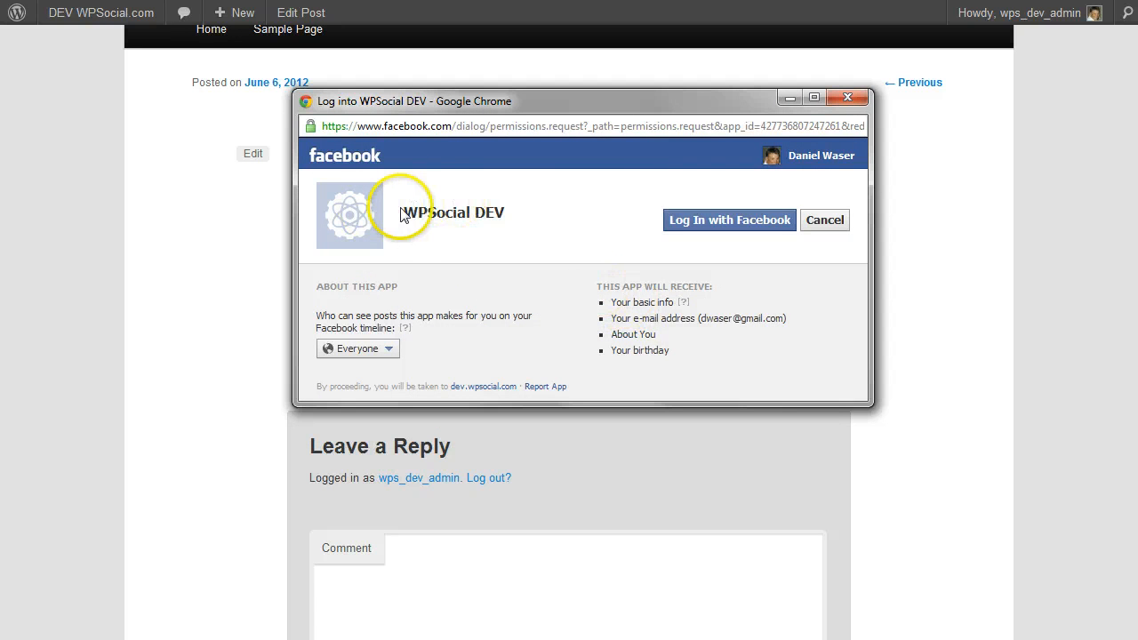
double_click(453, 212)
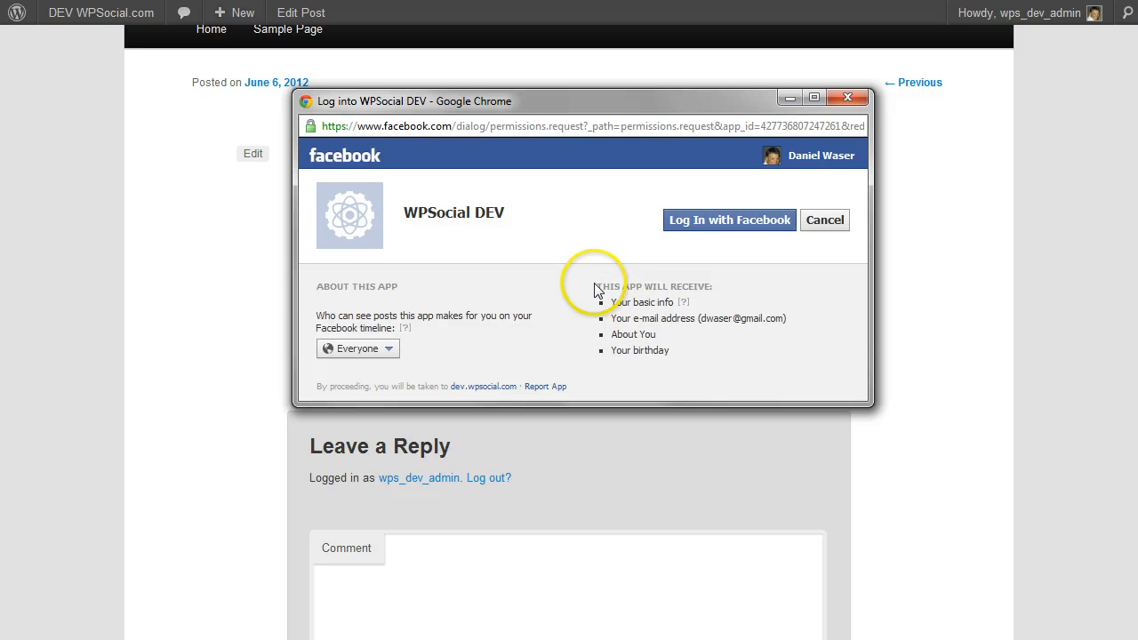
mouse_move(676, 373)
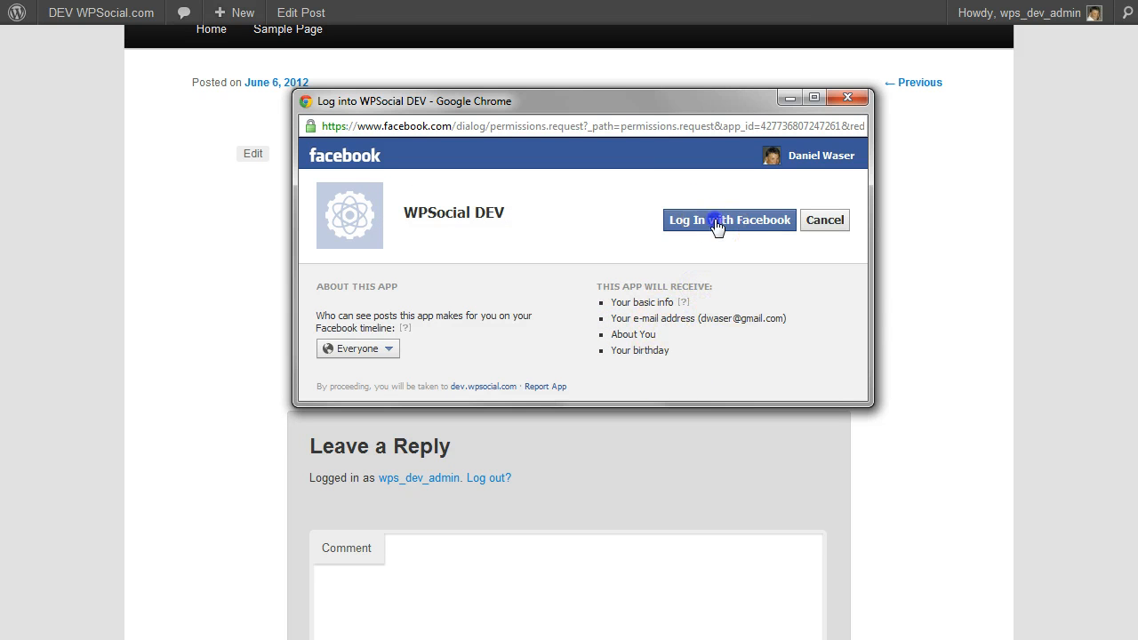
left_click(728, 219)
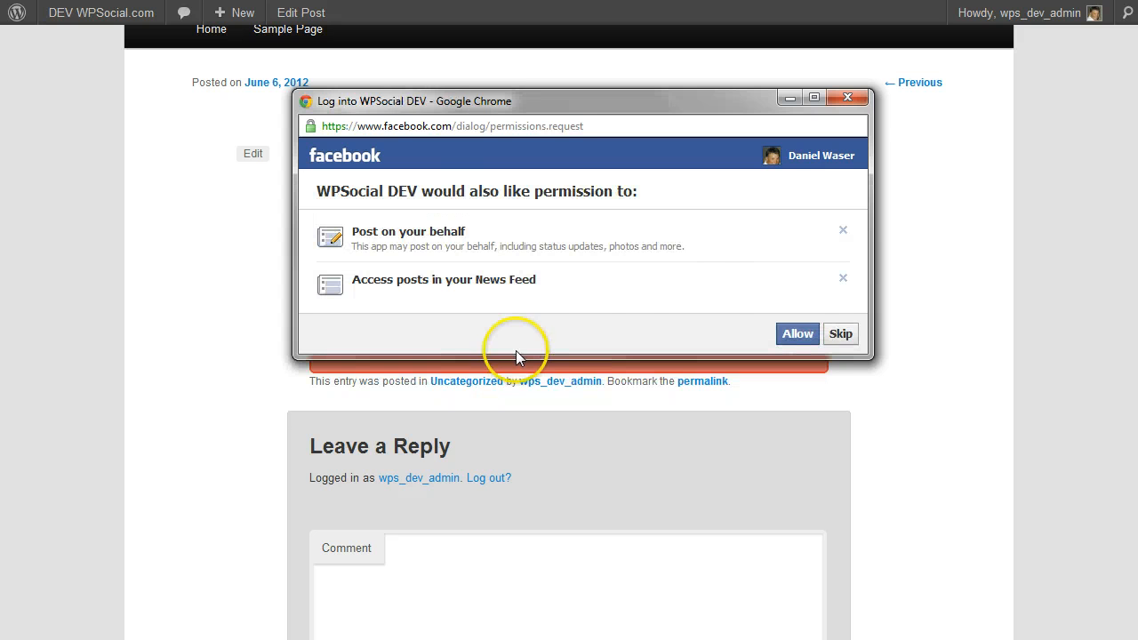
mouse_move(628, 304)
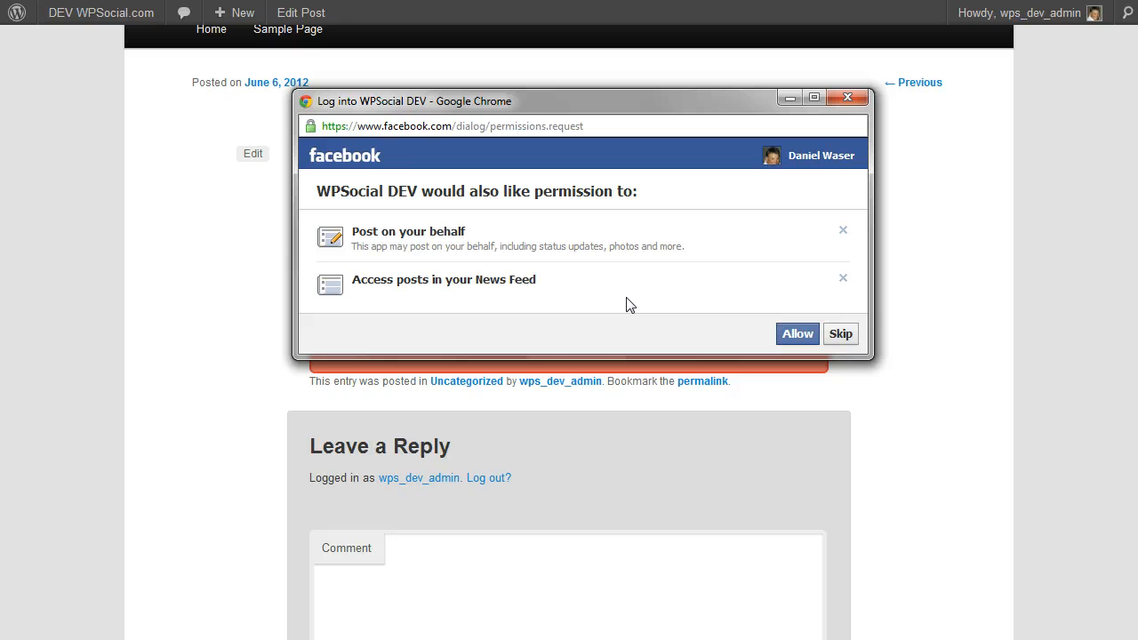
mouse_move(610, 300)
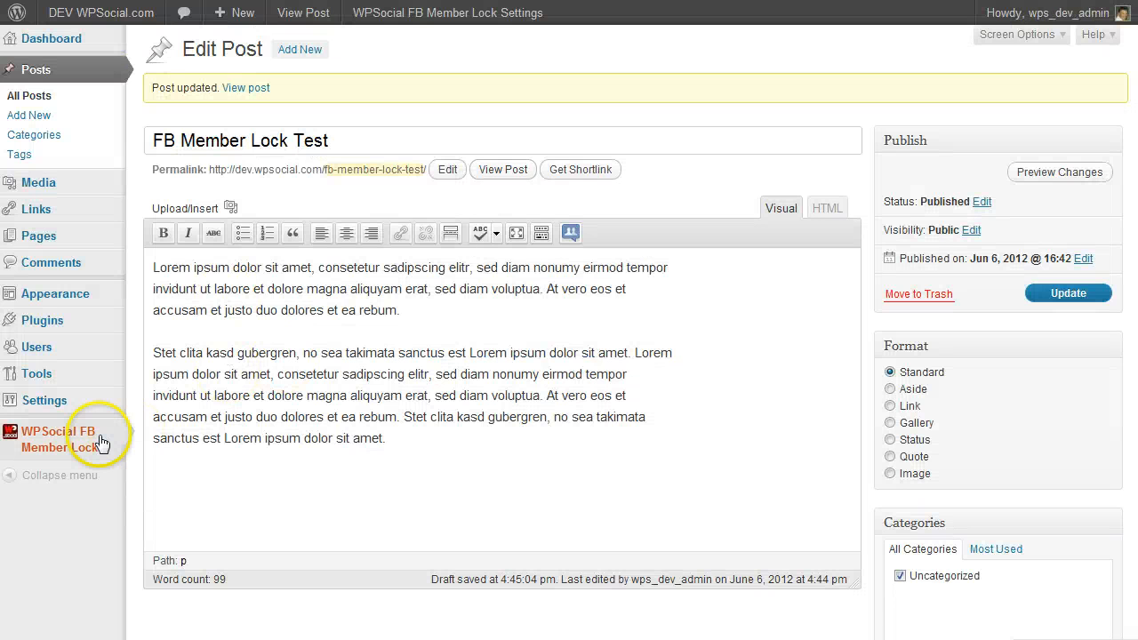
Set aside the permissions popup and scroll back to the post's Connect locker.
left_click(58, 438)
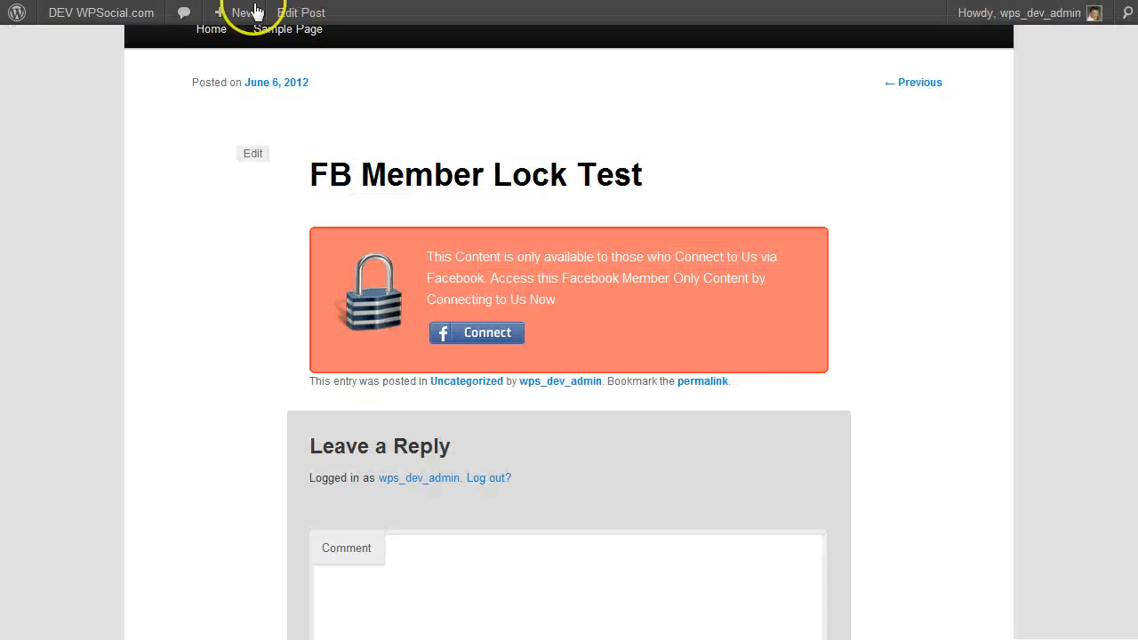
mouse_move(419, 279)
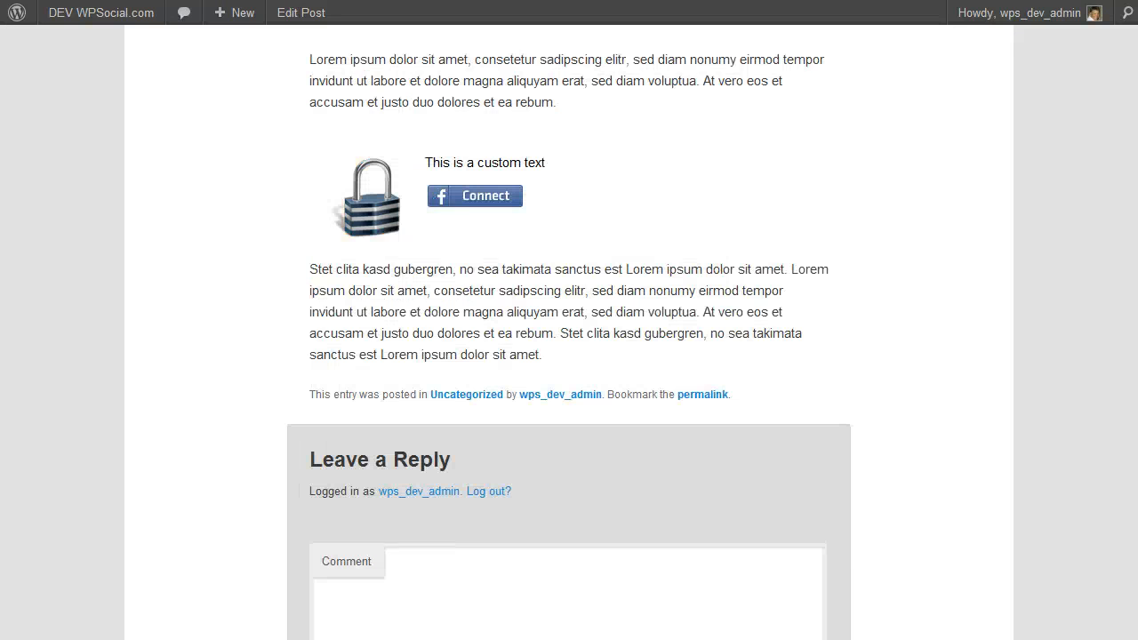
scroll("down", 3)
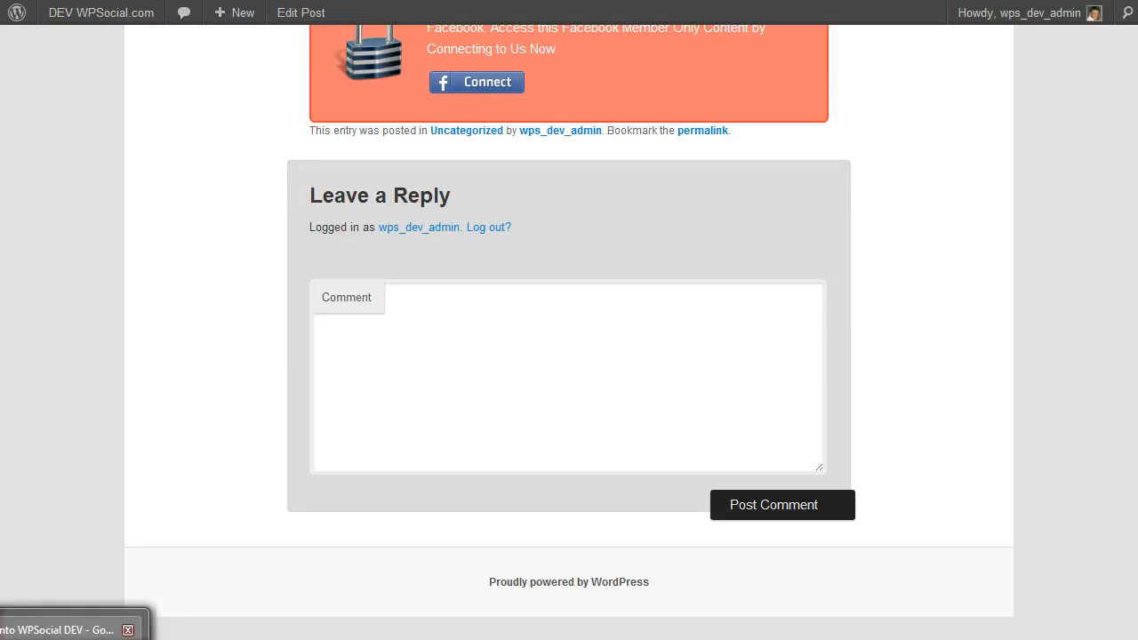
Decline WPSocial DEV's News Feed and posting permissions, then skip the request.
left_click(475, 82)
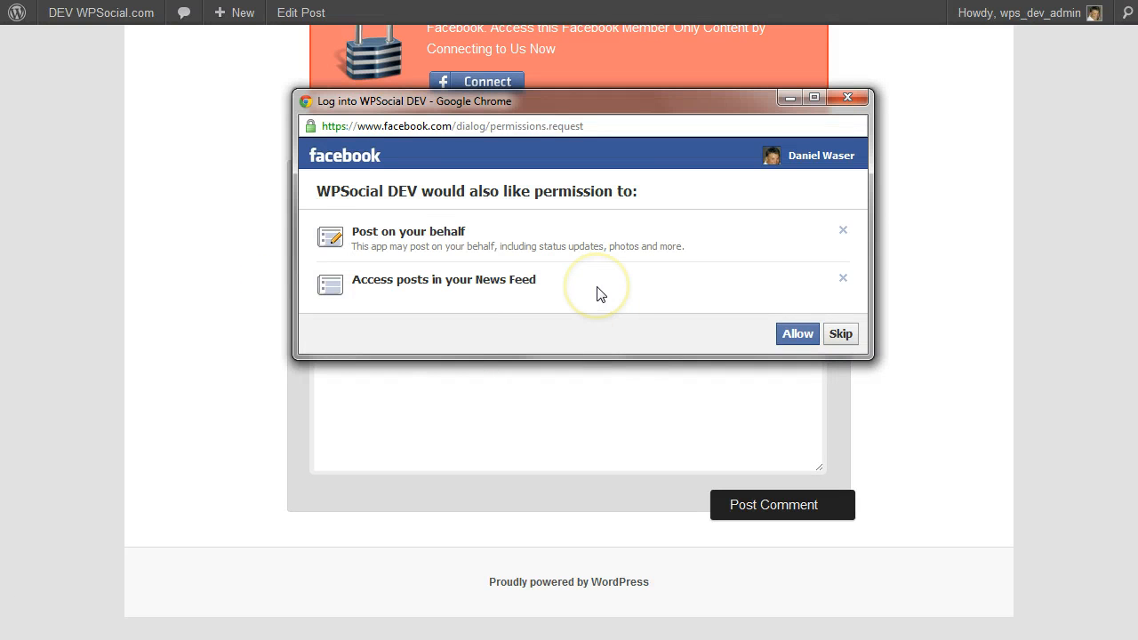
mouse_move(611, 307)
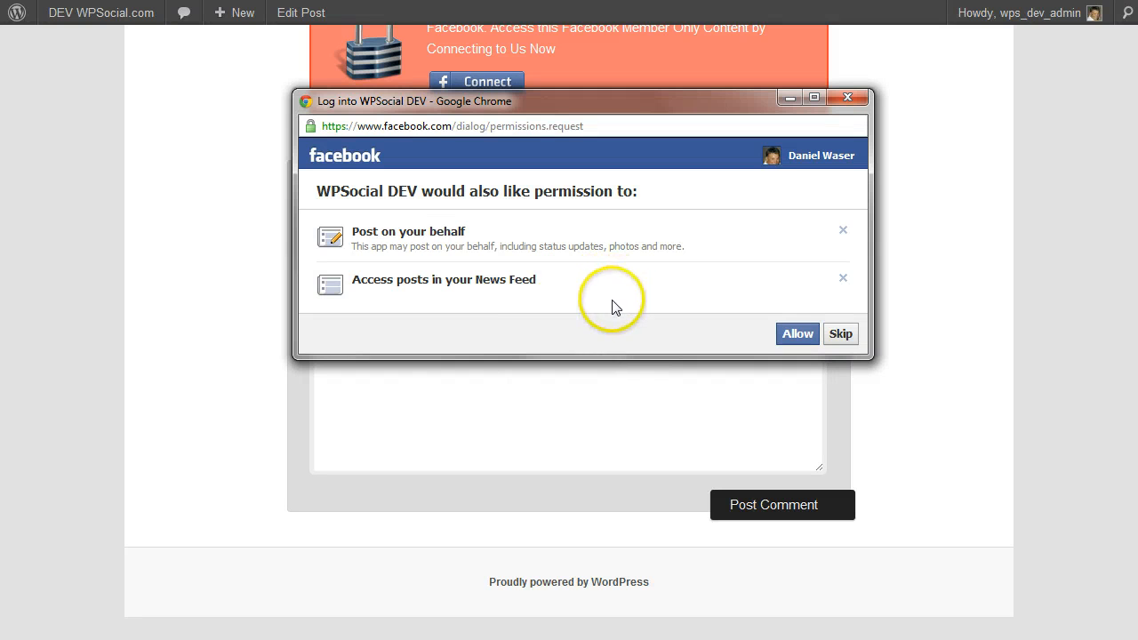
mouse_move(843, 279)
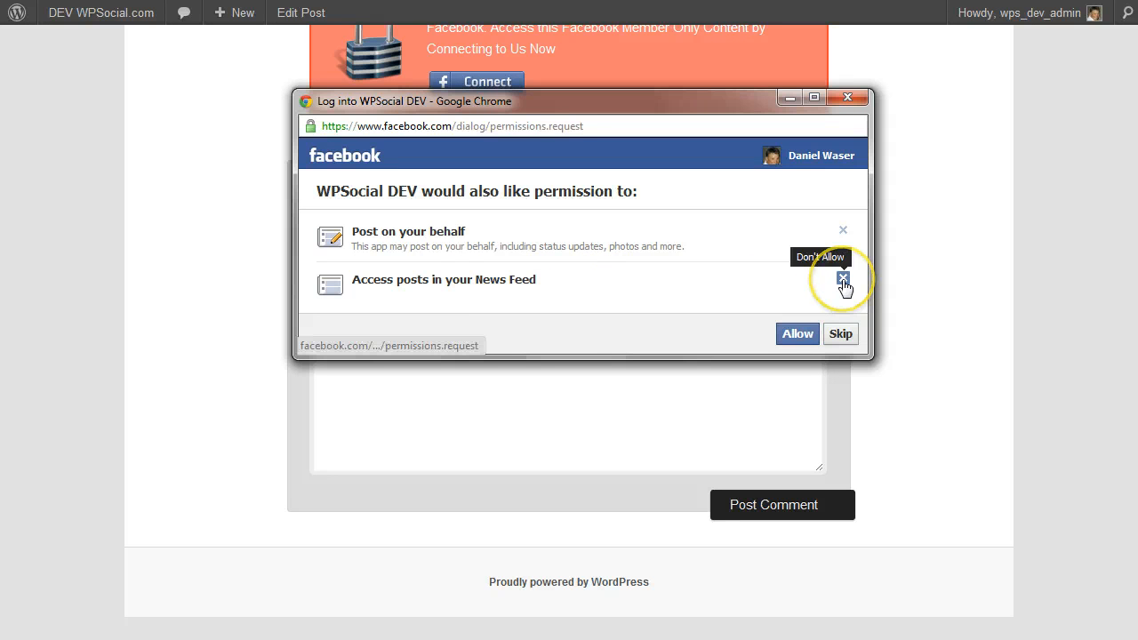
left_click(843, 280)
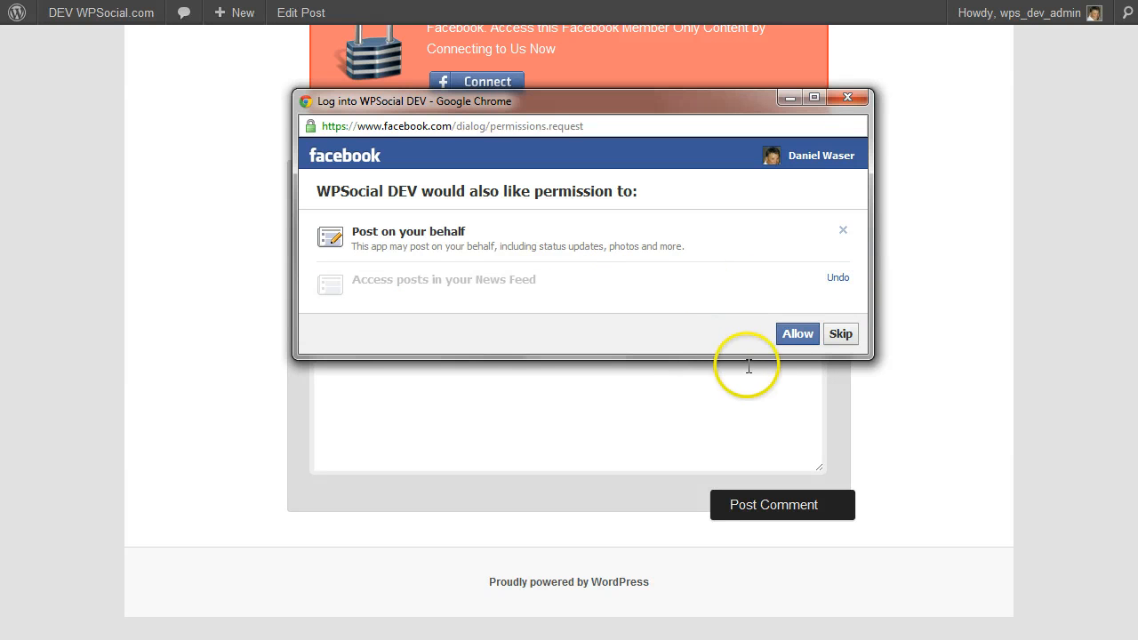
left_click(842, 229)
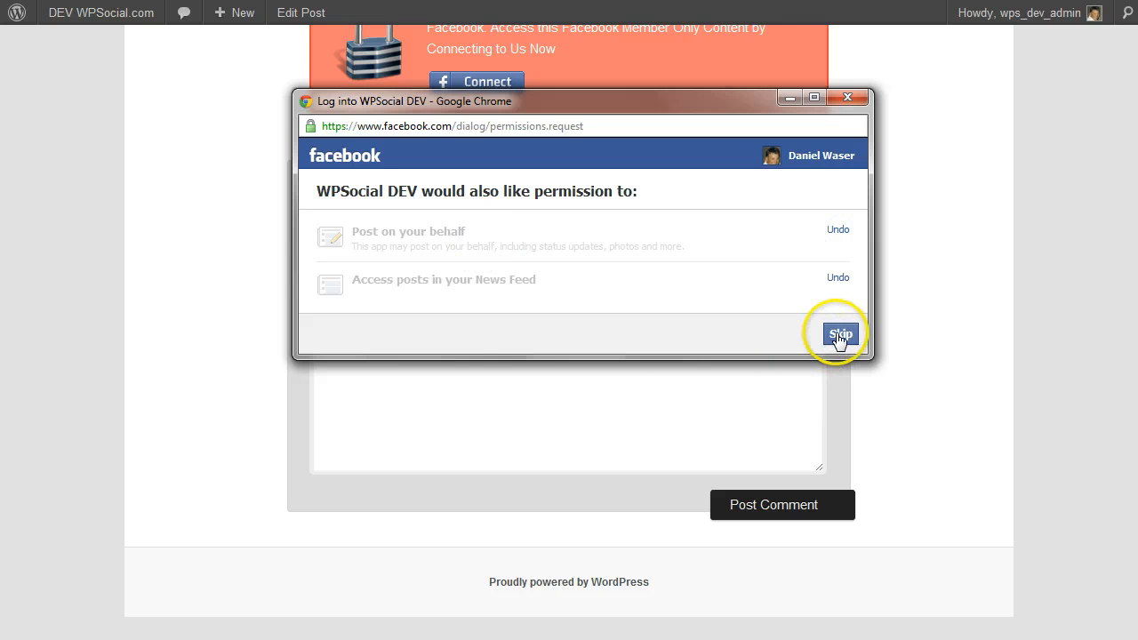
left_click(839, 334)
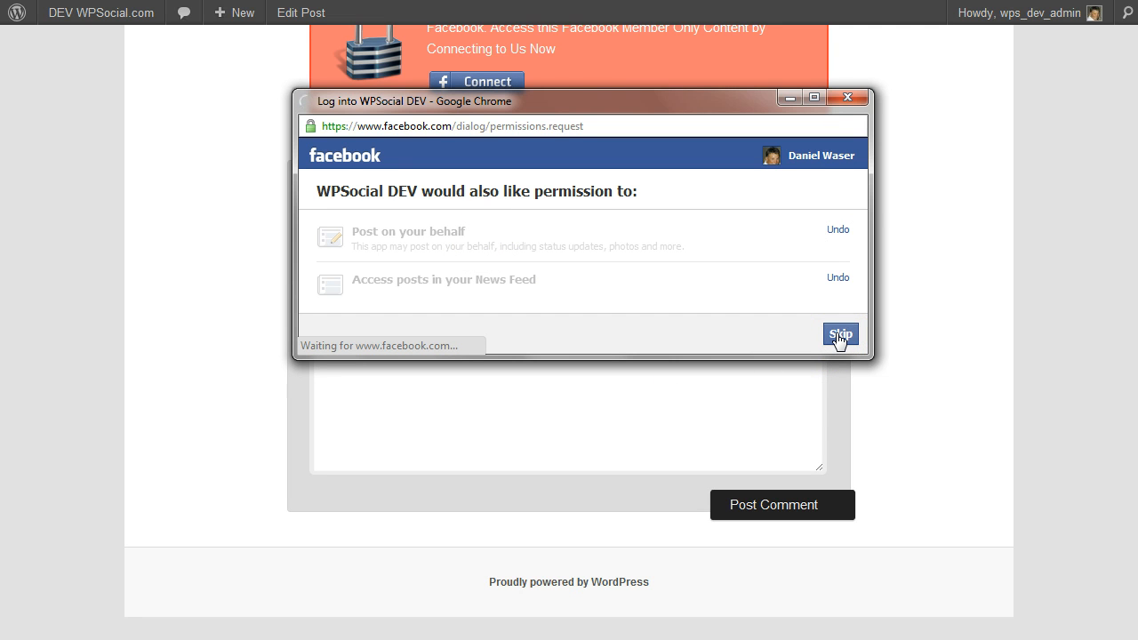
left_click(839, 335)
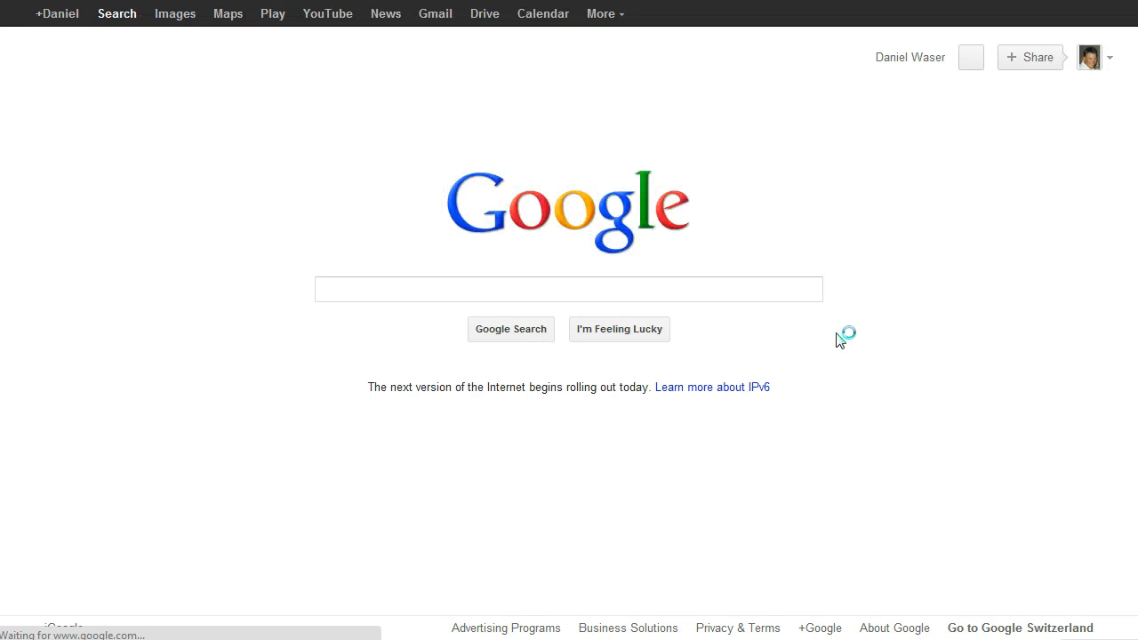
Focus the redirected Google Search page.
left_click(568, 289)
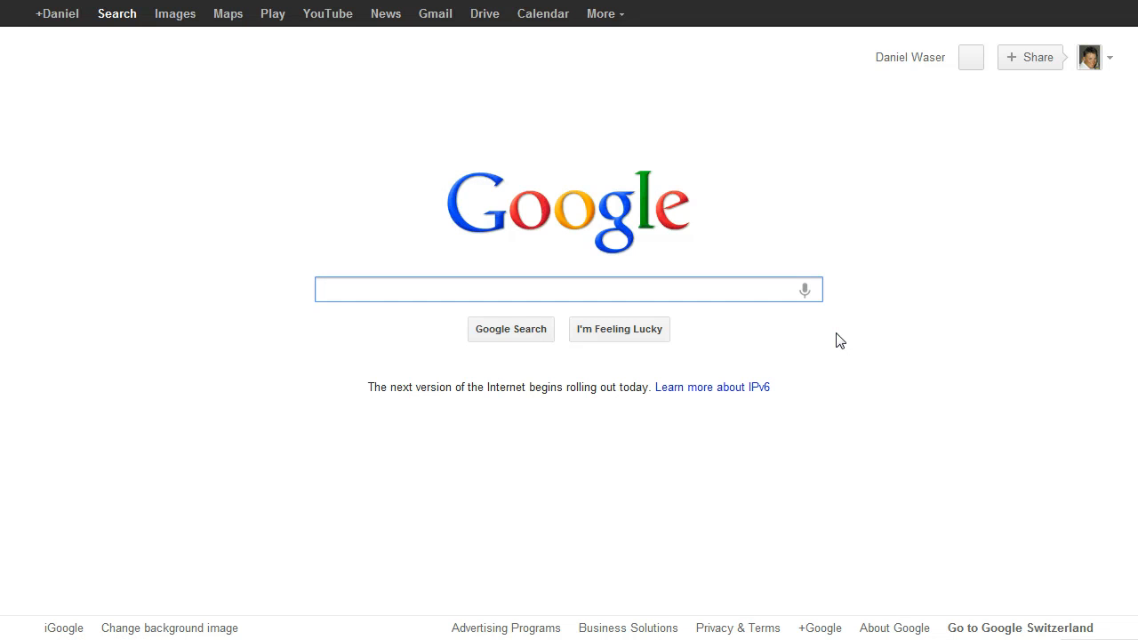
left_click(568, 289)
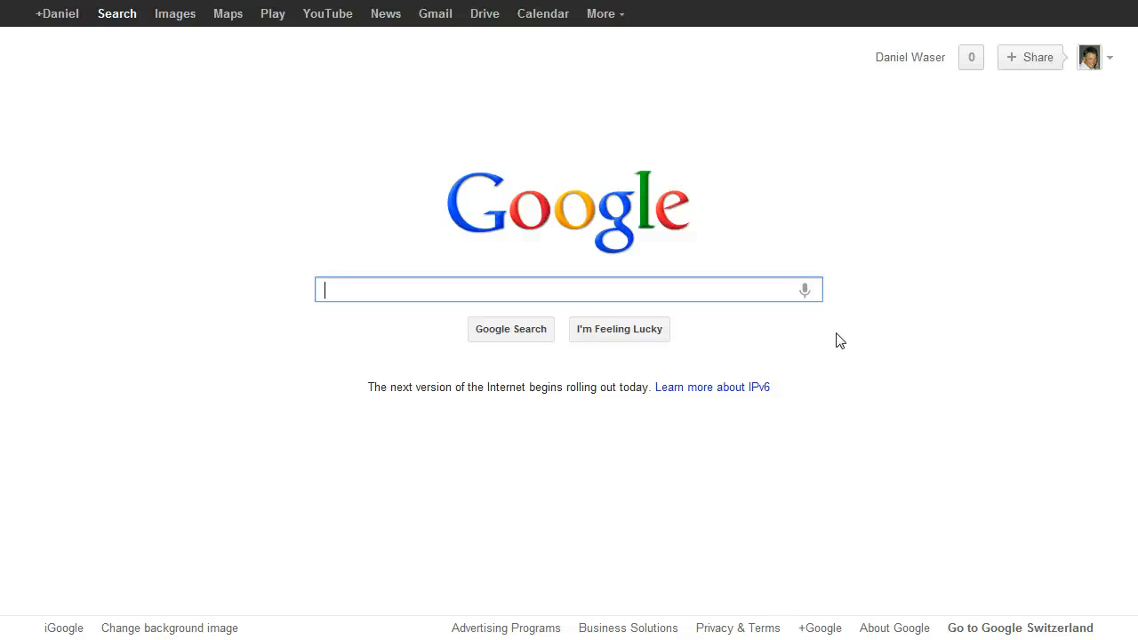
mouse_move(517, 493)
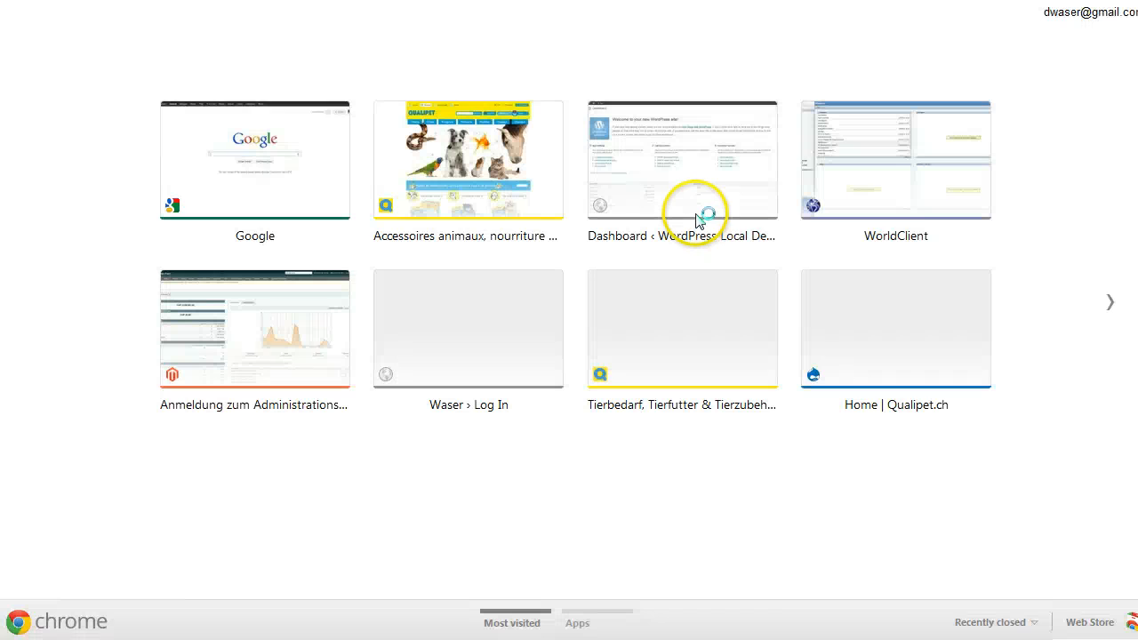
Enter 'faceboo' in the omnibox to load the Facebook News Feed.
type("faceboo")
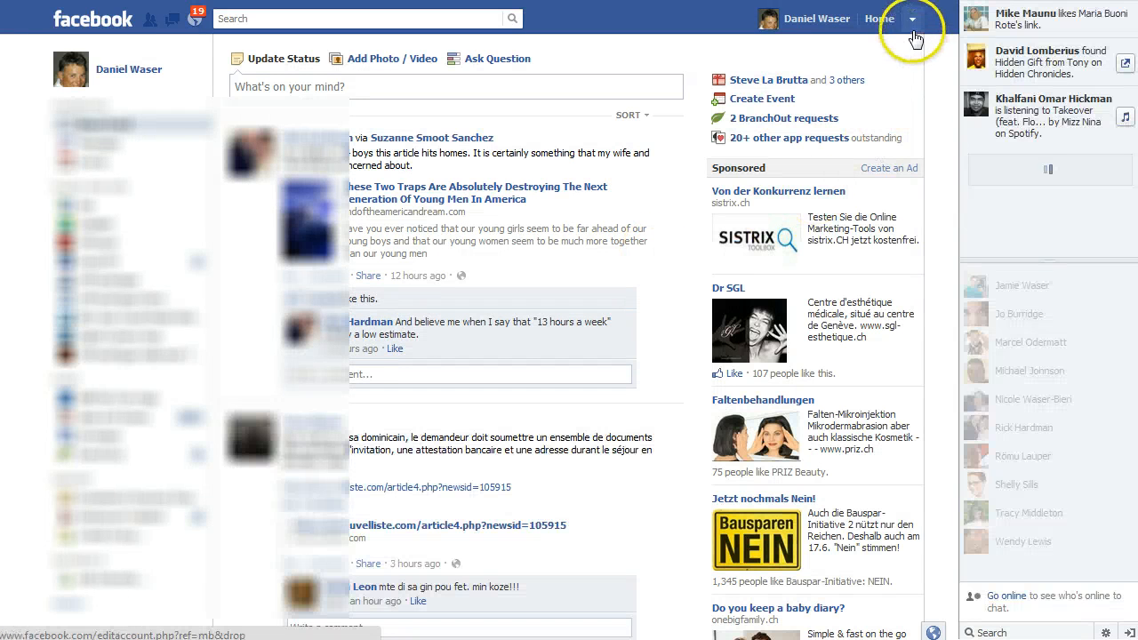
Go to Facebook Account Settings and switch to its Apps section.
left_click(913, 18)
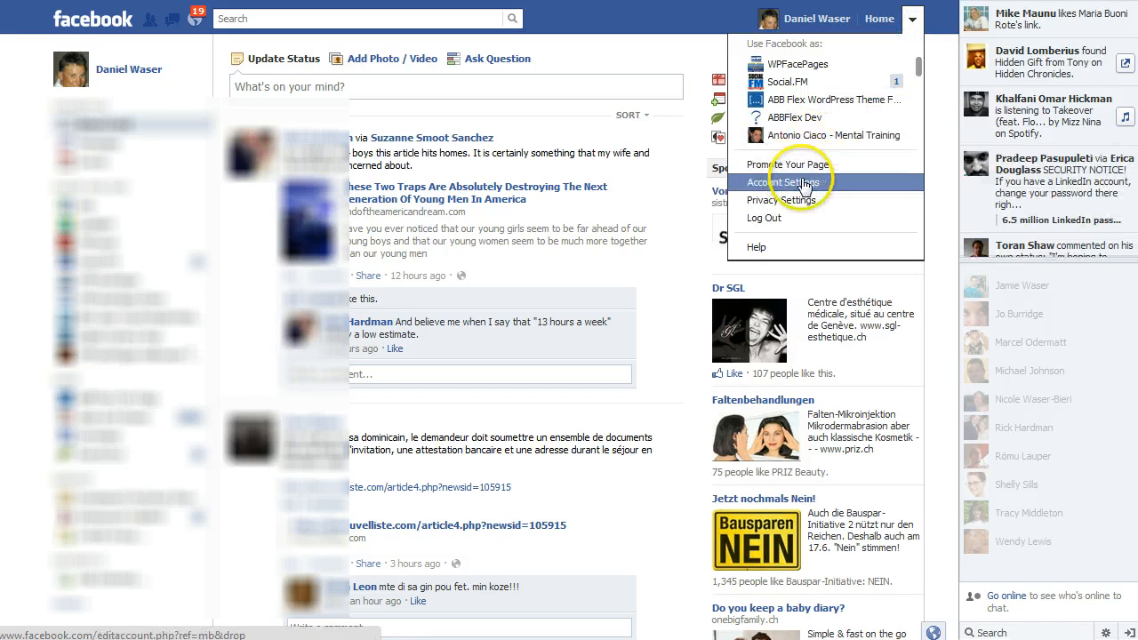
left_click(786, 182)
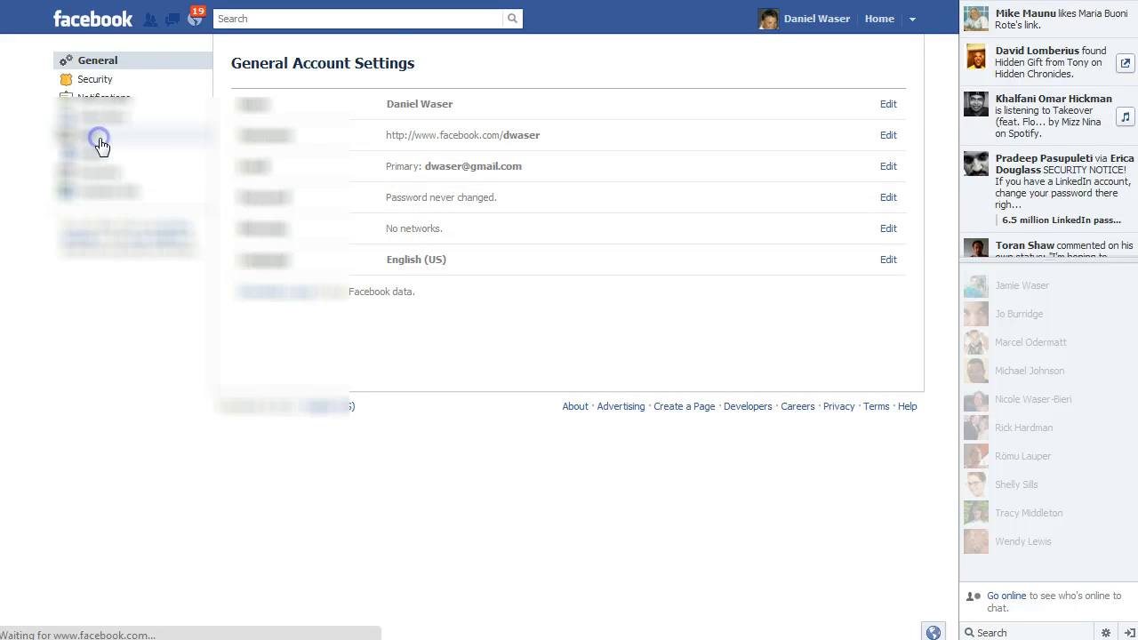
left_click(93, 135)
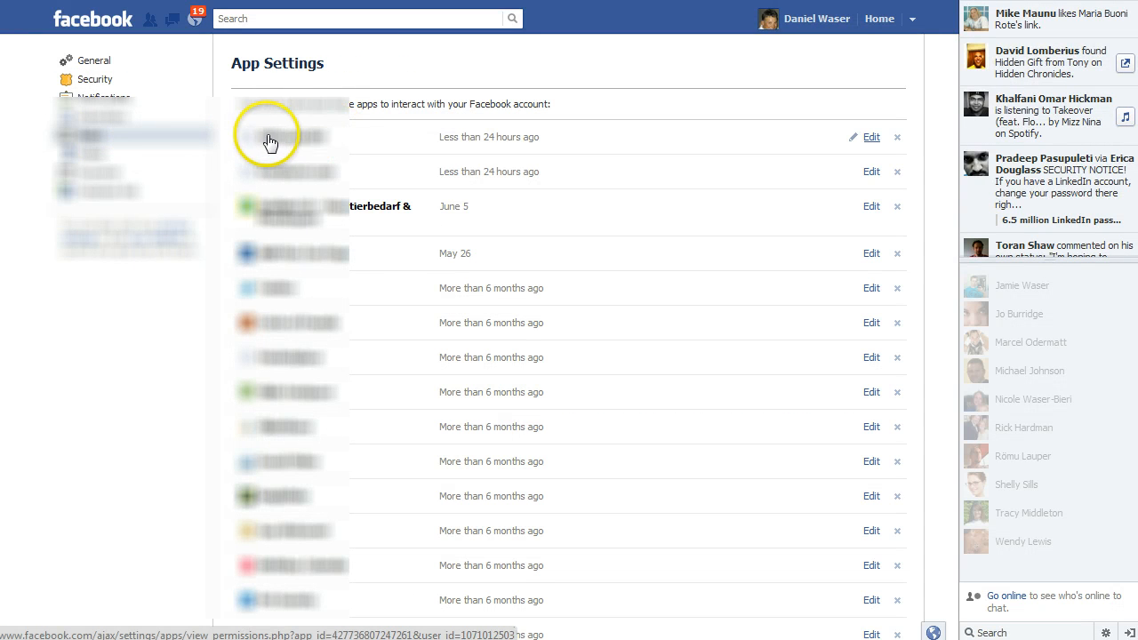
mouse_move(892, 153)
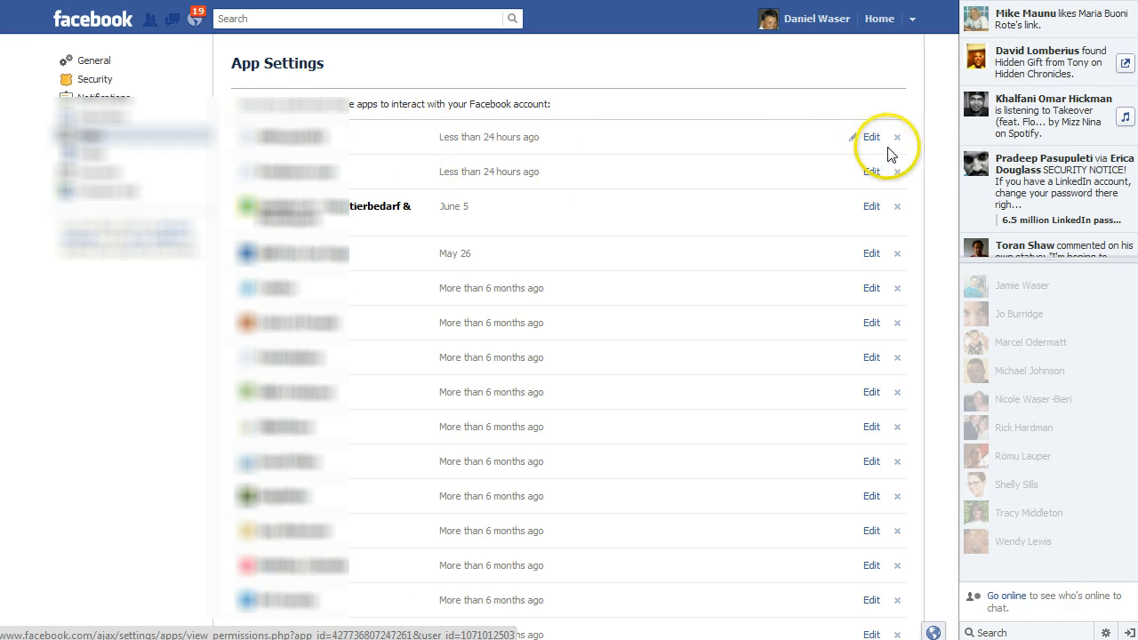
Delete WPSocial DEV from App Settings and confirm the removal.
left_click(897, 137)
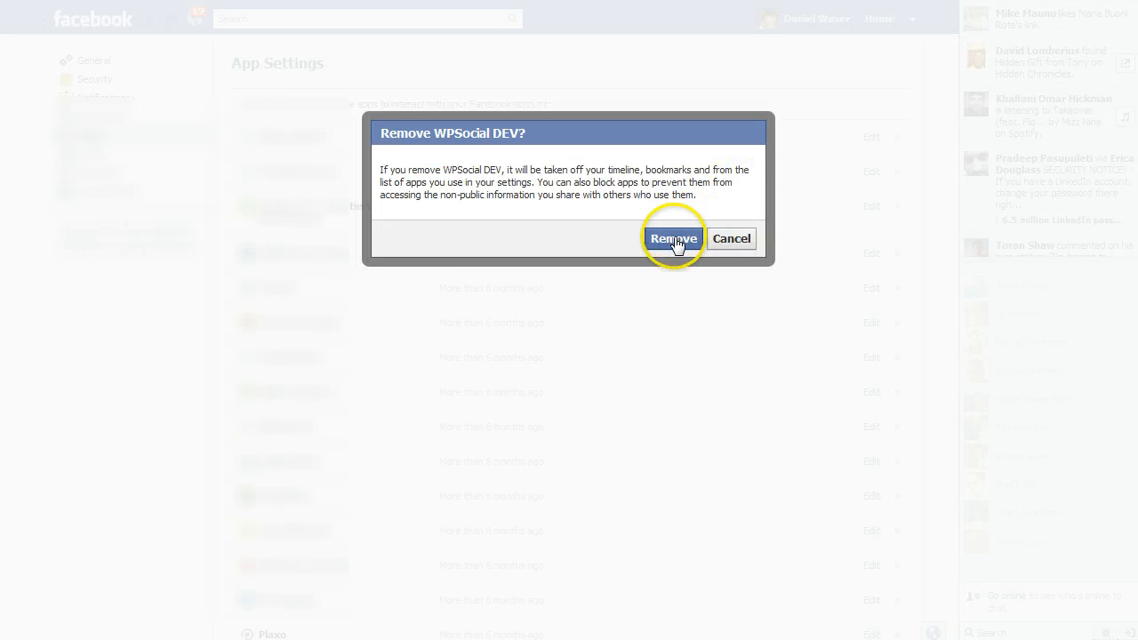
left_click(673, 239)
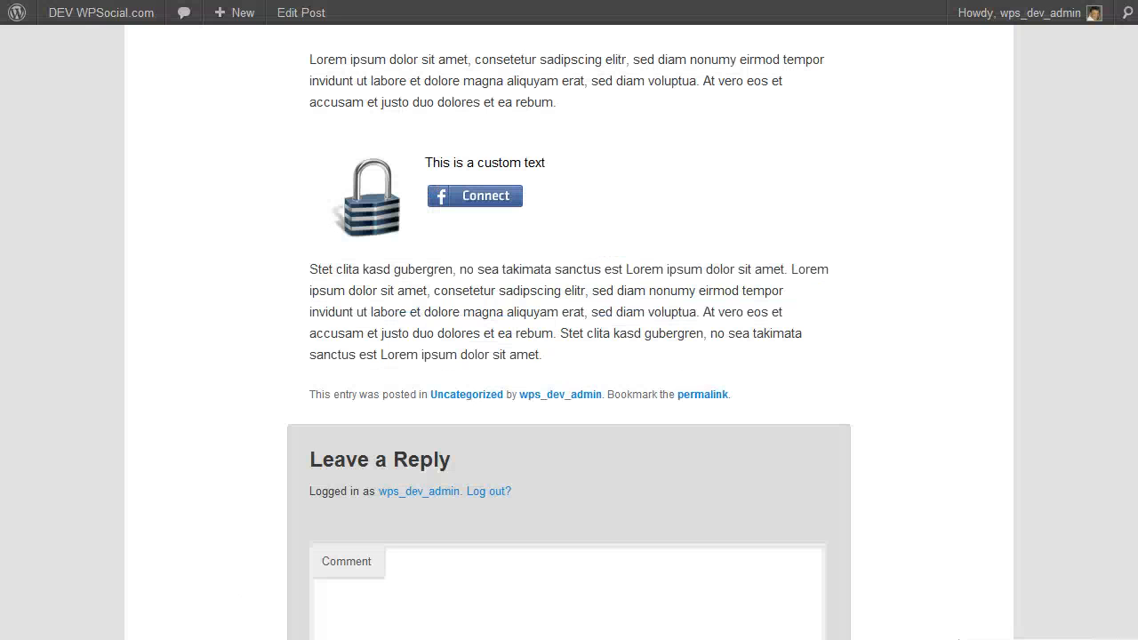
Navigate the admin sidebar to the Users list showing wps_dev_admin.
left_click(61, 353)
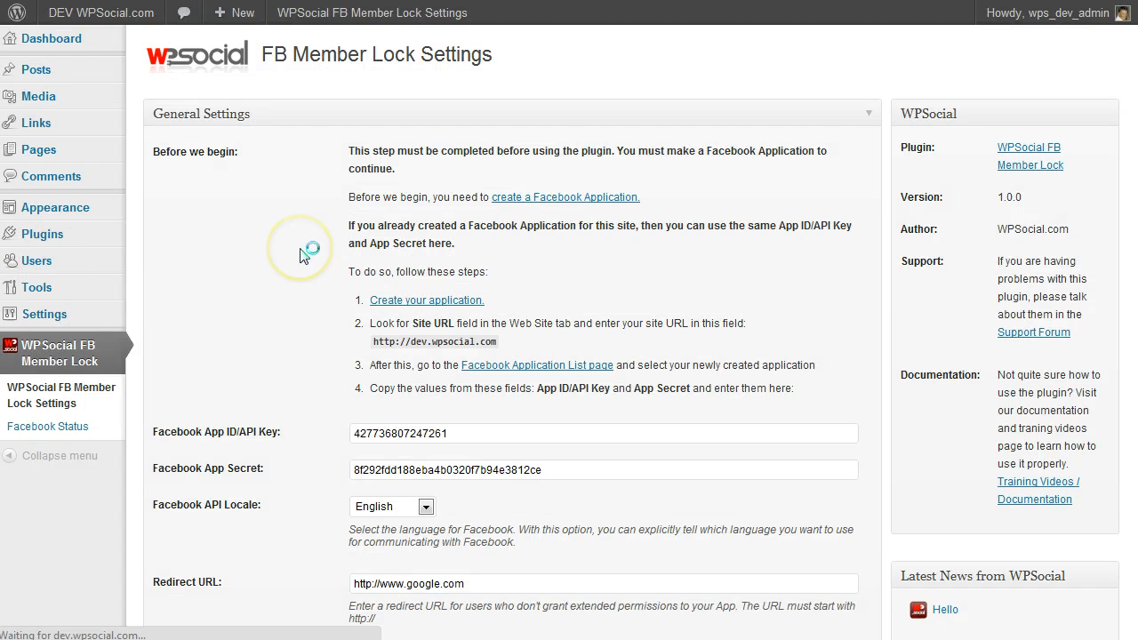
left_click(36, 260)
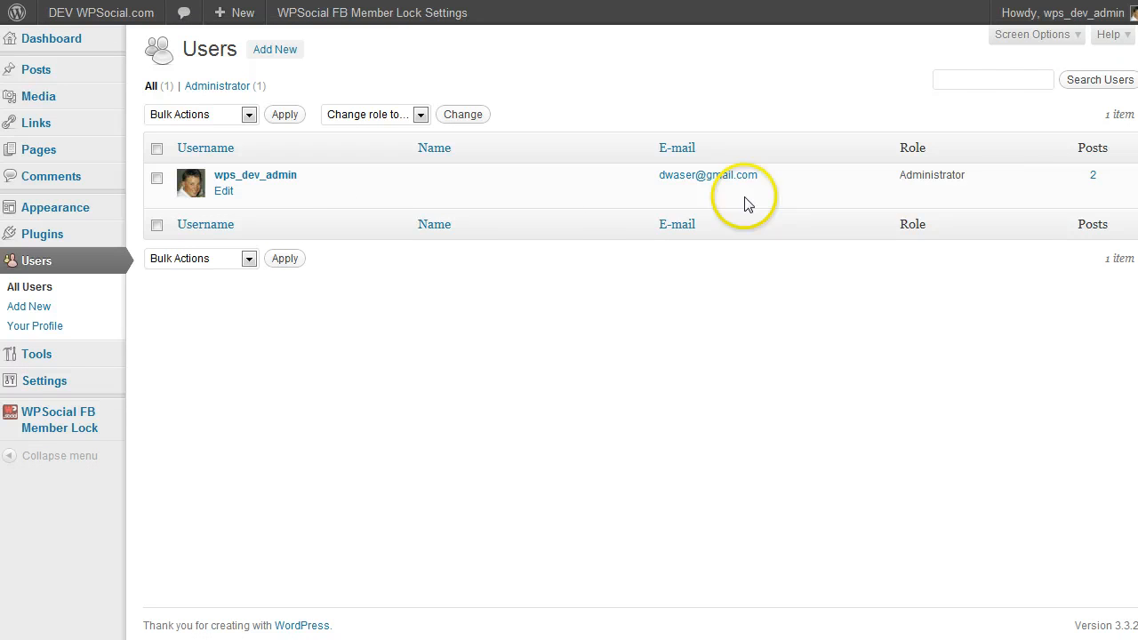
mouse_move(627, 358)
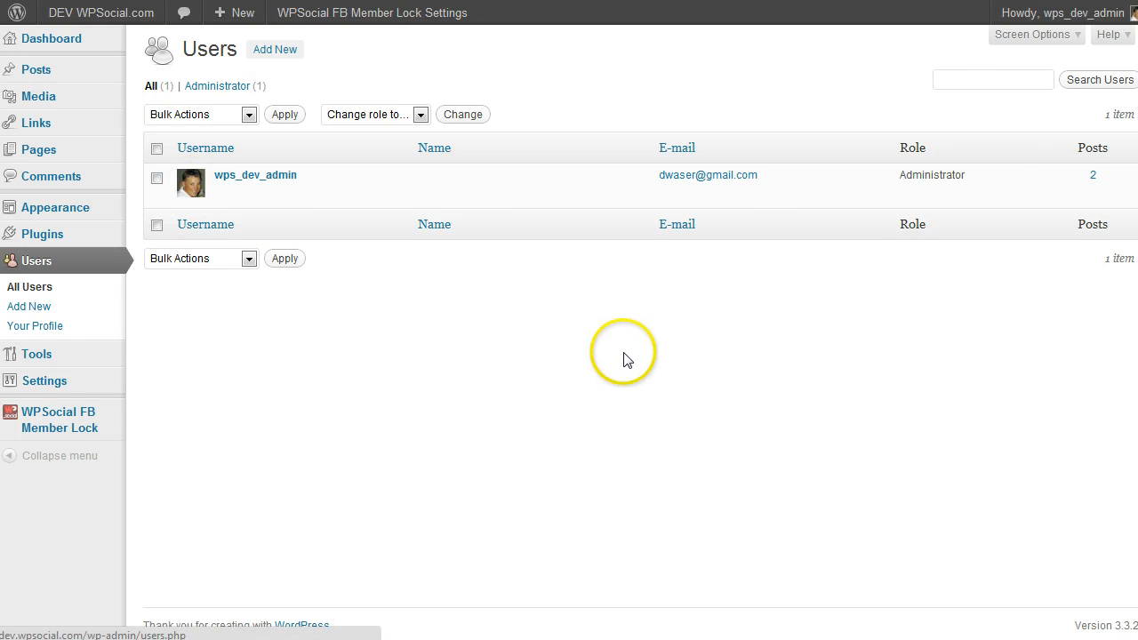
mouse_move(627, 359)
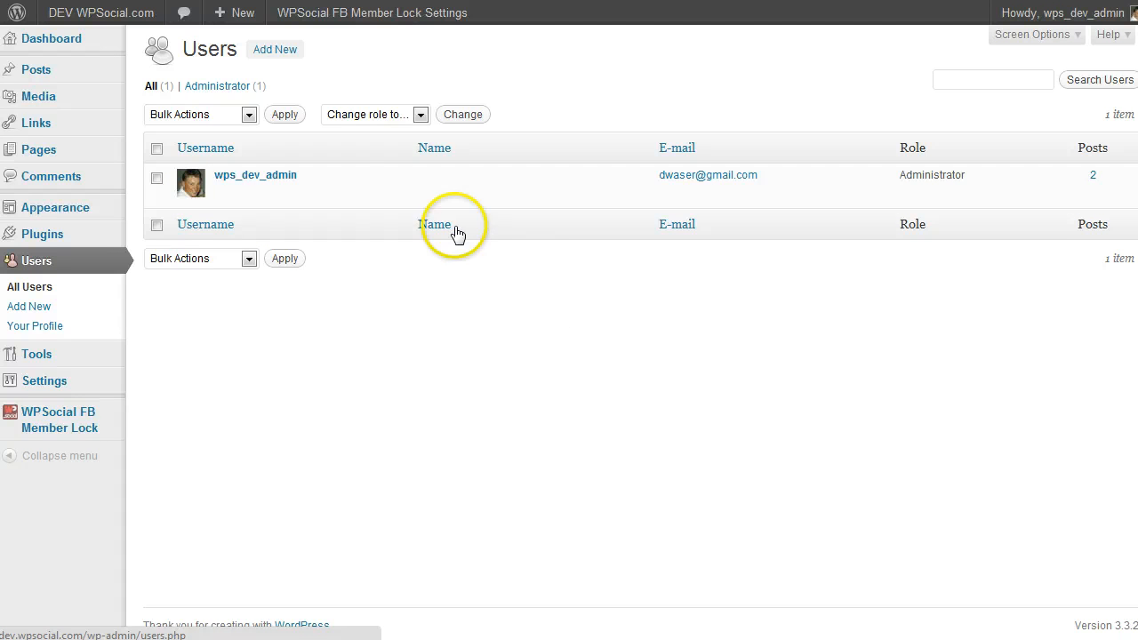
mouse_move(363, 202)
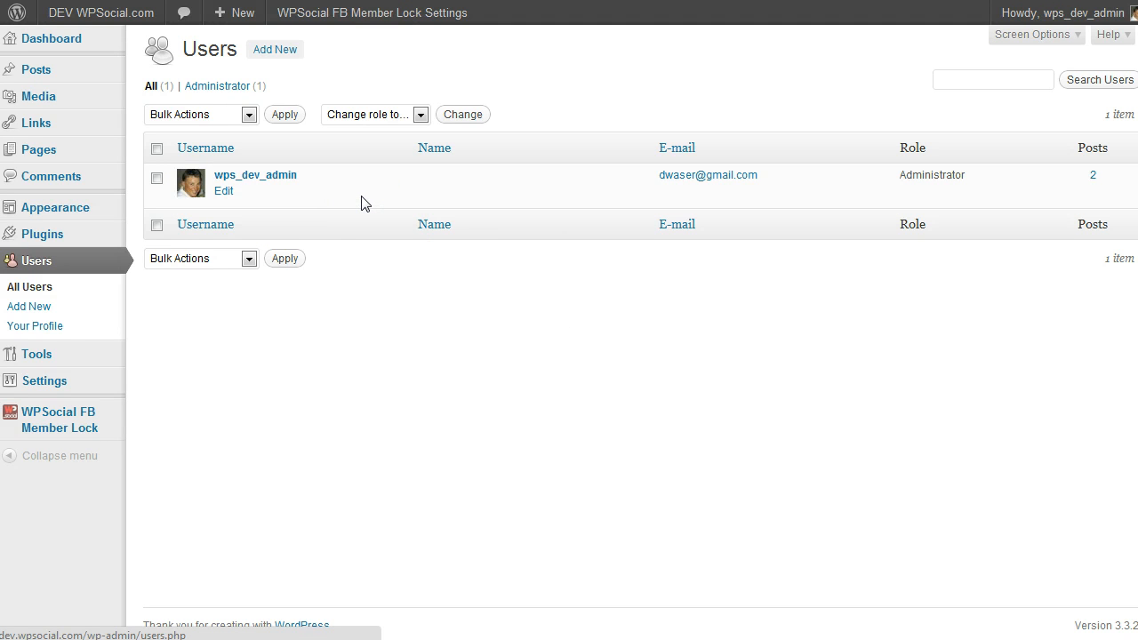
mouse_move(225, 193)
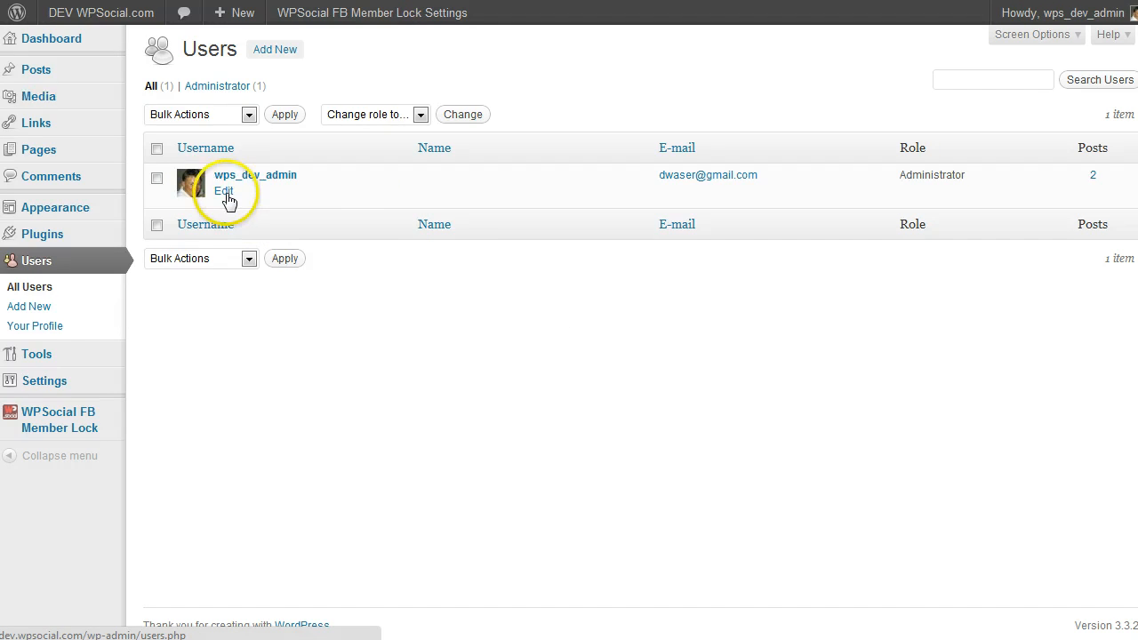
Replace wps_dev_admin's e-mail address and save with Update Profile.
left_click(224, 192)
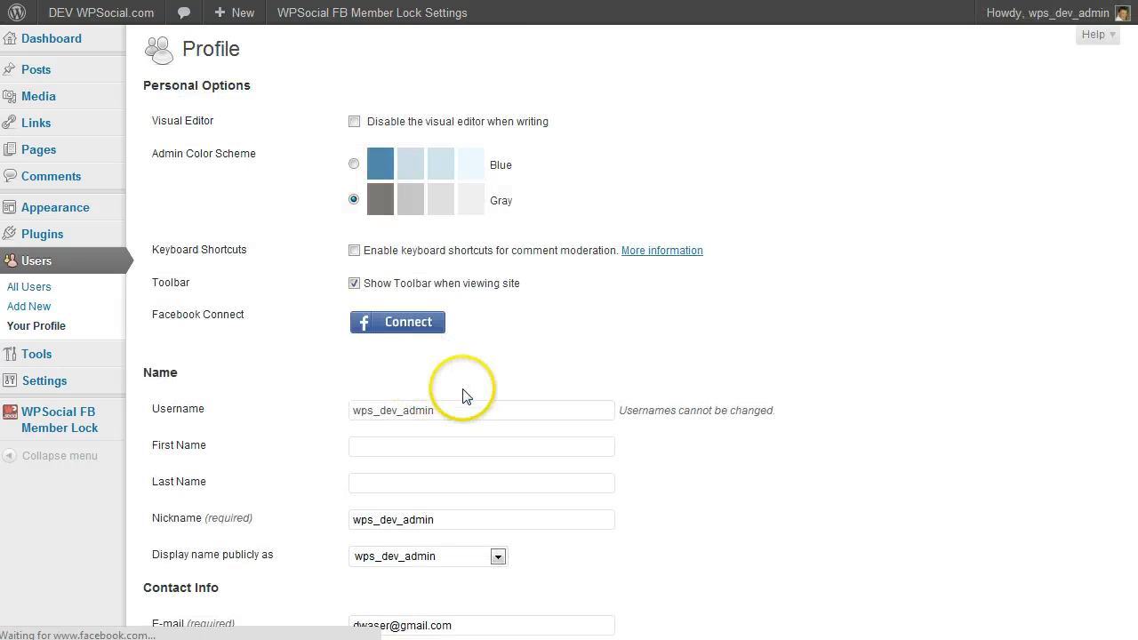
scroll("down", 3)
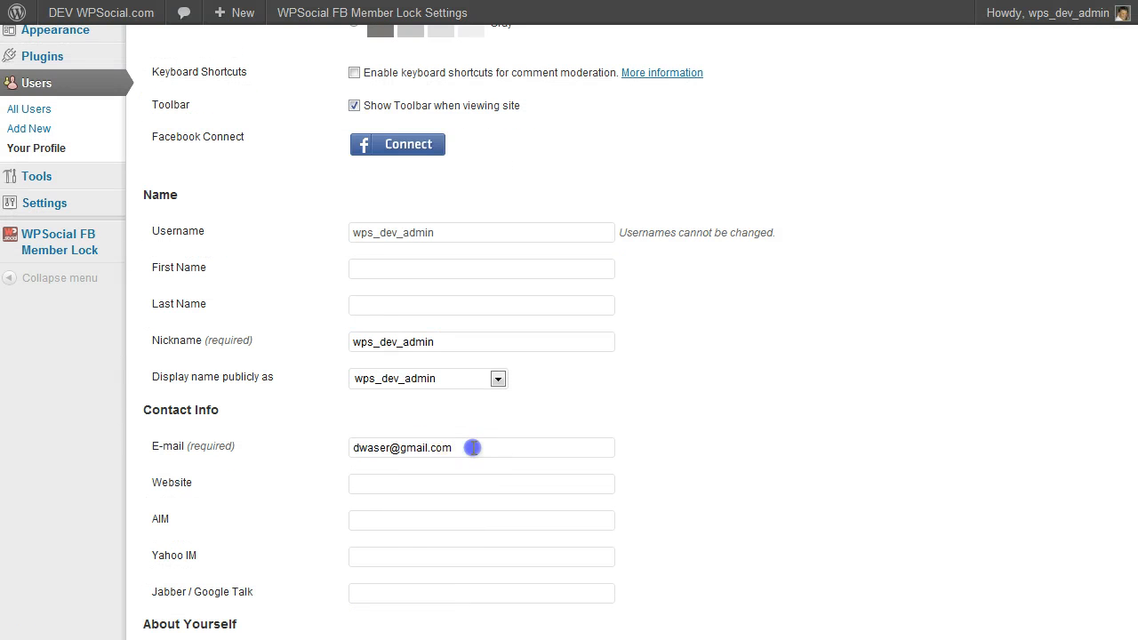
type("dw")
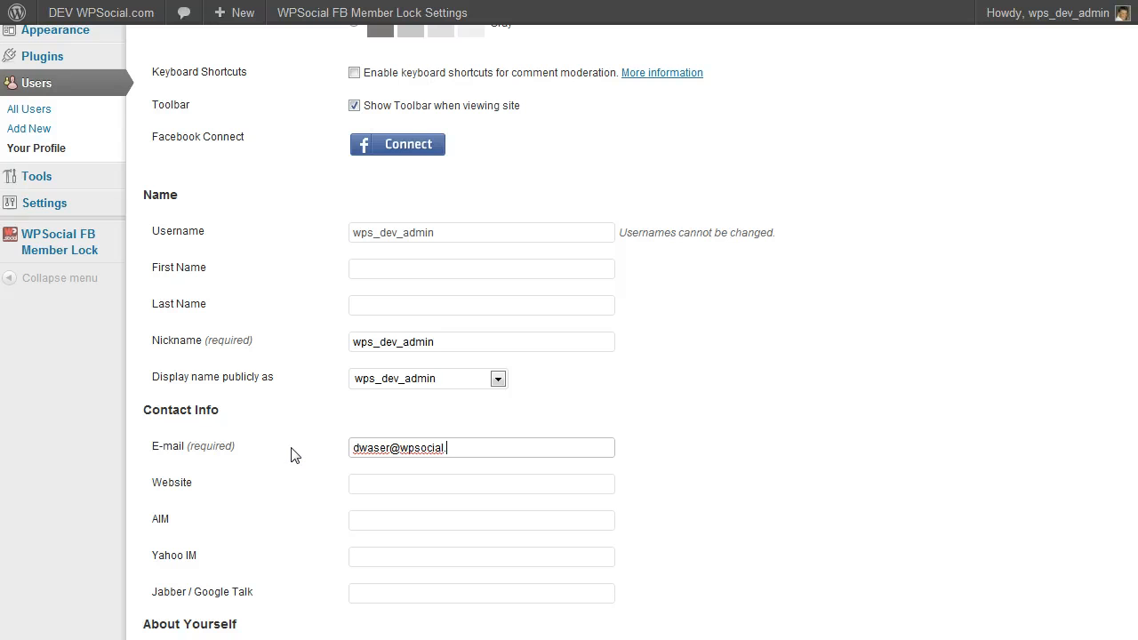
type("com")
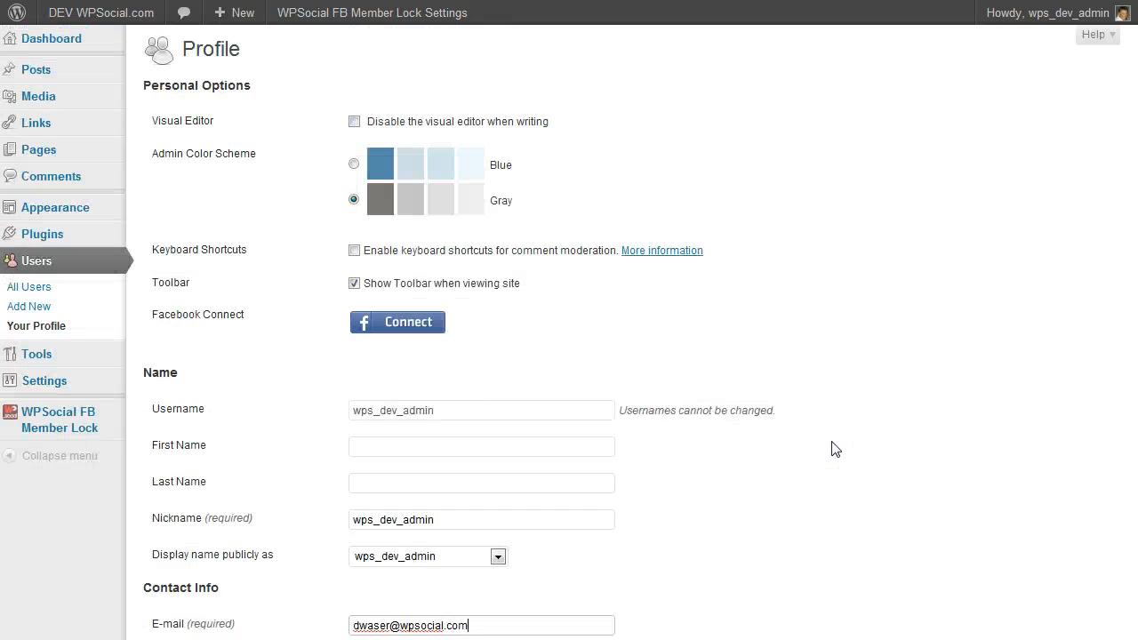
scroll("down", 3)
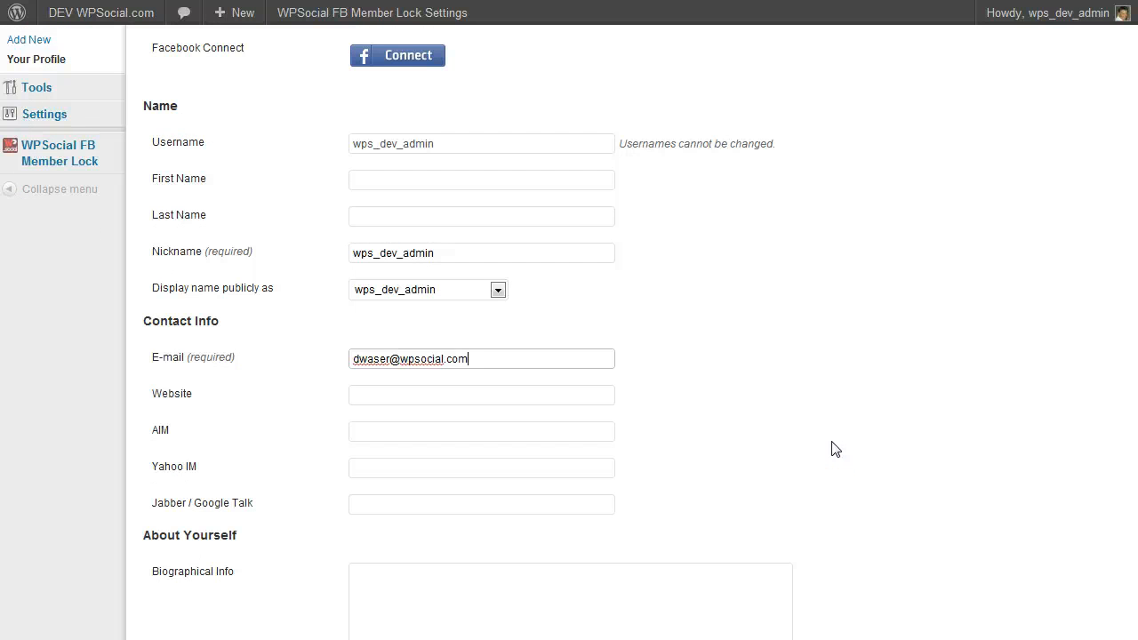
scroll("down", 3)
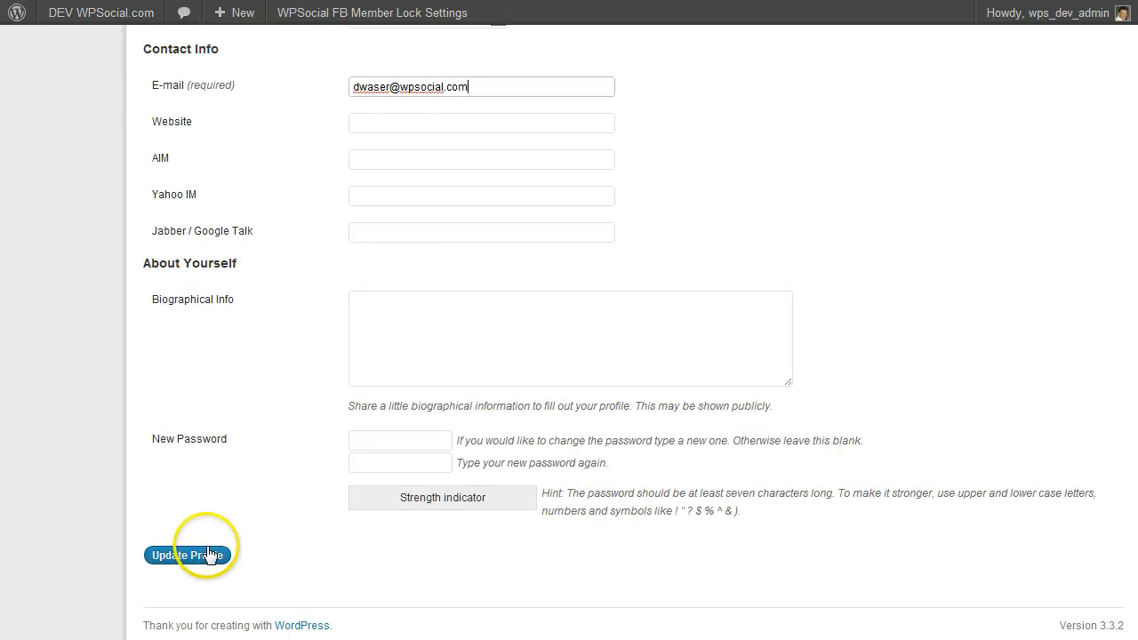
left_click(187, 555)
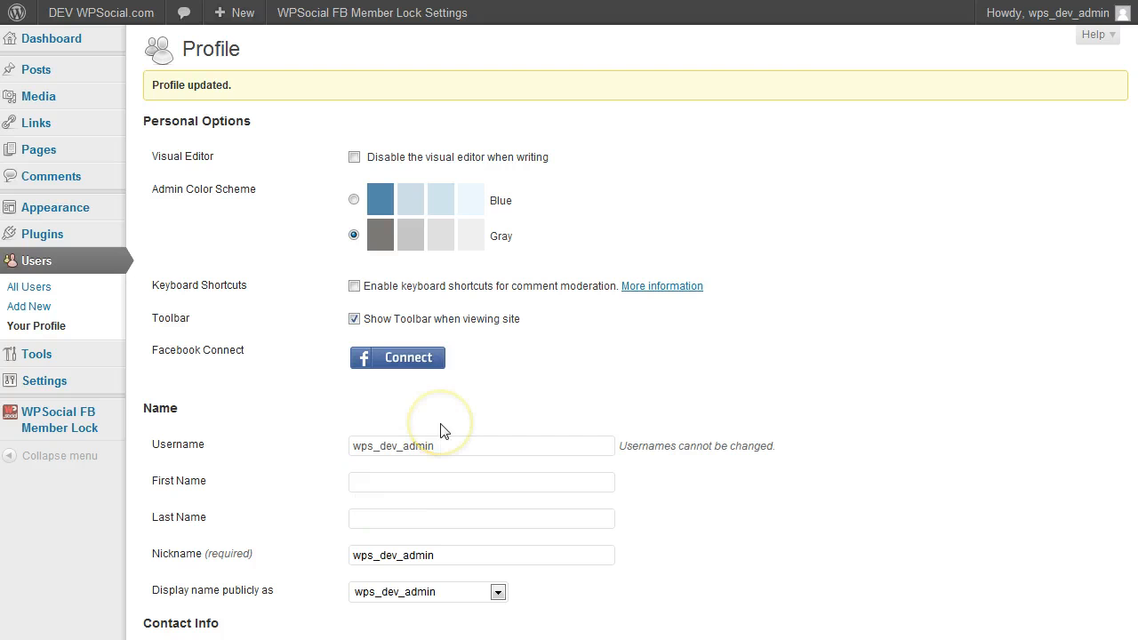
mouse_move(946, 41)
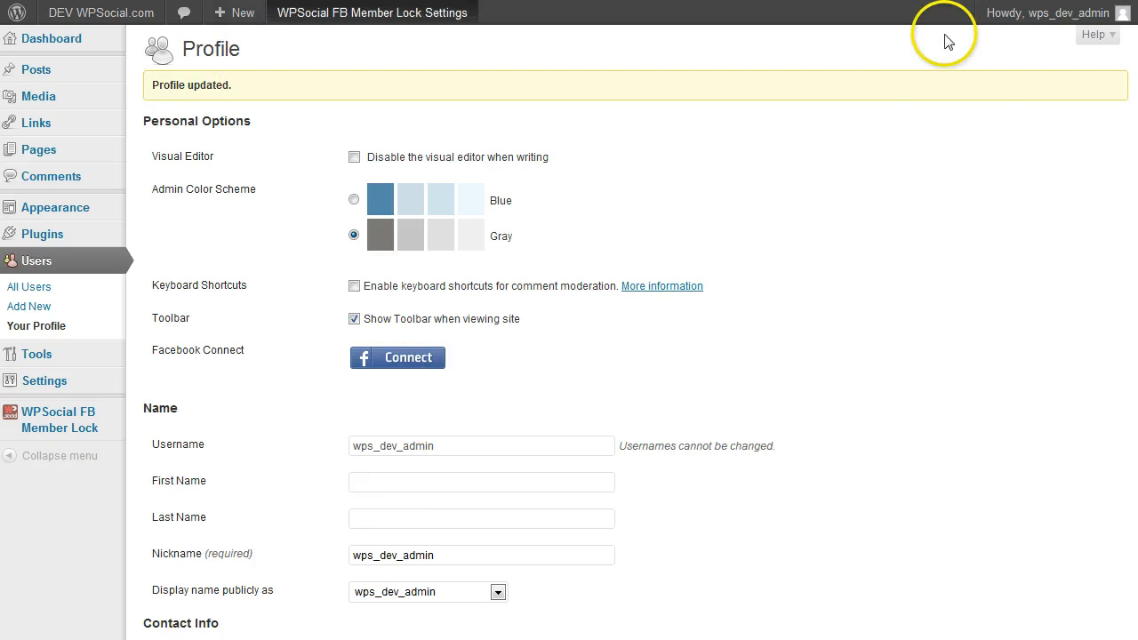
Log out via the Howdy menu and scroll the post to its Facebook locker.
left_click(1048, 12)
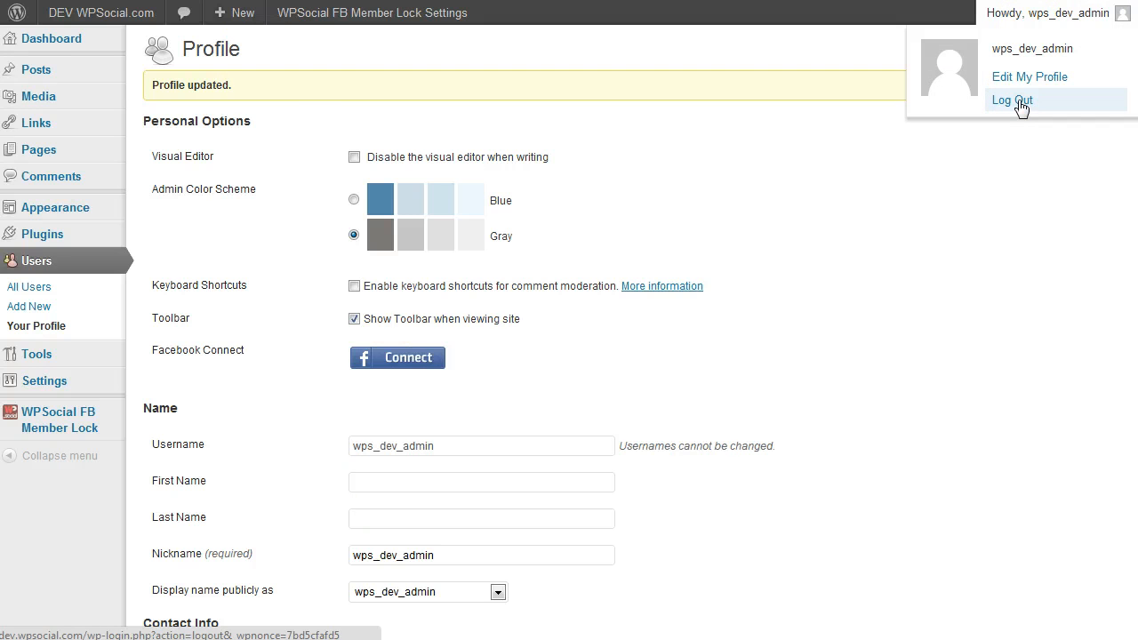
left_click(1011, 100)
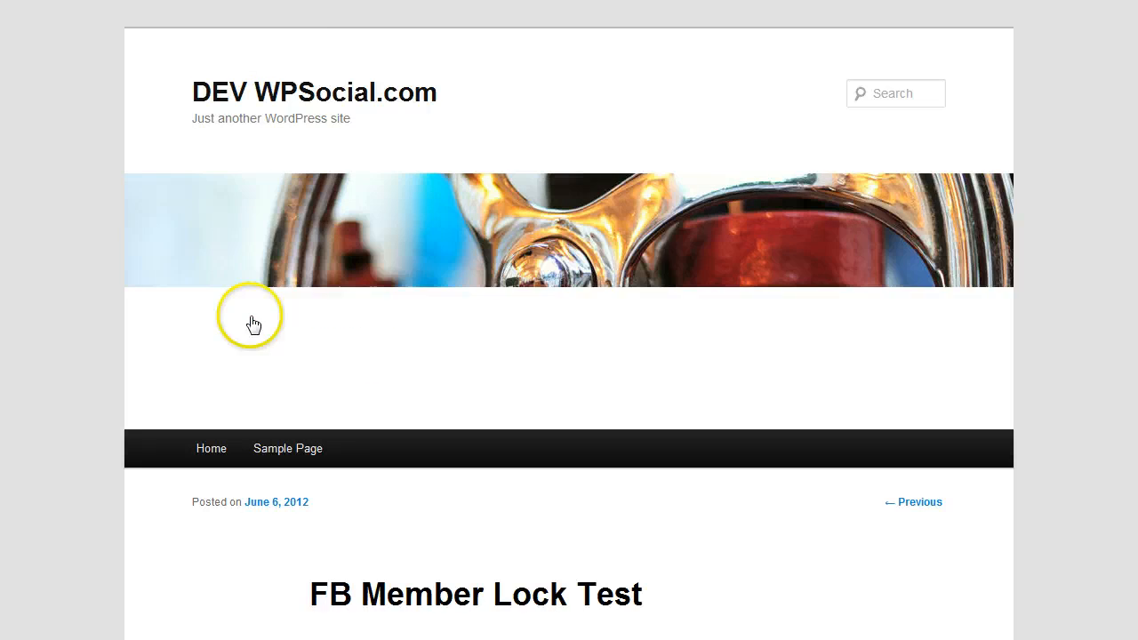
scroll("down", 3)
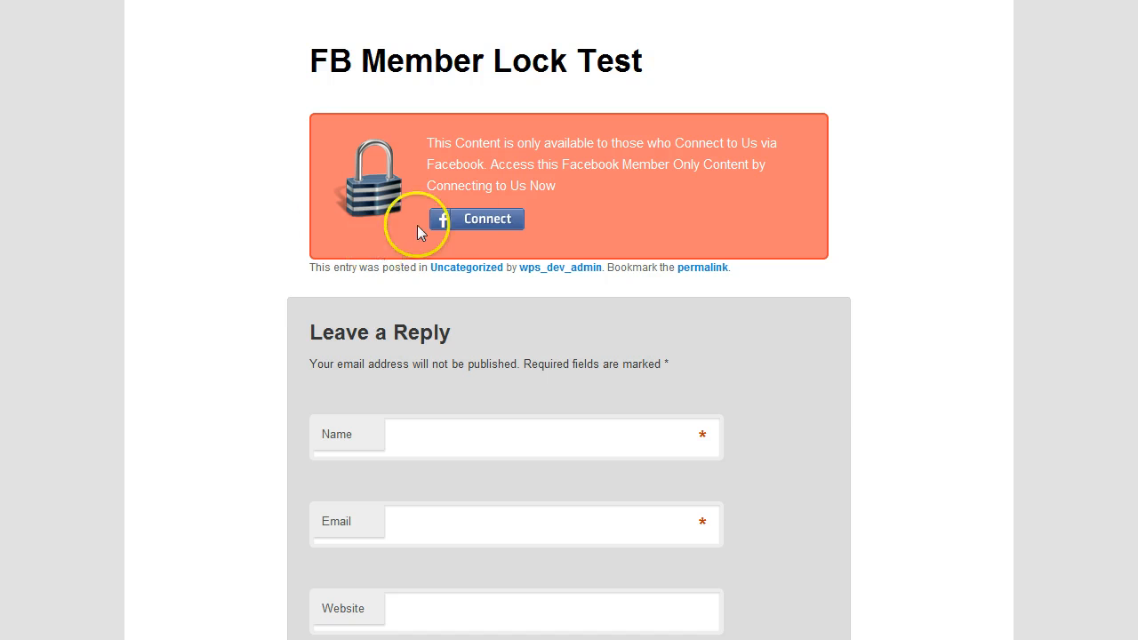
Use Facebook Connect, log in and allow WPSocial DEV's extra permissions.
left_click(475, 219)
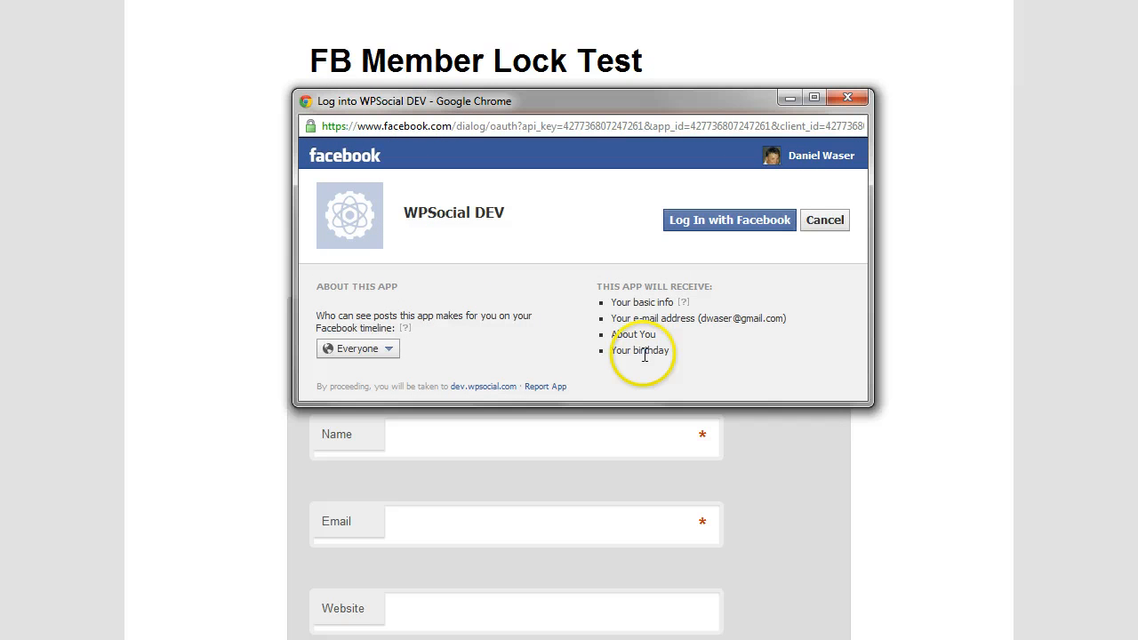
left_click(729, 219)
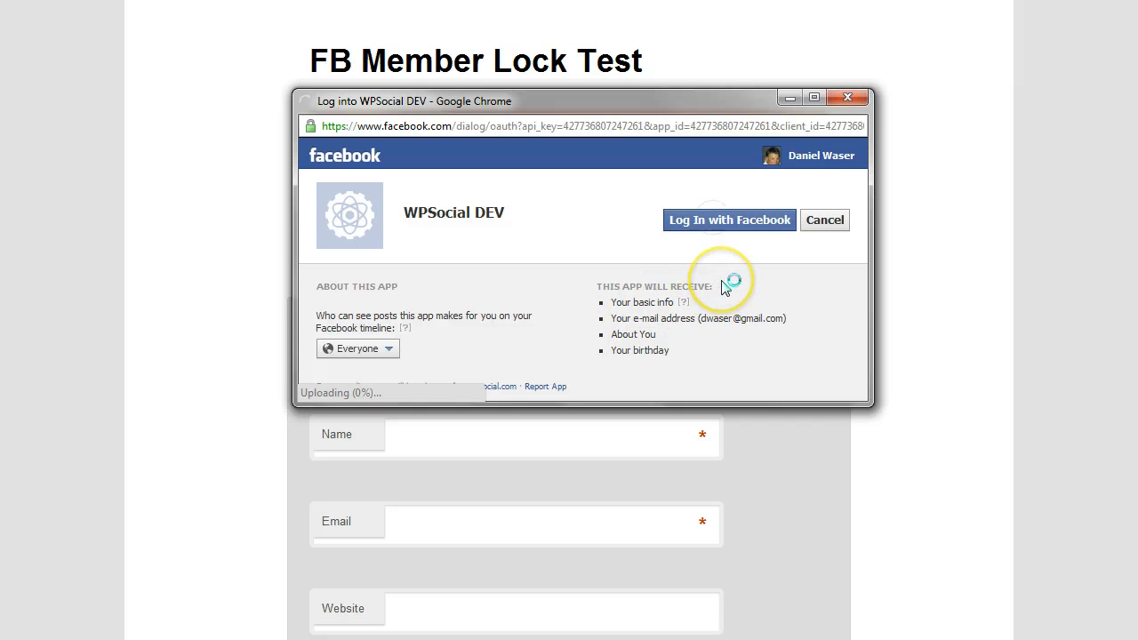
left_click(729, 219)
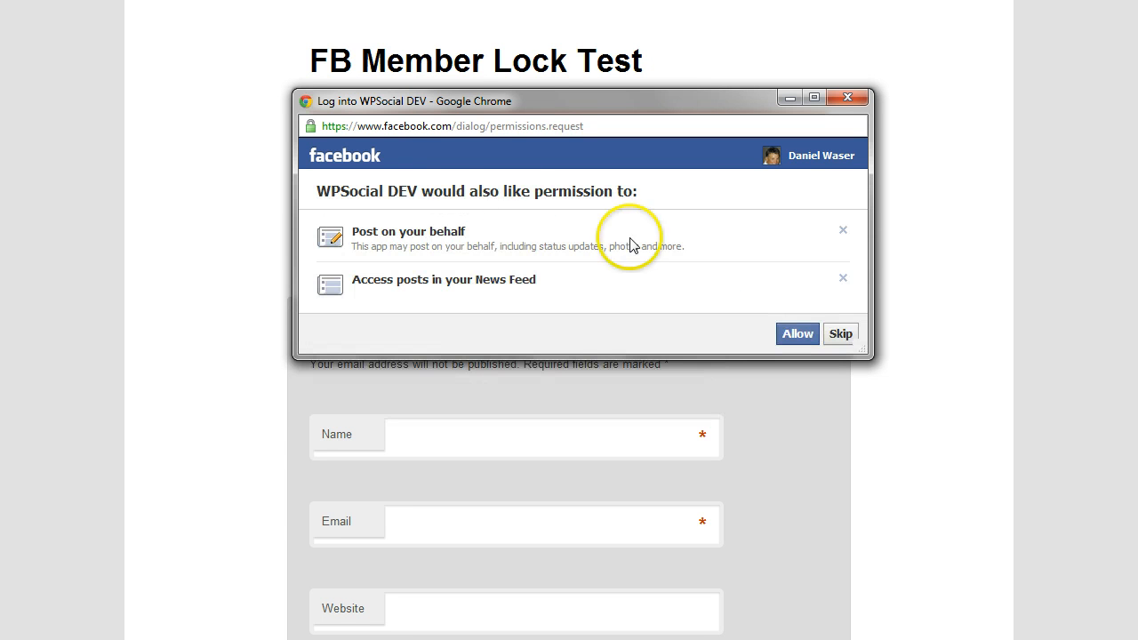
left_click(796, 333)
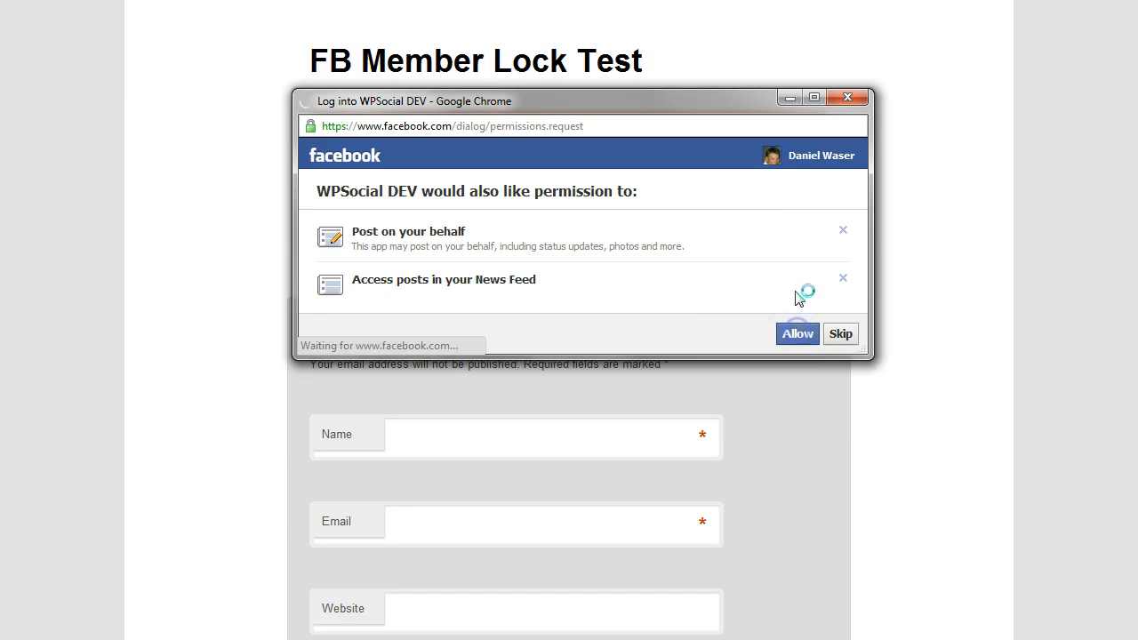
left_click(796, 333)
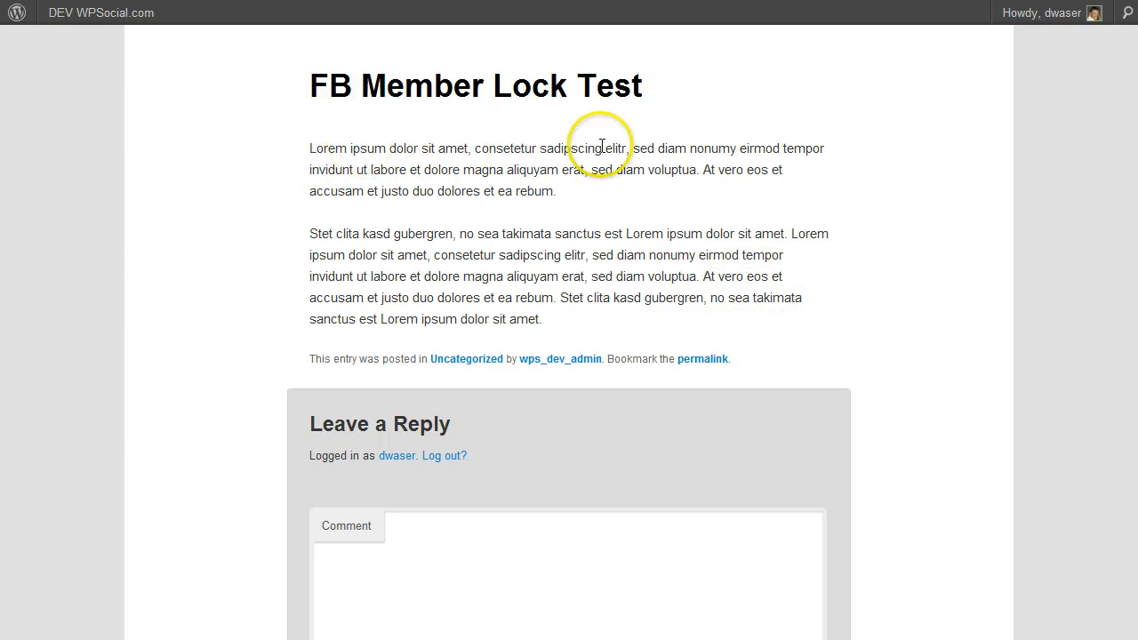
mouse_move(720, 224)
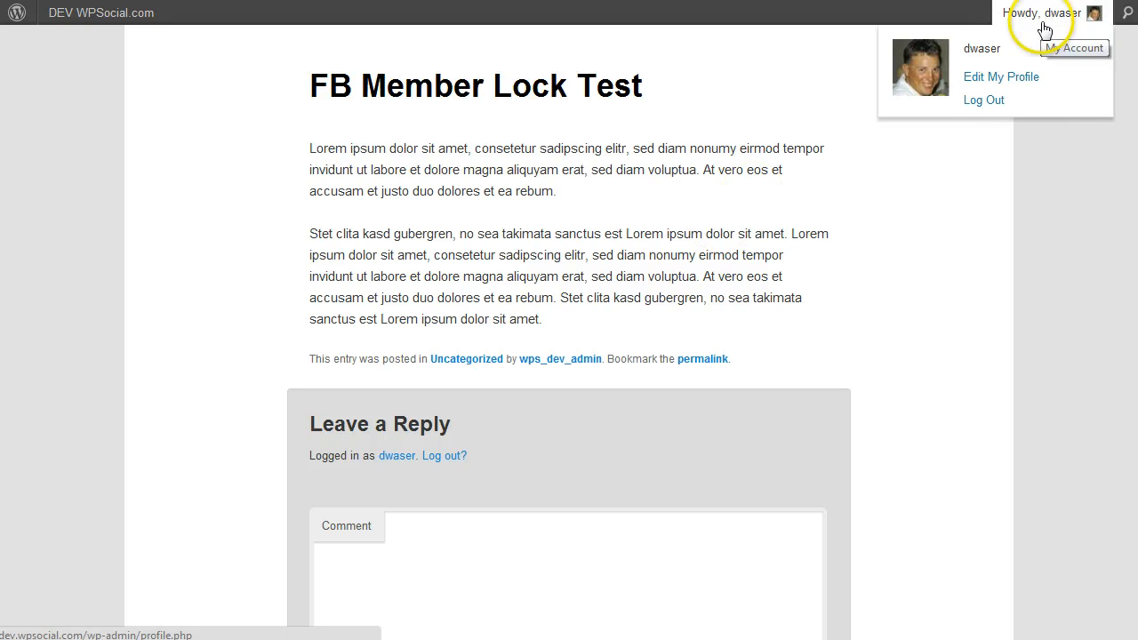
mouse_move(1062, 16)
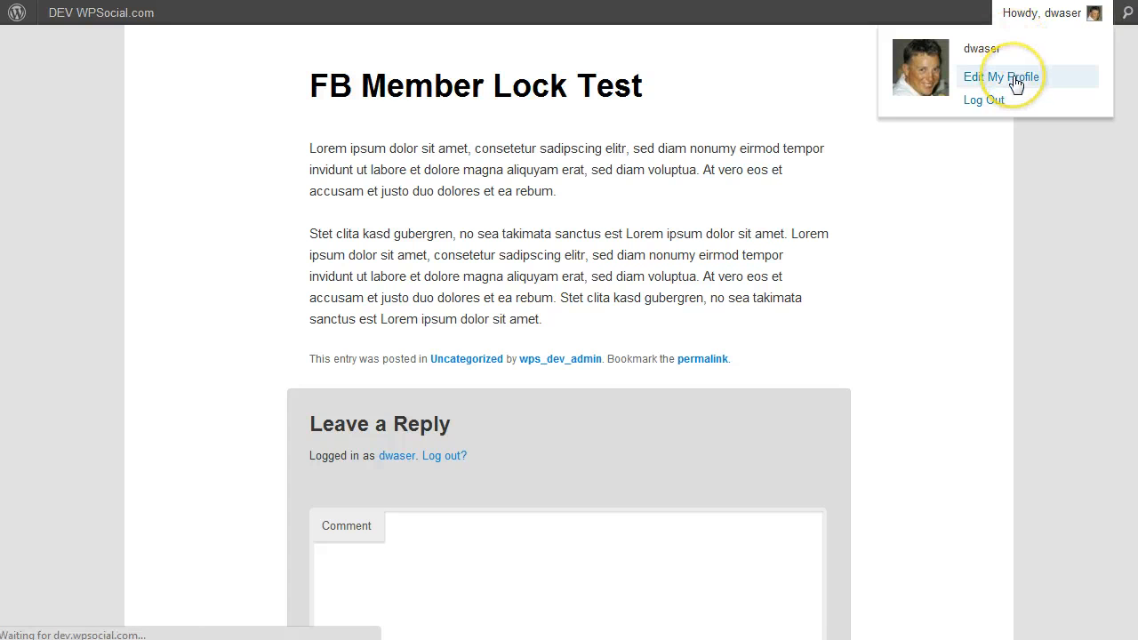
Open Edit My Profile and scroll through the Facebook-filled profile fields.
left_click(1002, 76)
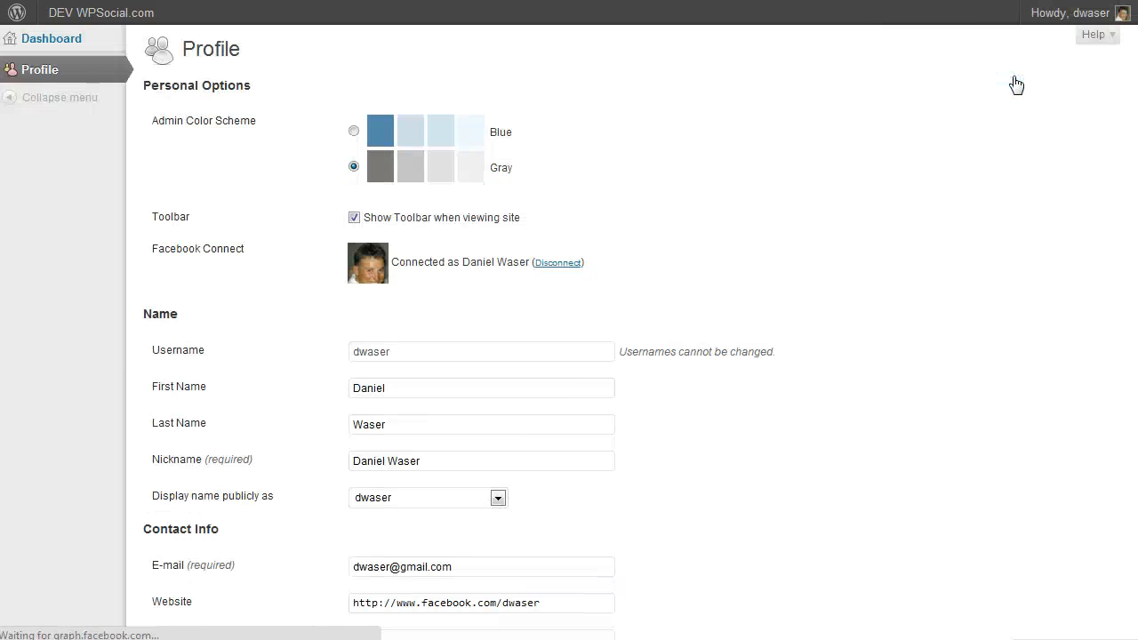
scroll("down", 3)
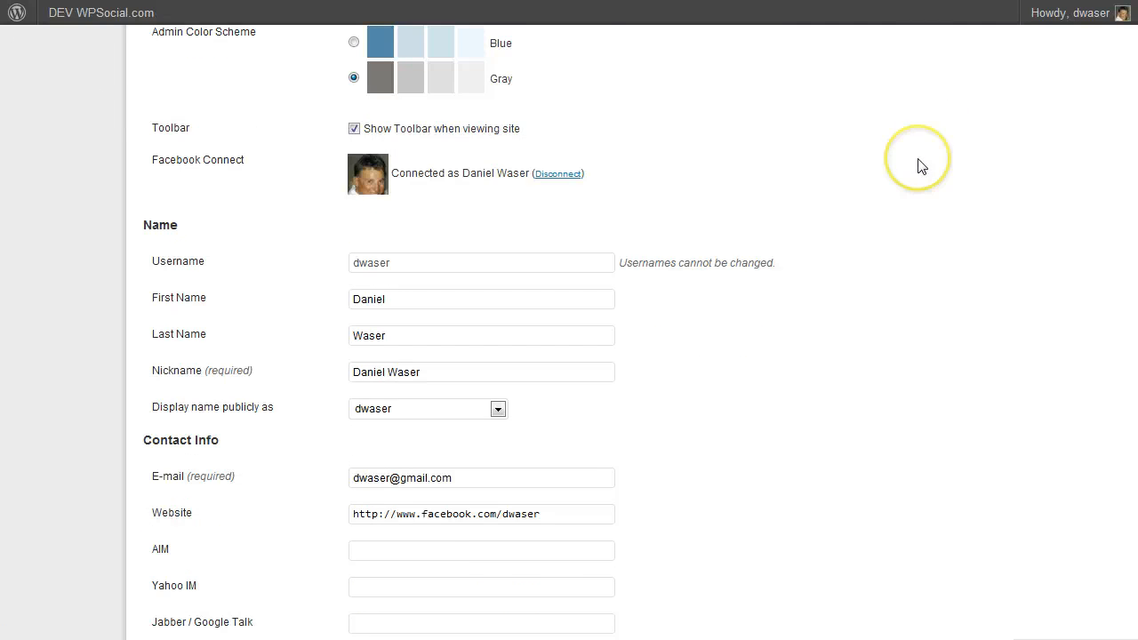
scroll("down", 3)
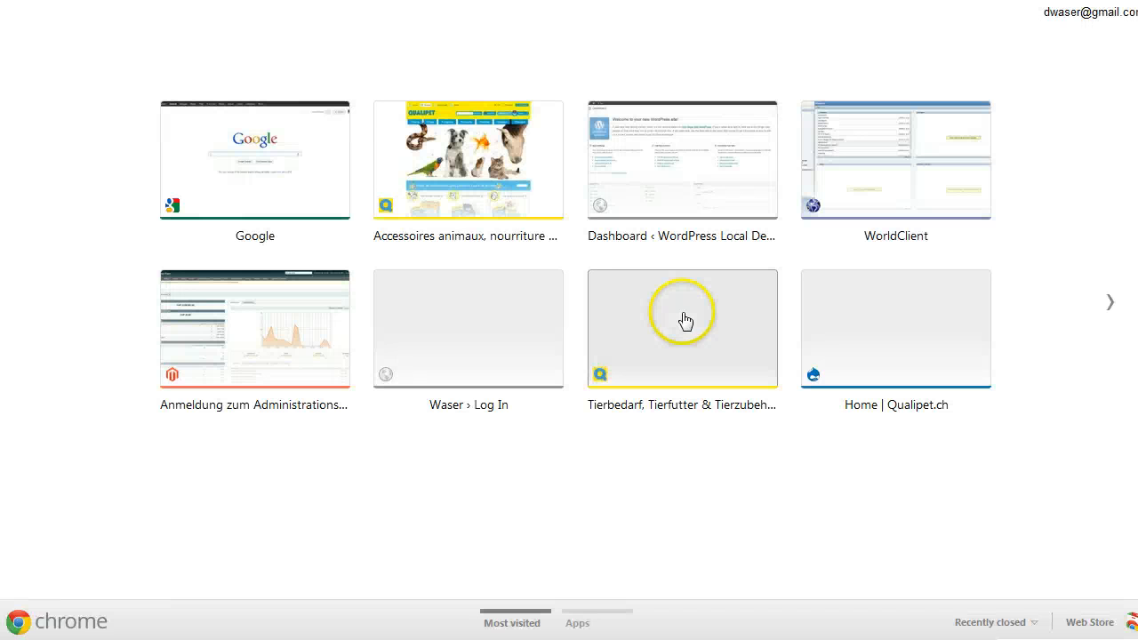
Find the WPSocial DEV 'Daniel just connected to a great site' timeline post and follow its link.
left_click(681, 329)
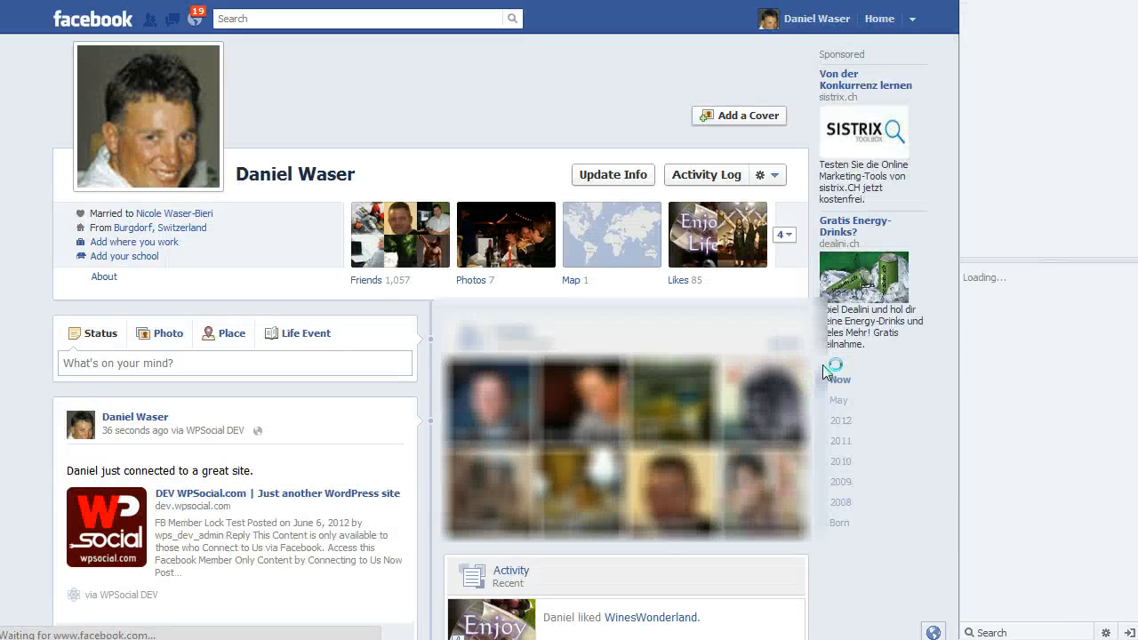
scroll("down", 3)
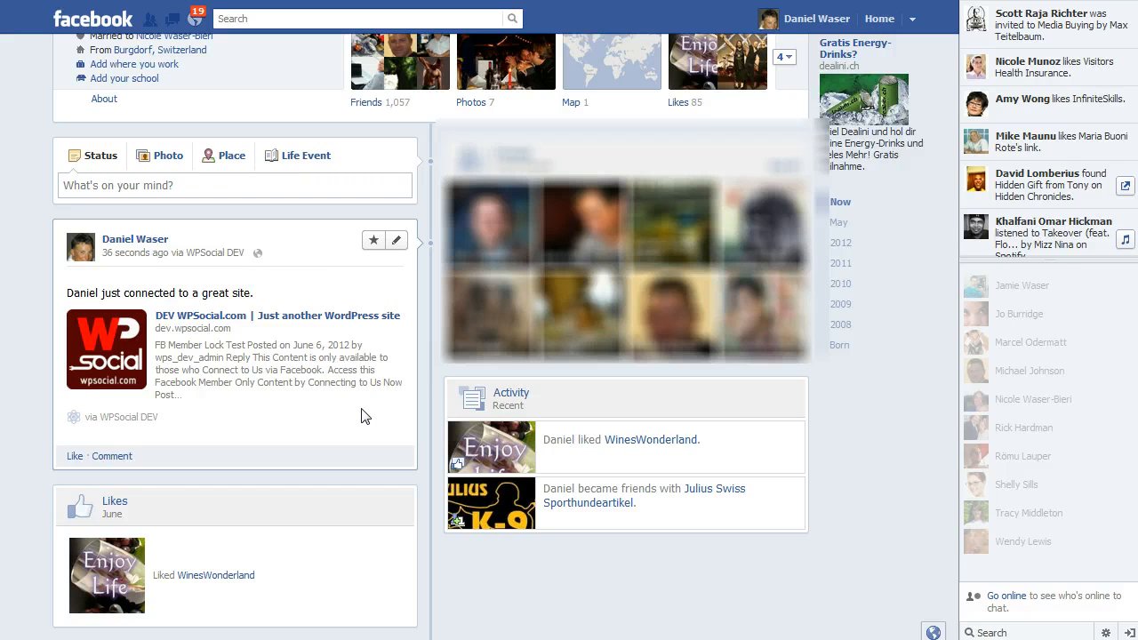
left_click(341, 415)
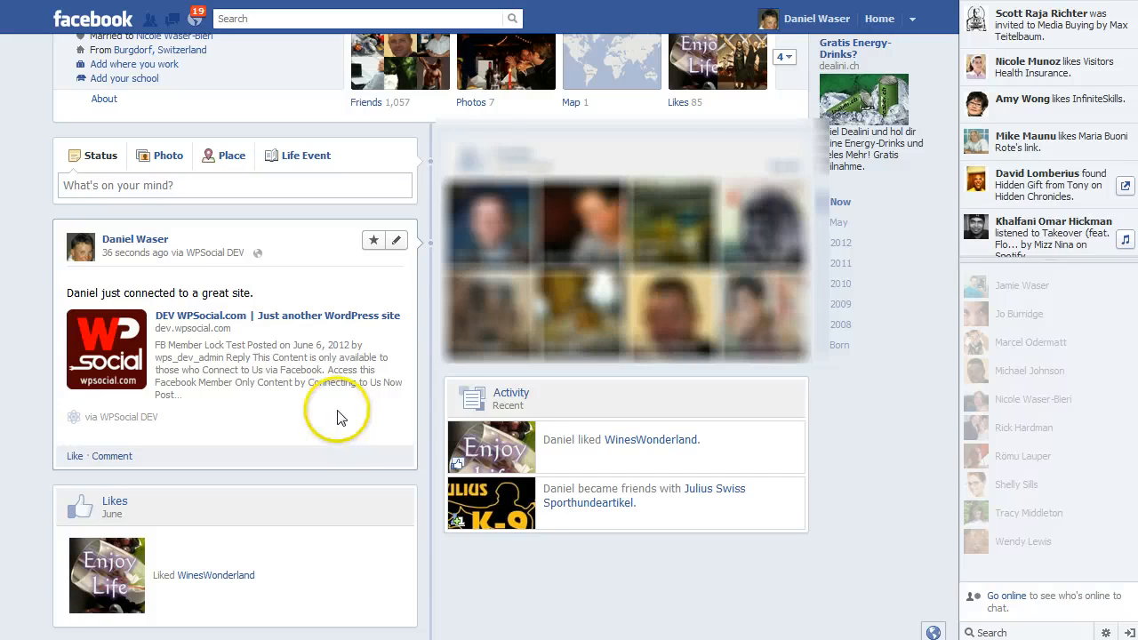
mouse_move(211, 290)
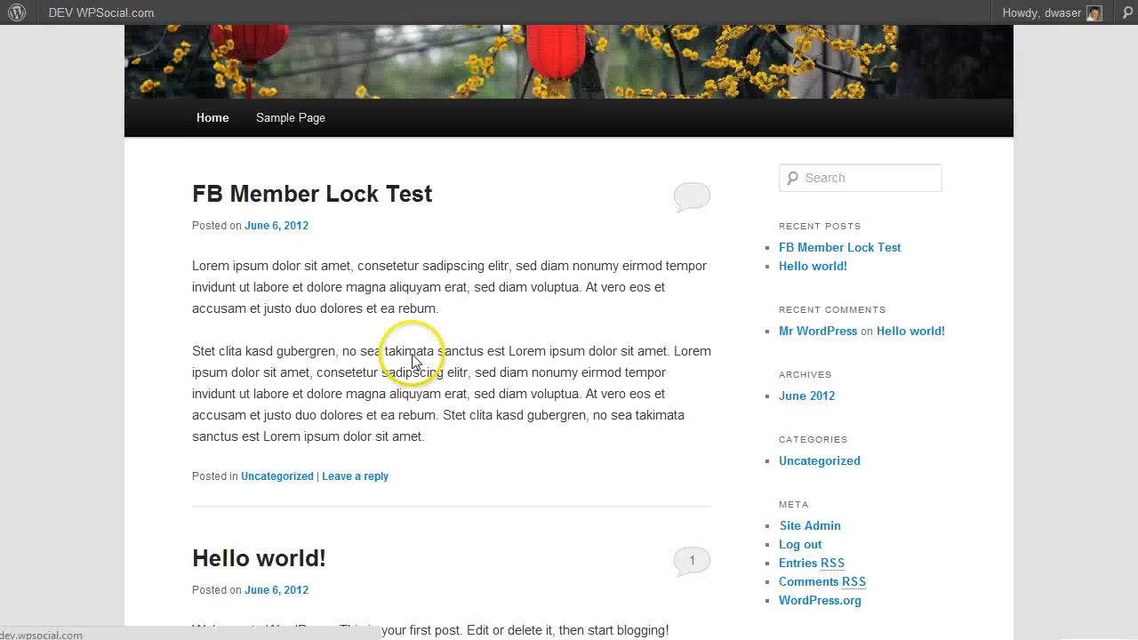
scroll("up", 3)
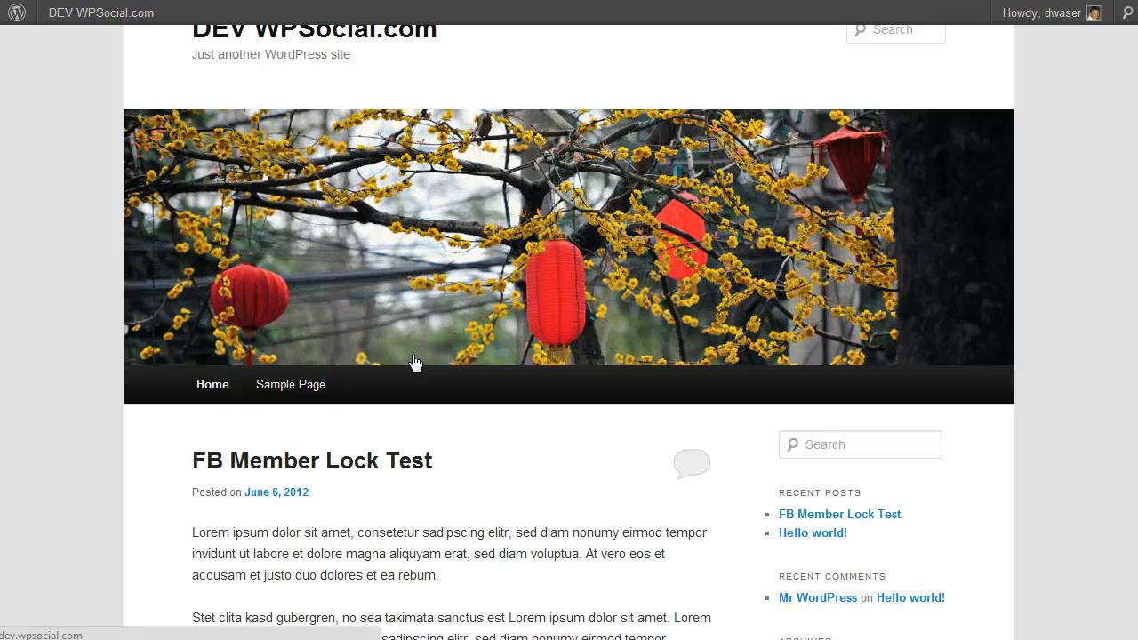
mouse_move(346, 561)
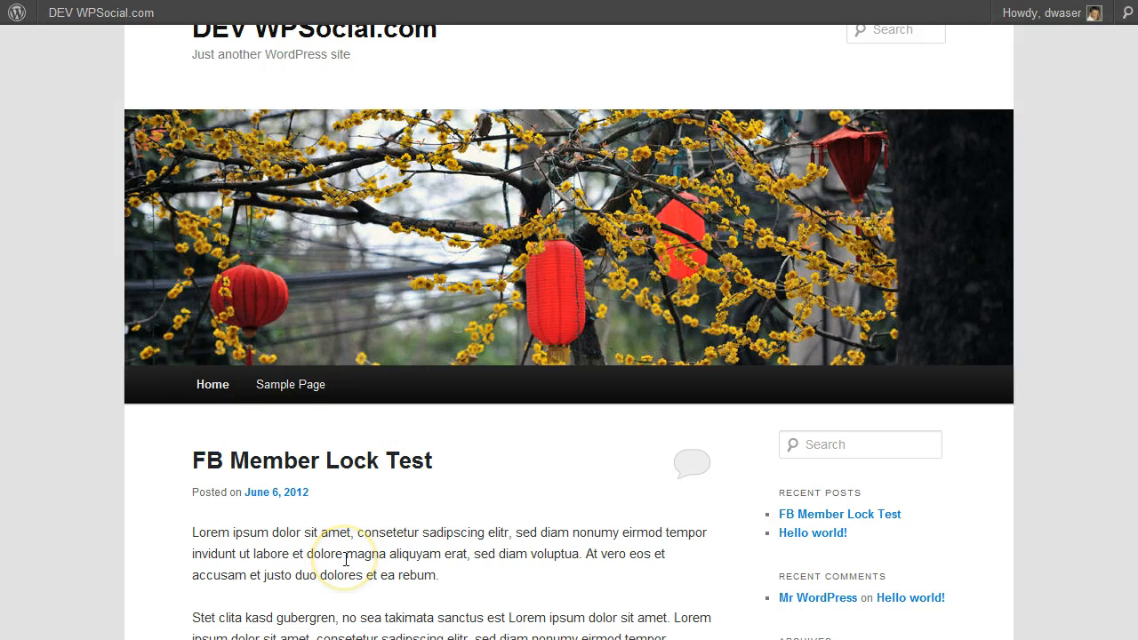